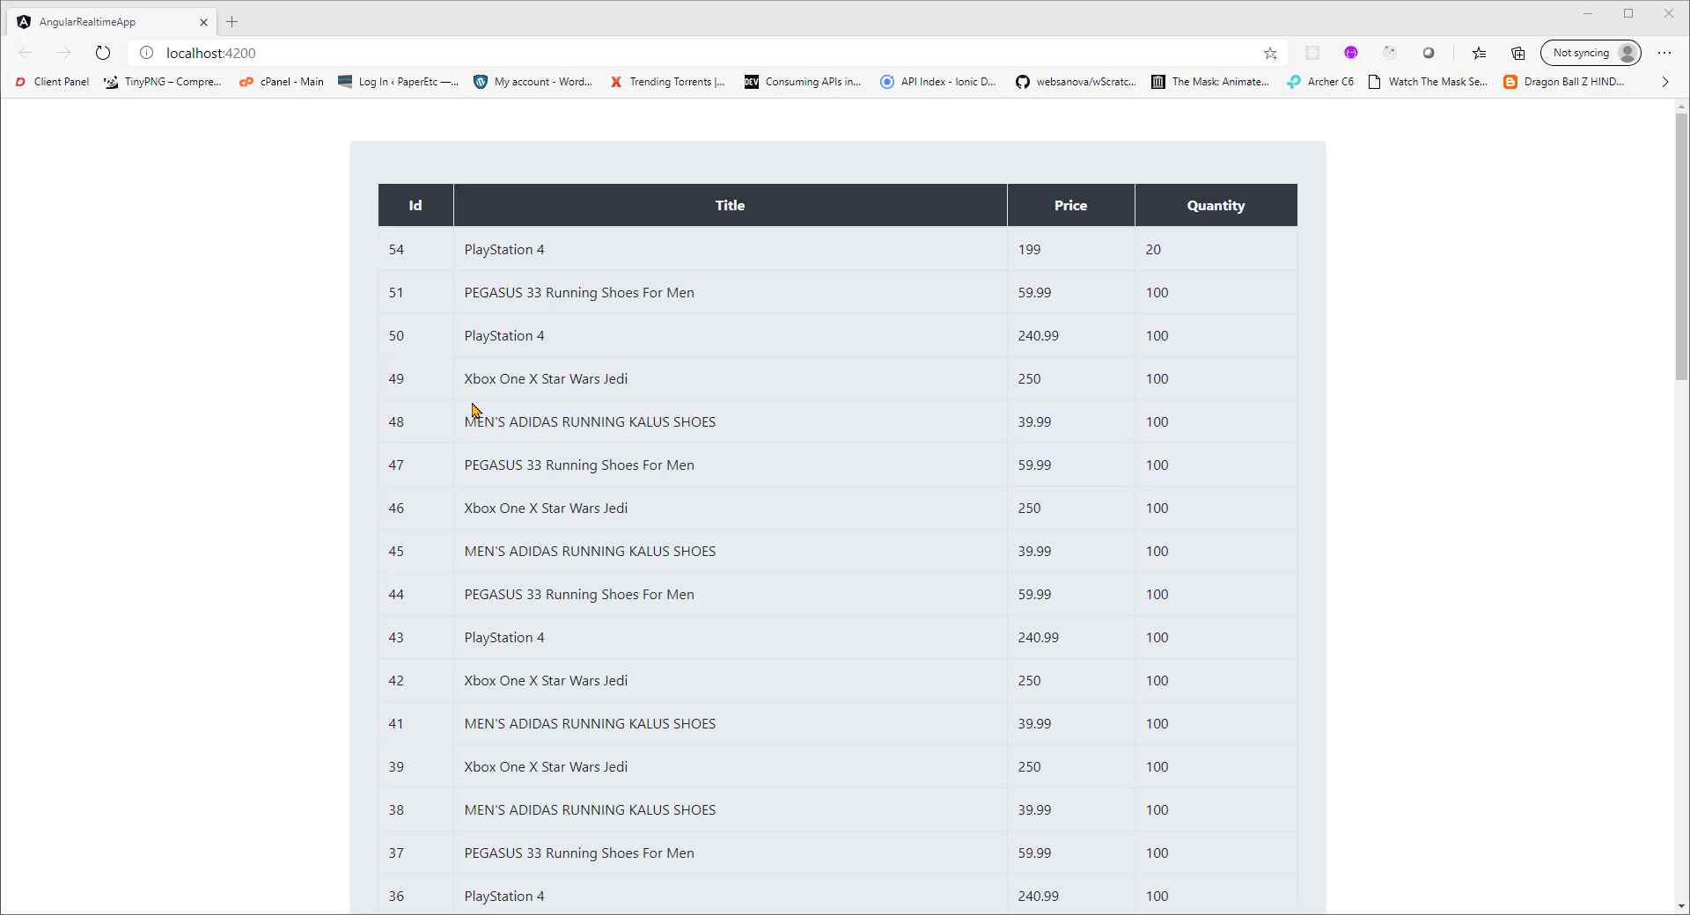
mouse_move(575, 35)
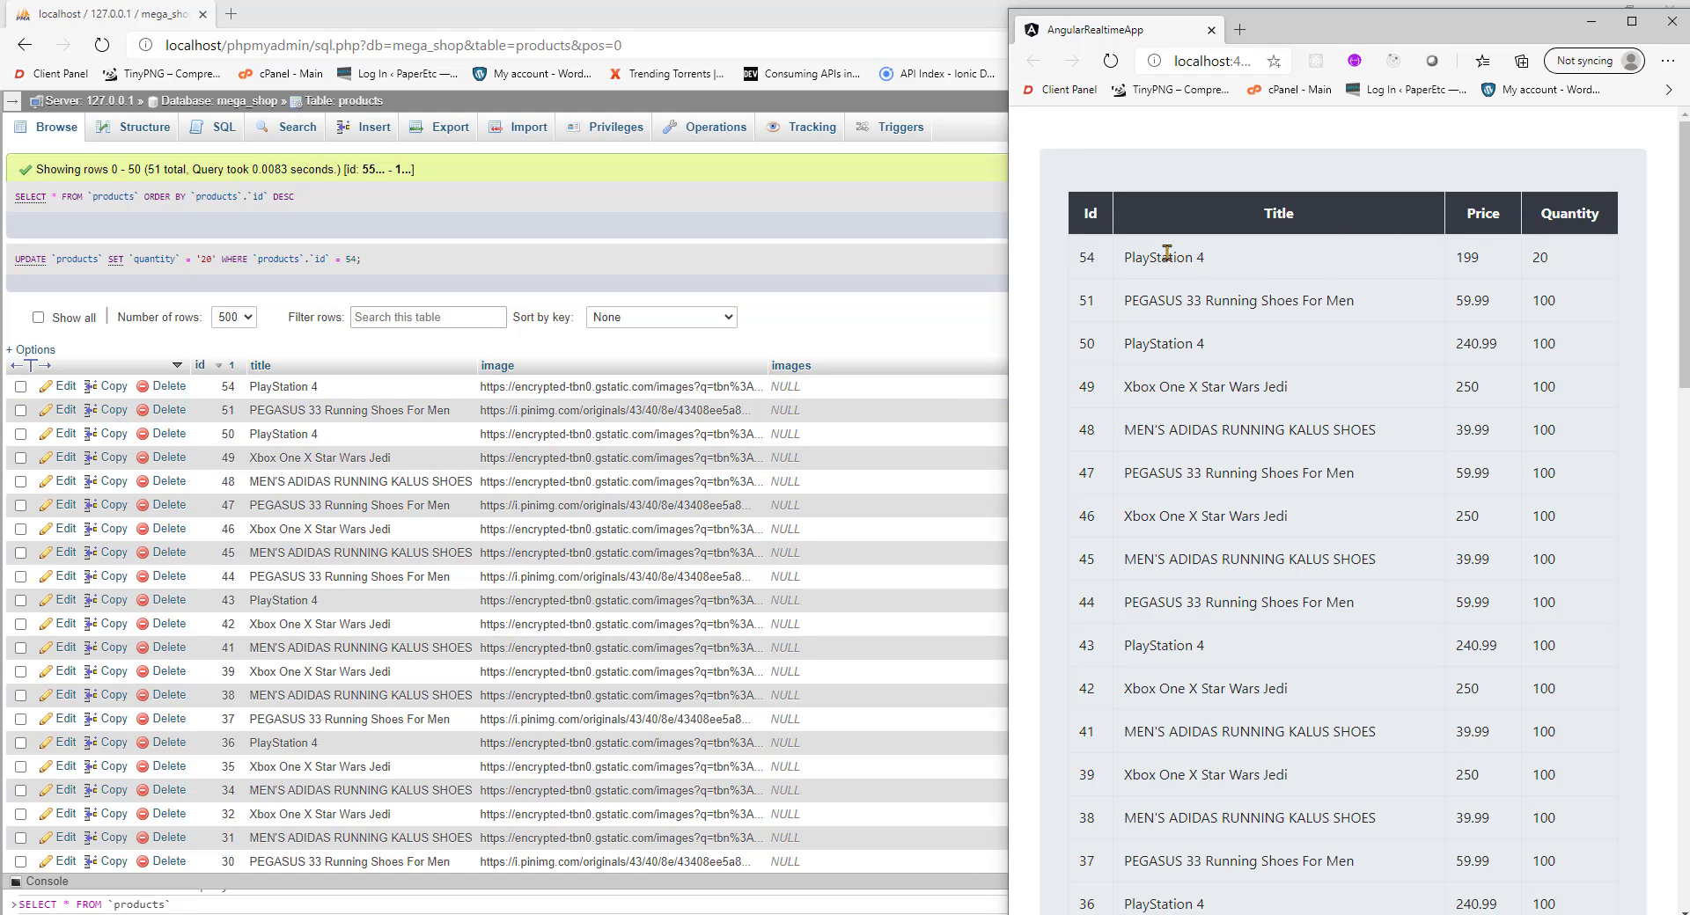
mouse_move(1222, 193)
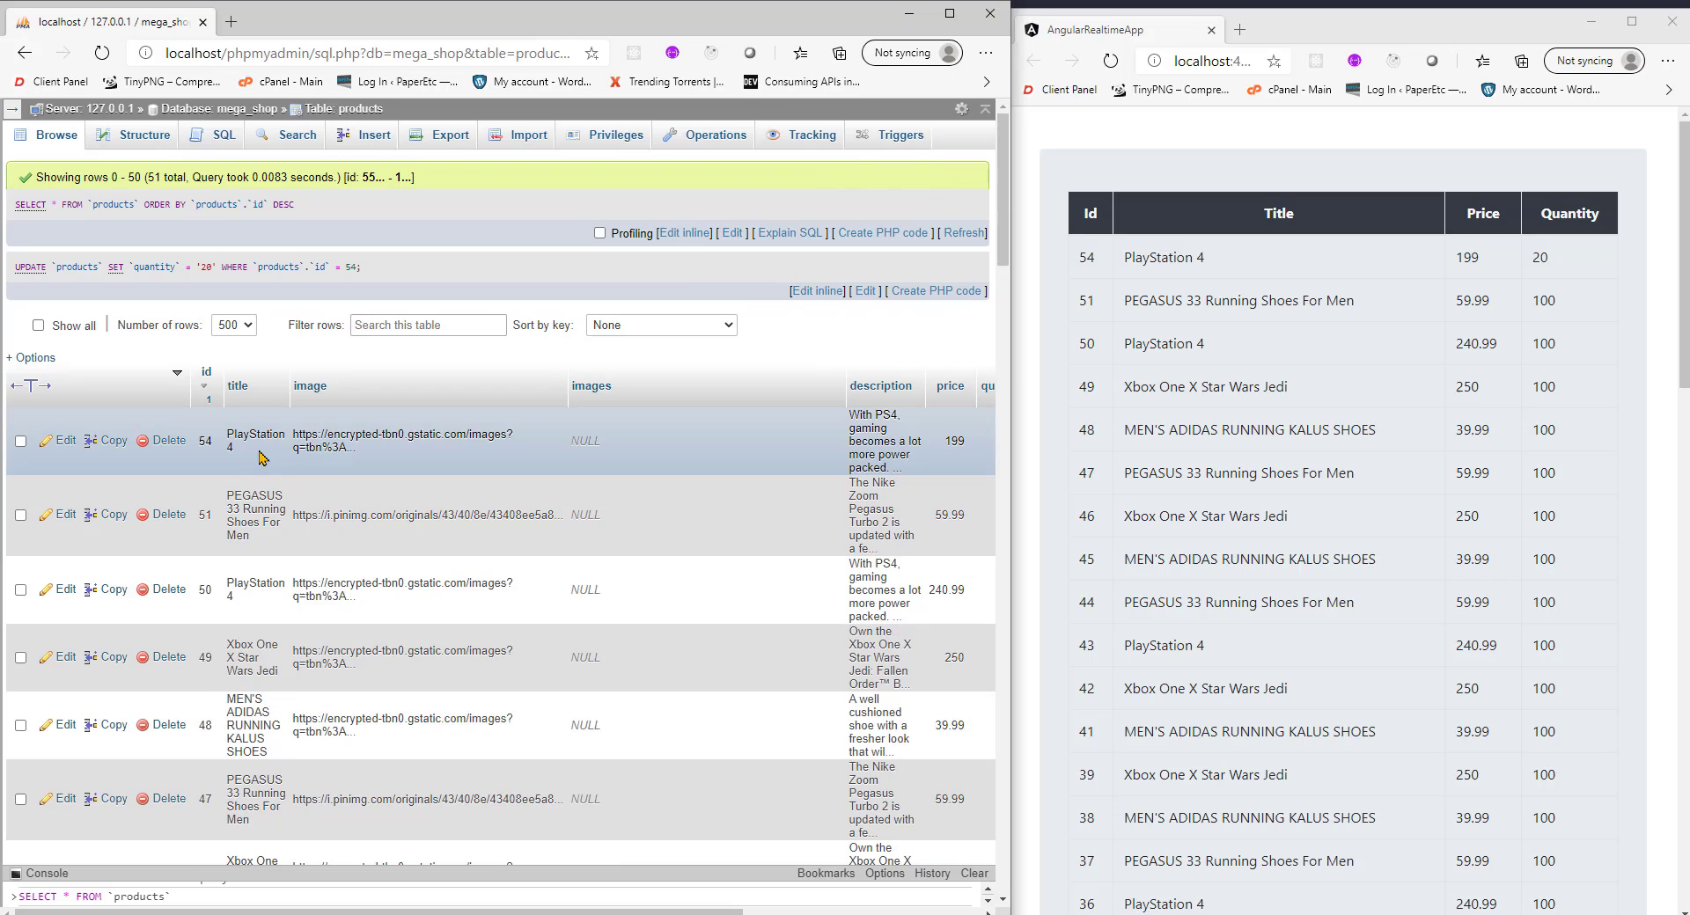
mouse_move(238, 449)
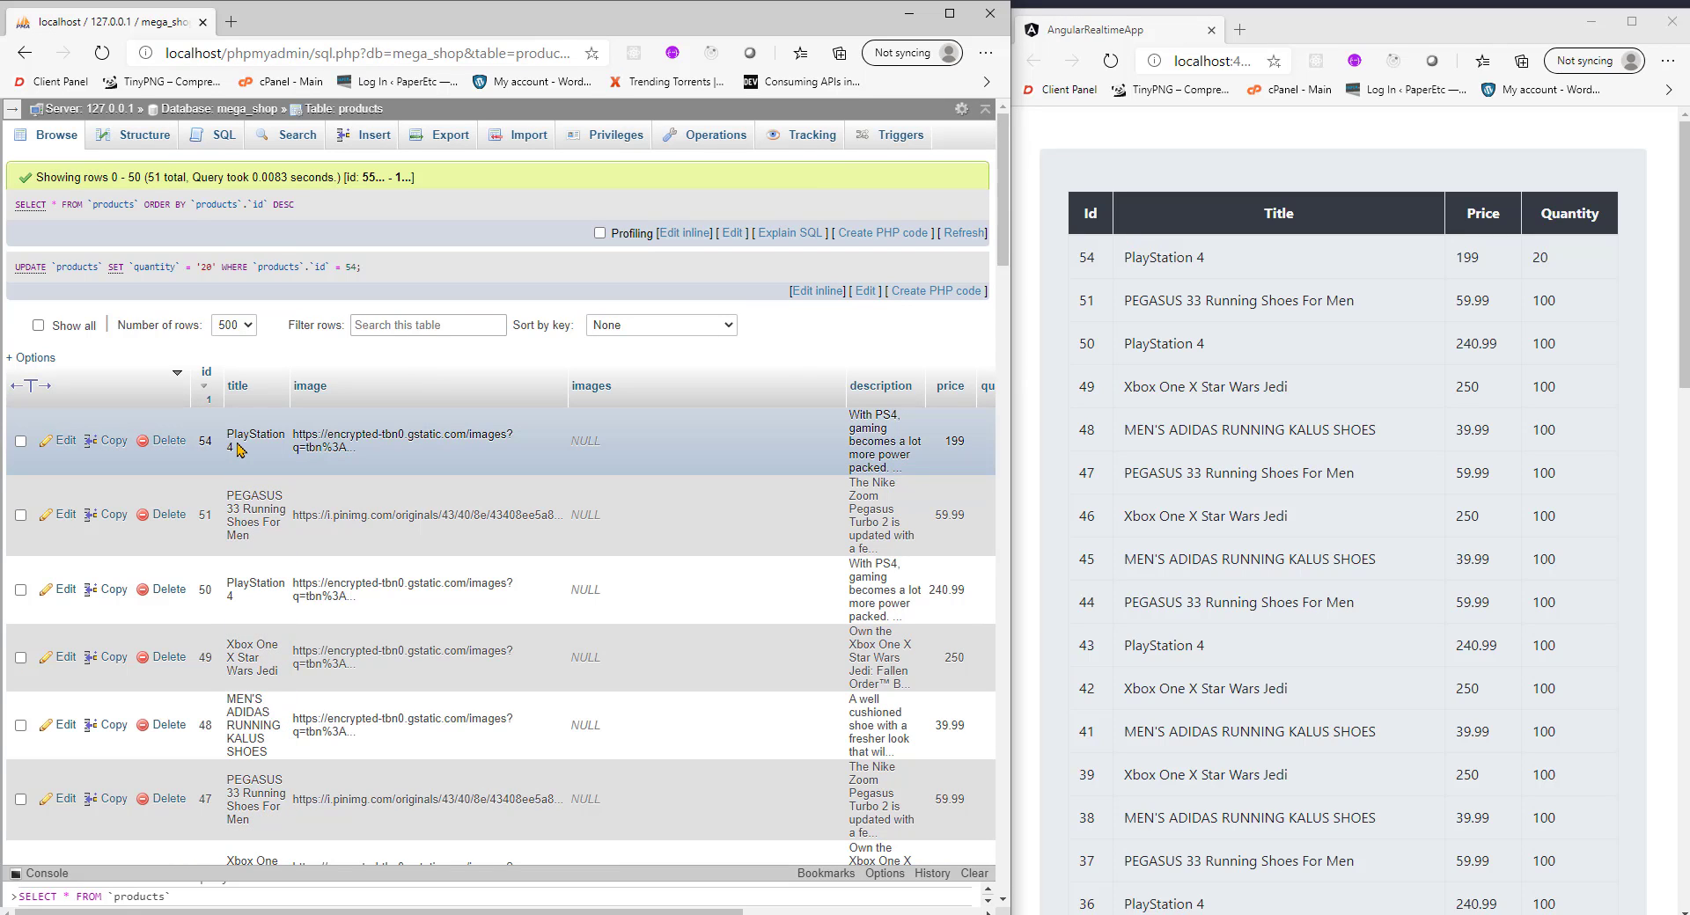
Inline-edit row 54: title becomes Sony PS4 and the price is raised to 299
double_click(255, 440)
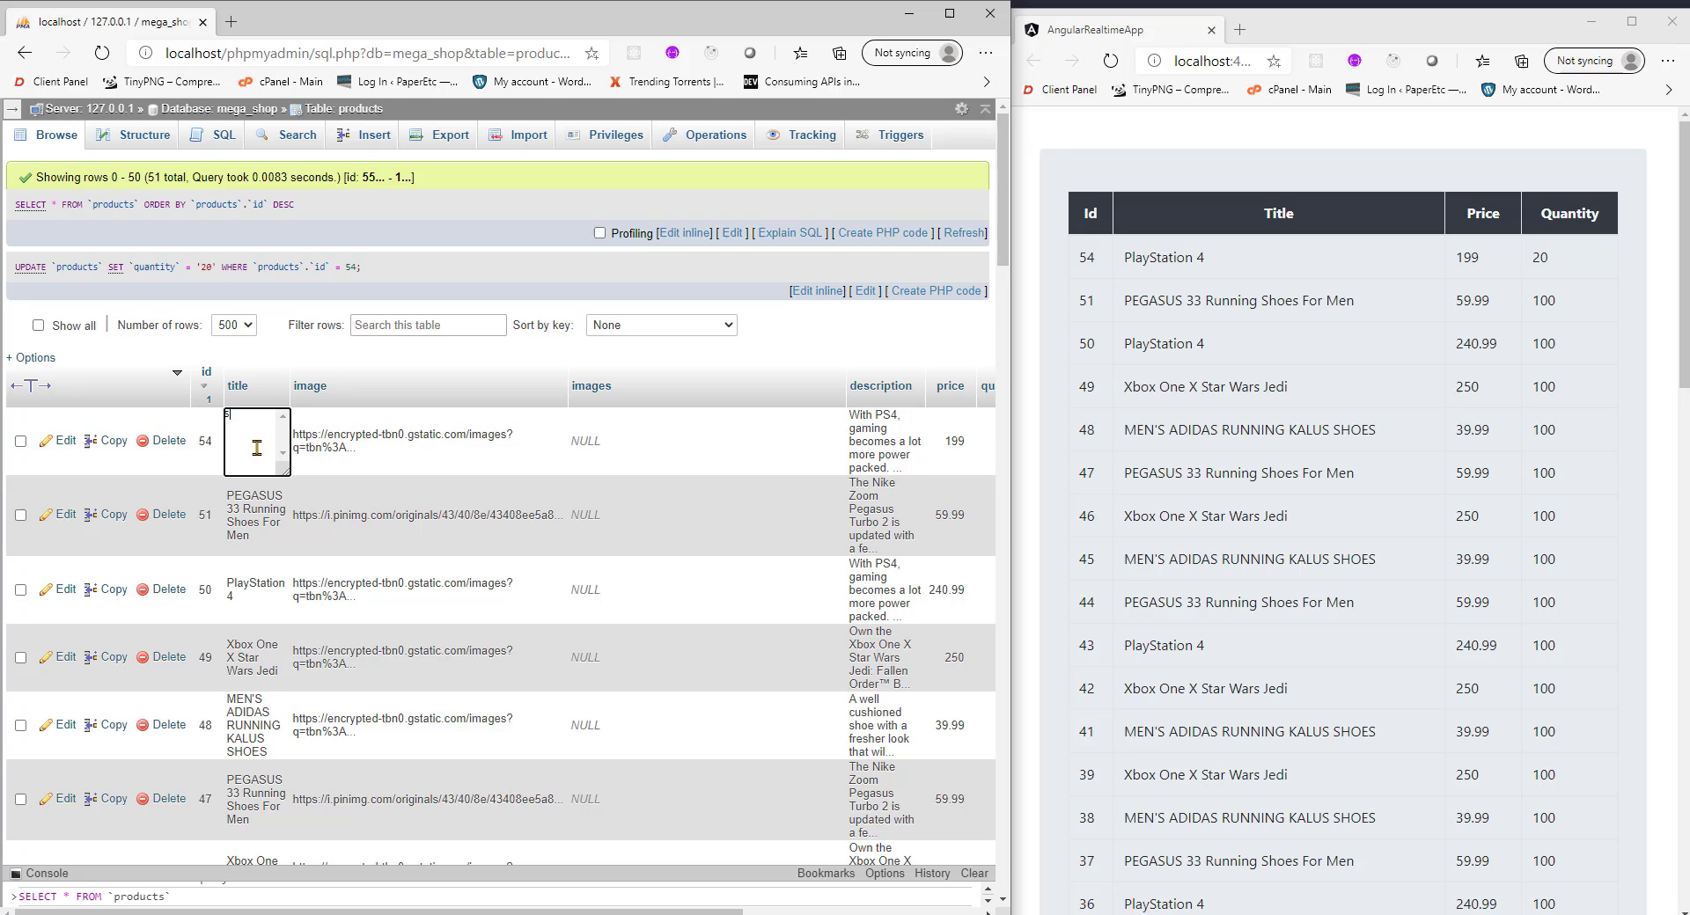
text(Sony PS4)
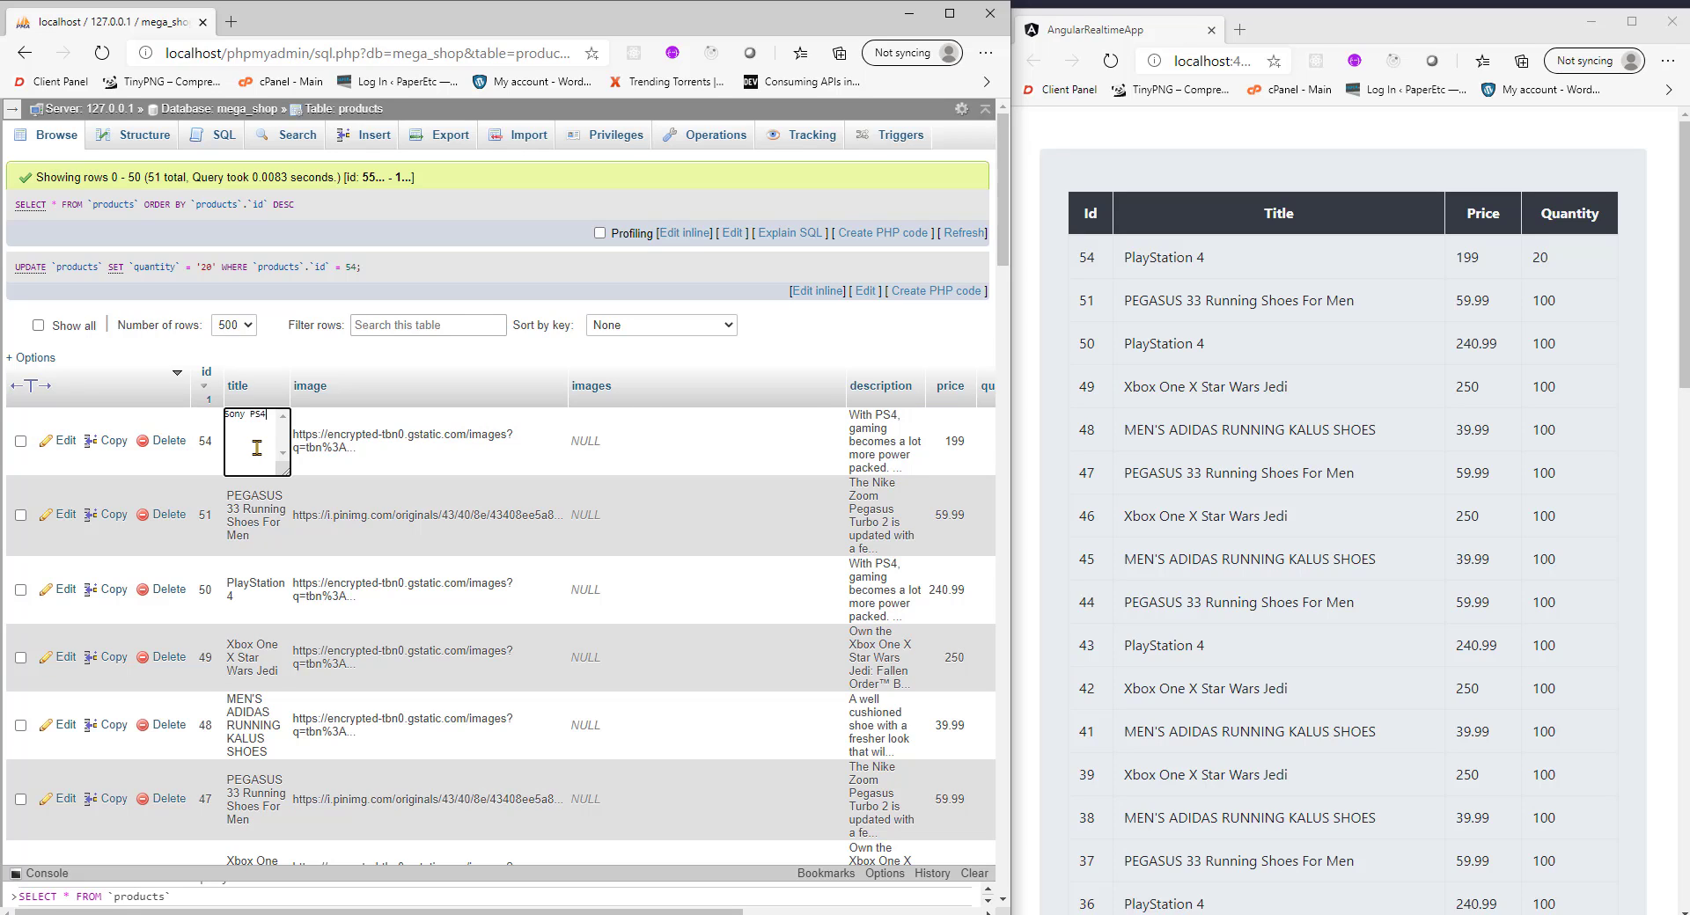
mouse_move(1088, 318)
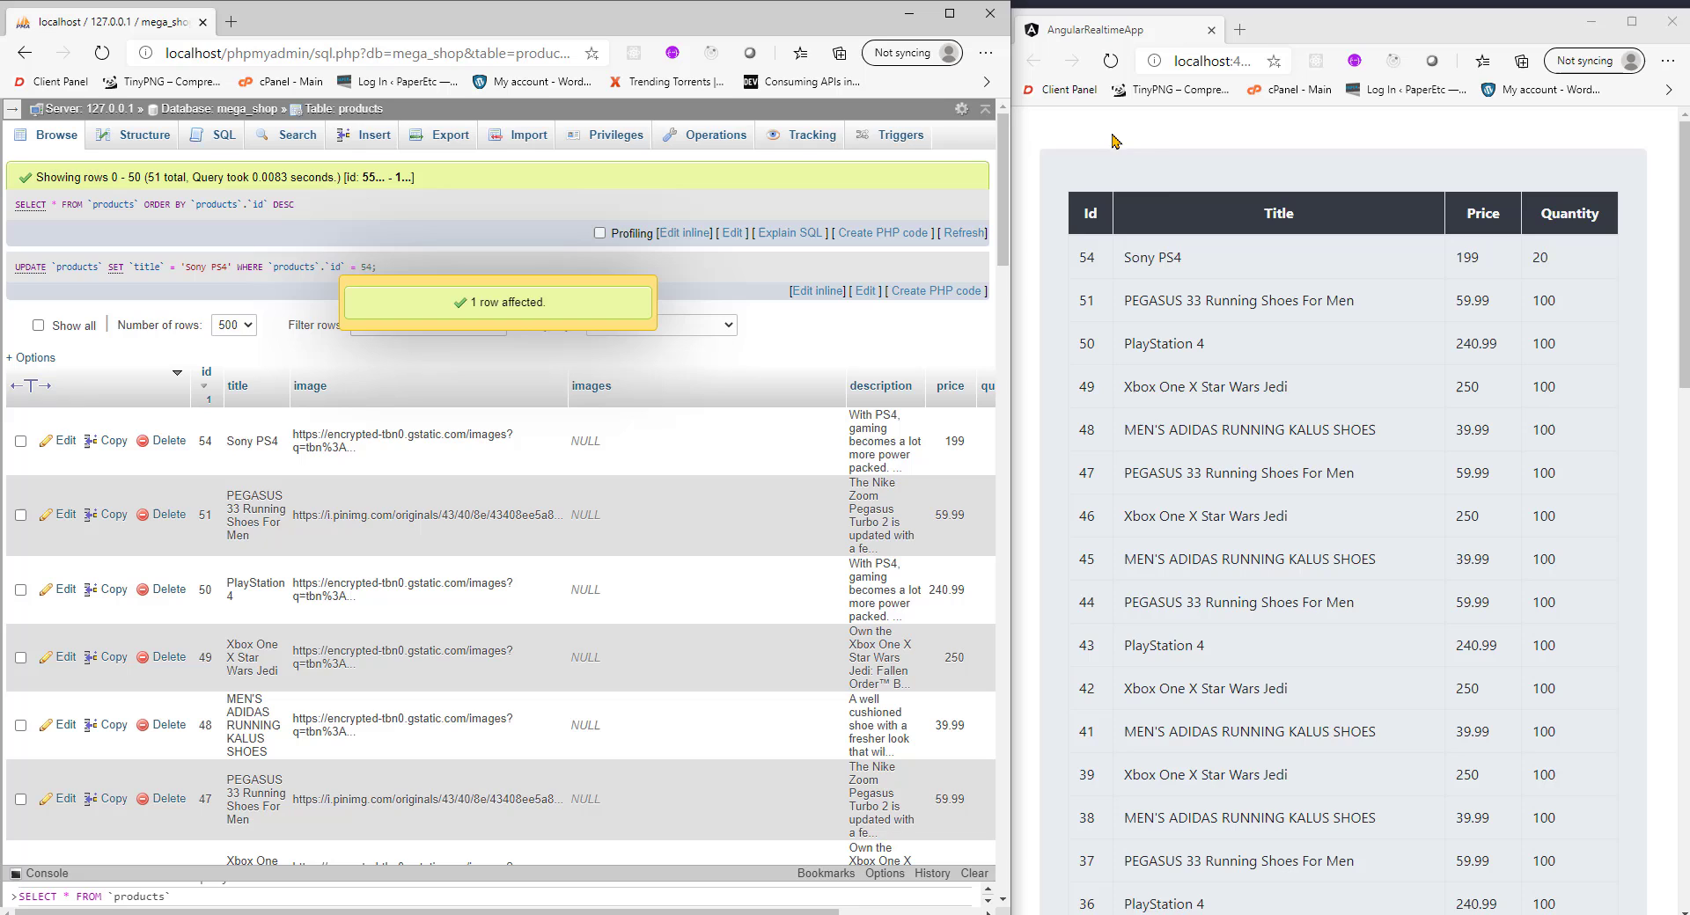
mouse_move(1246, 289)
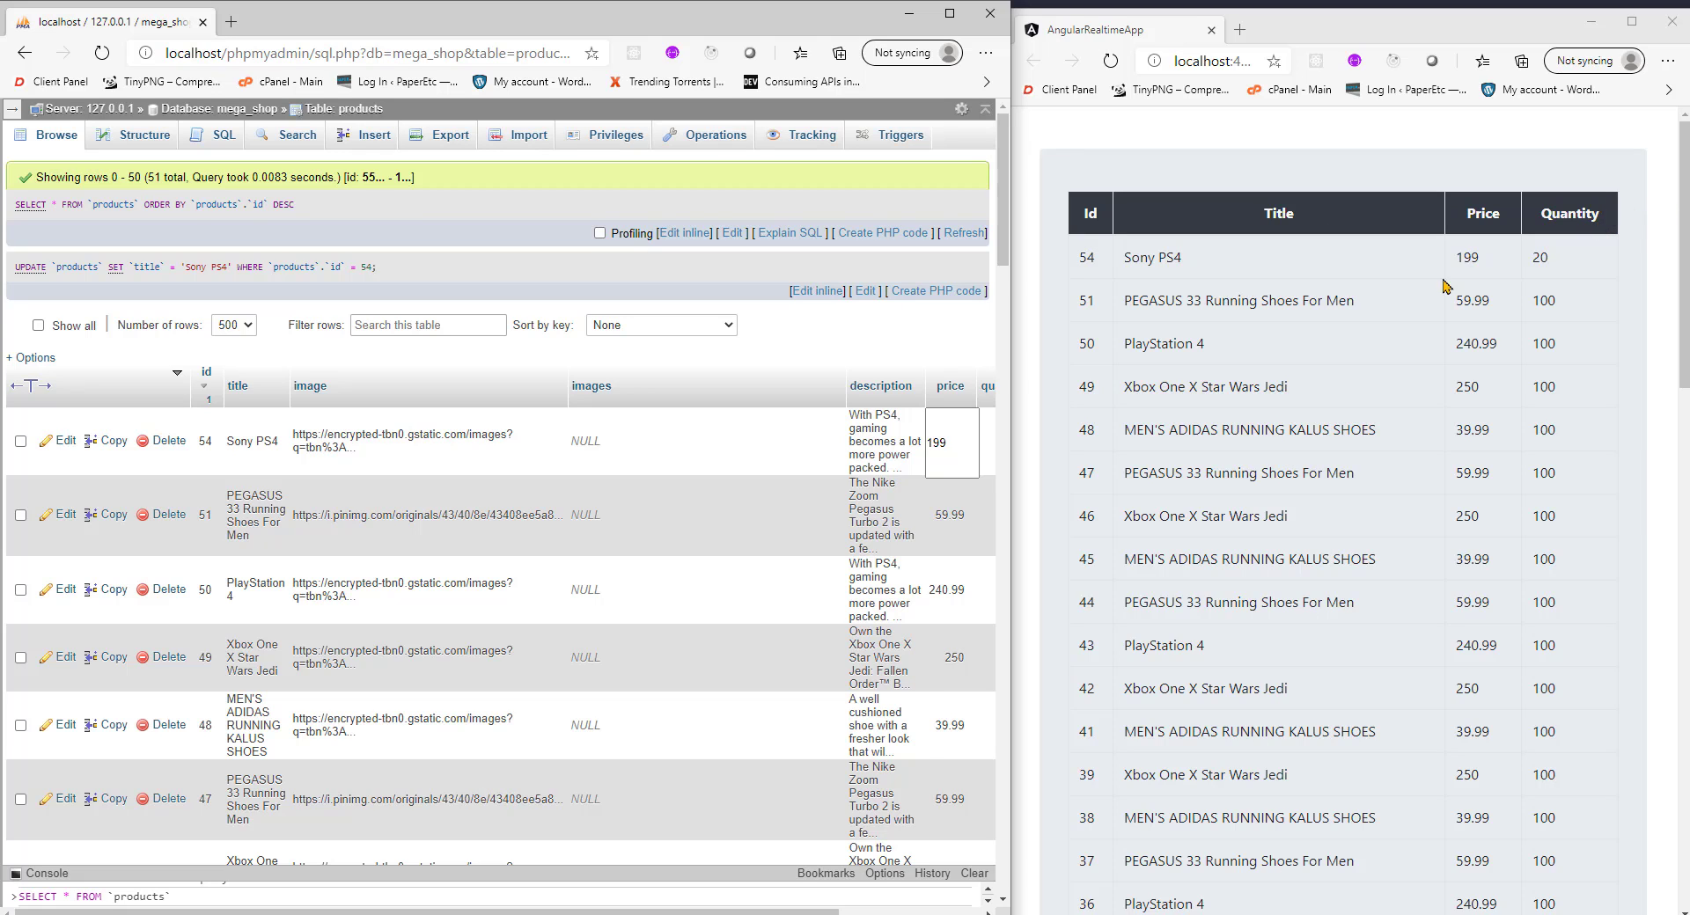
mouse_move(953, 386)
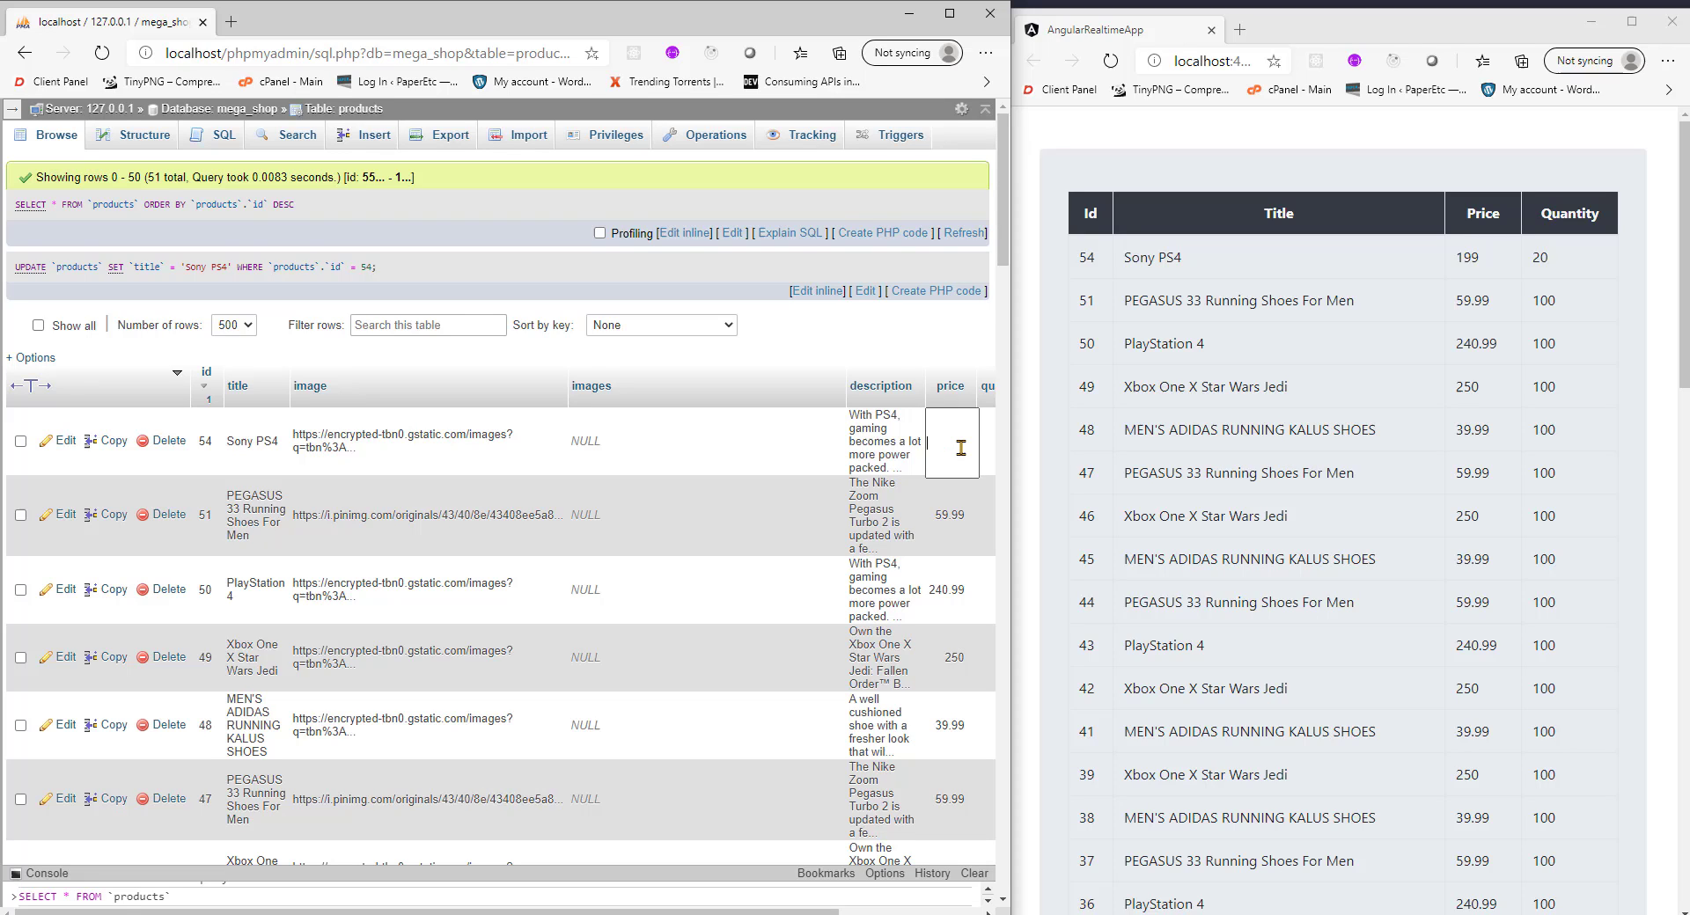
text(499)
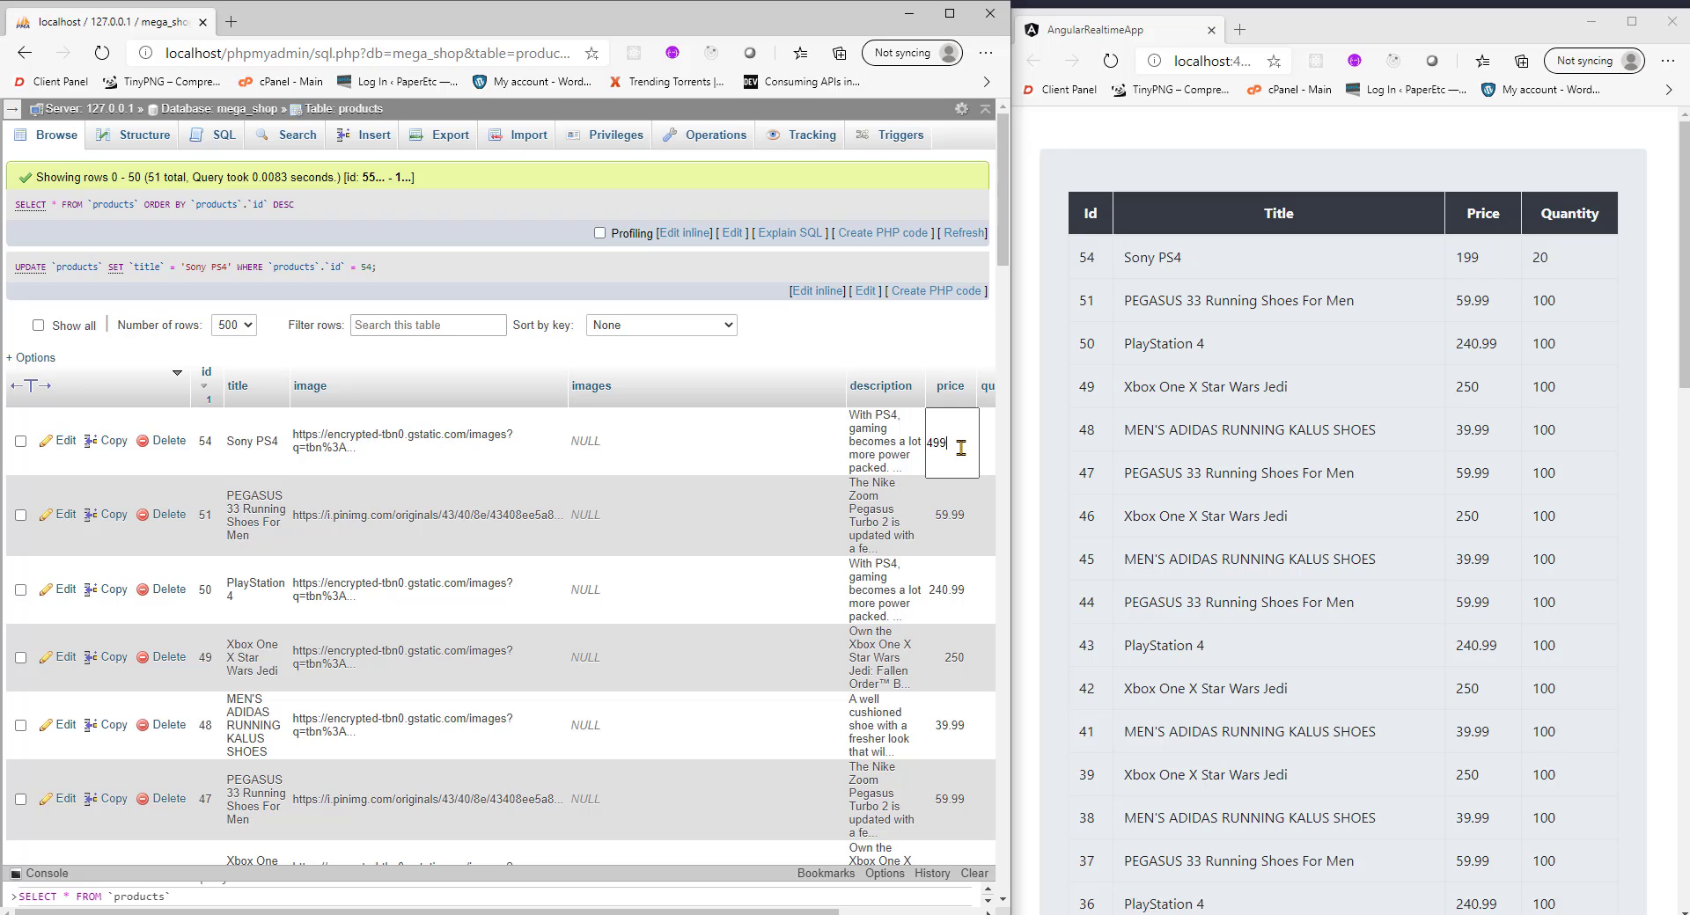
key(Enter)
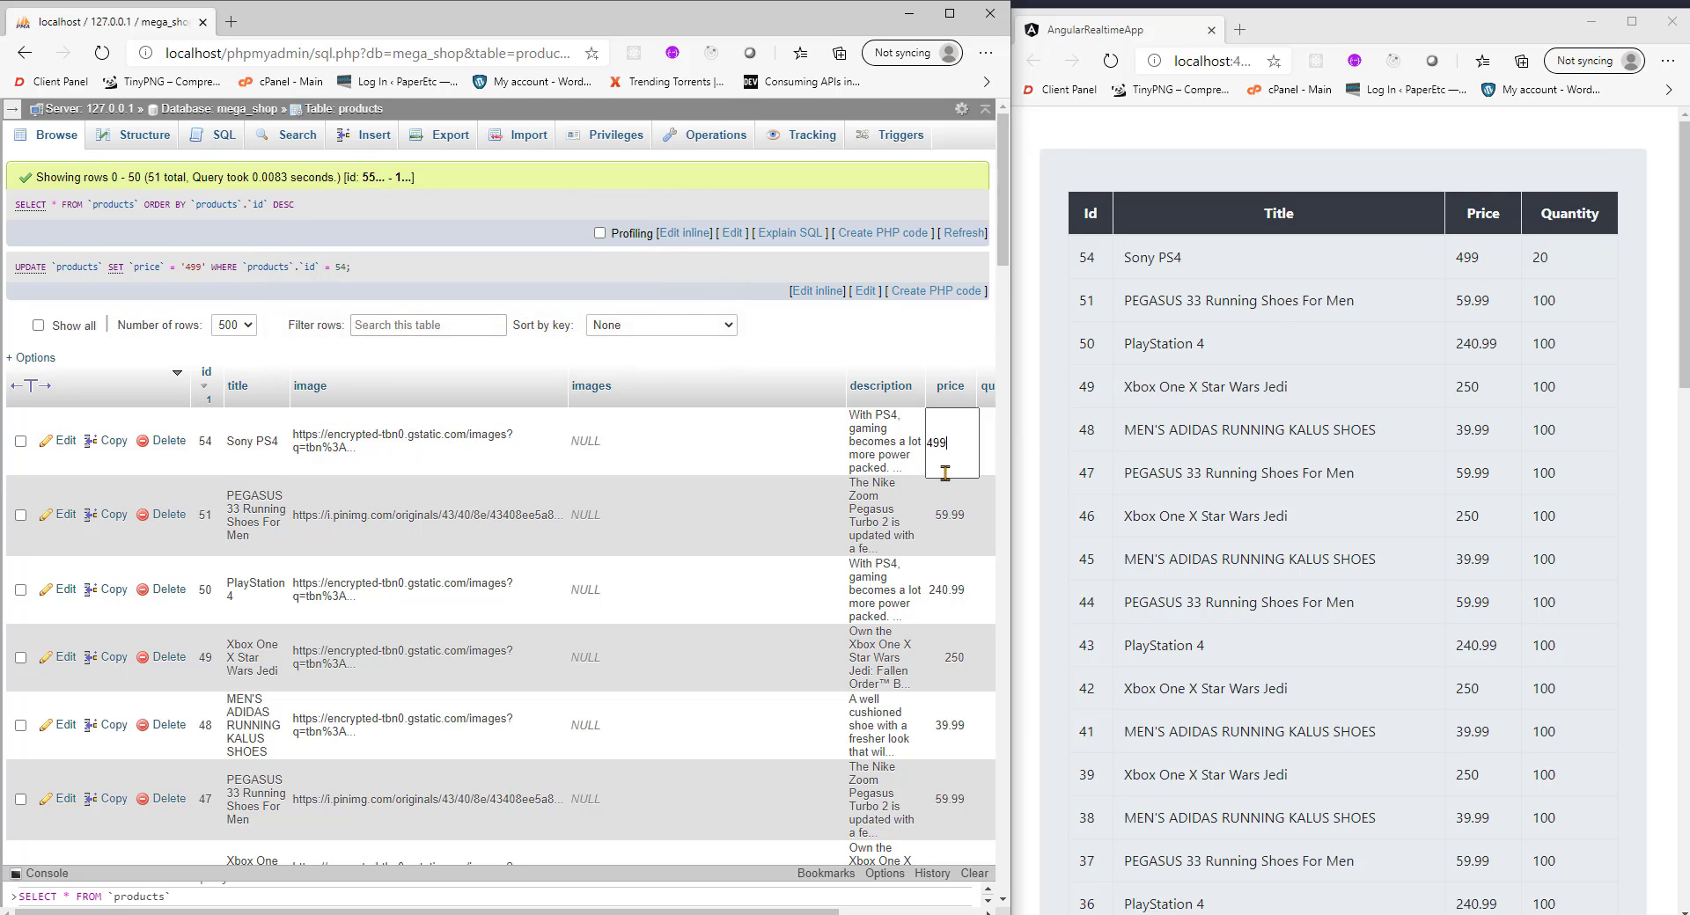
text(99)
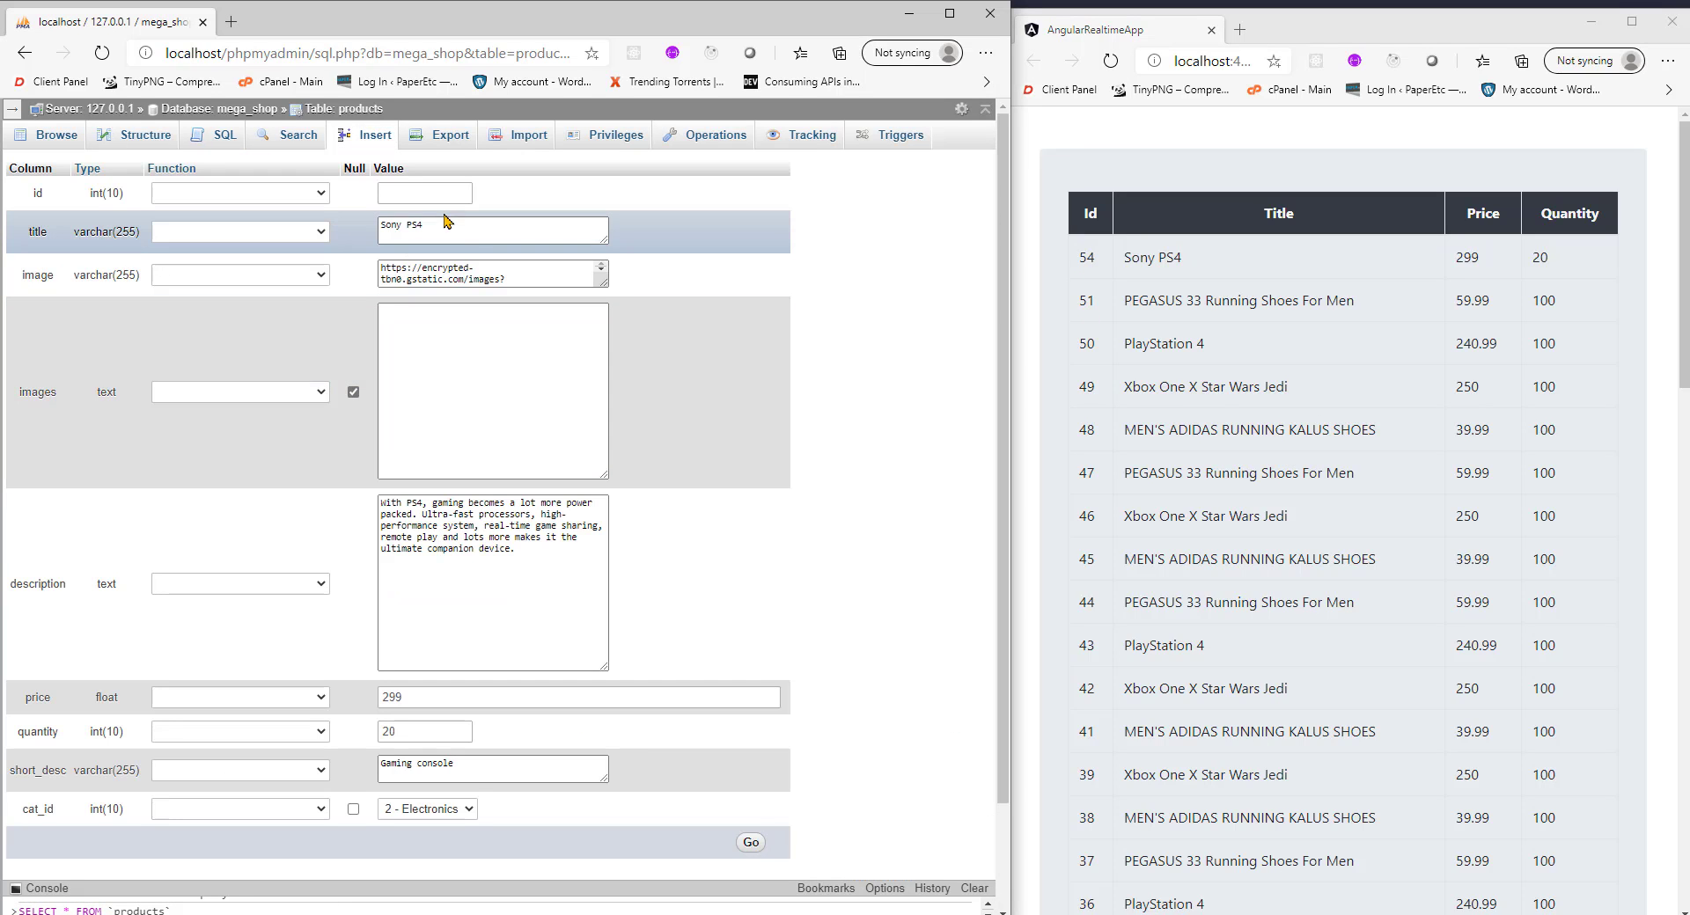
Fill the copied insert form with title PlayStation 4, price 249.99, quantity 50 and submit it
text(PlayStati)
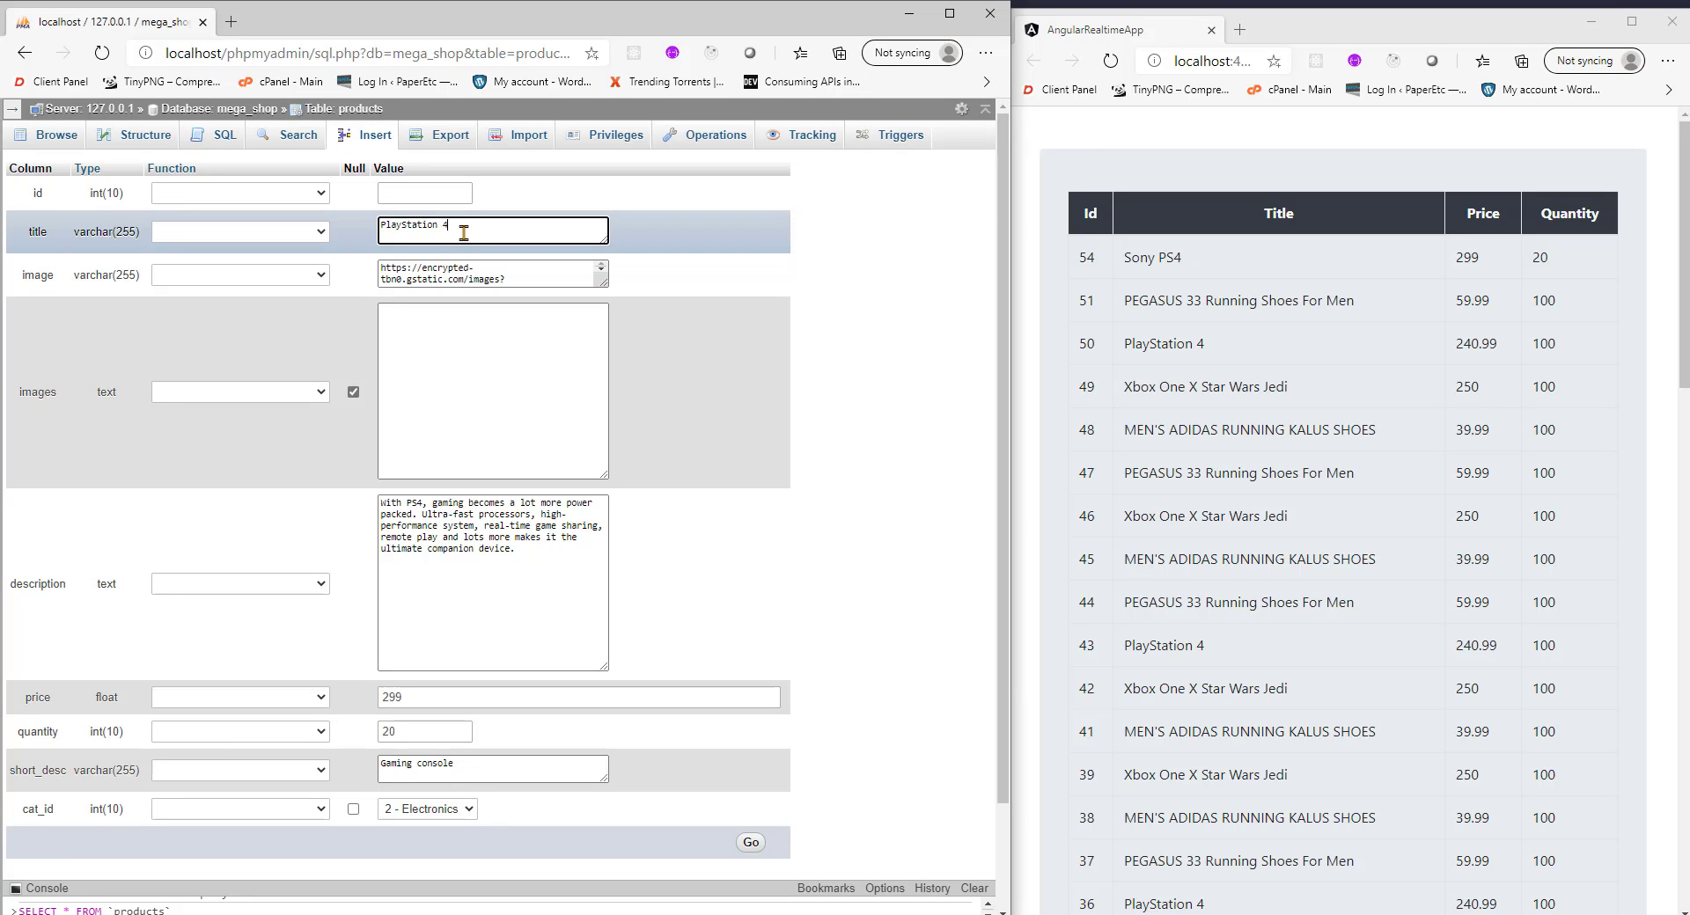
click(424, 731)
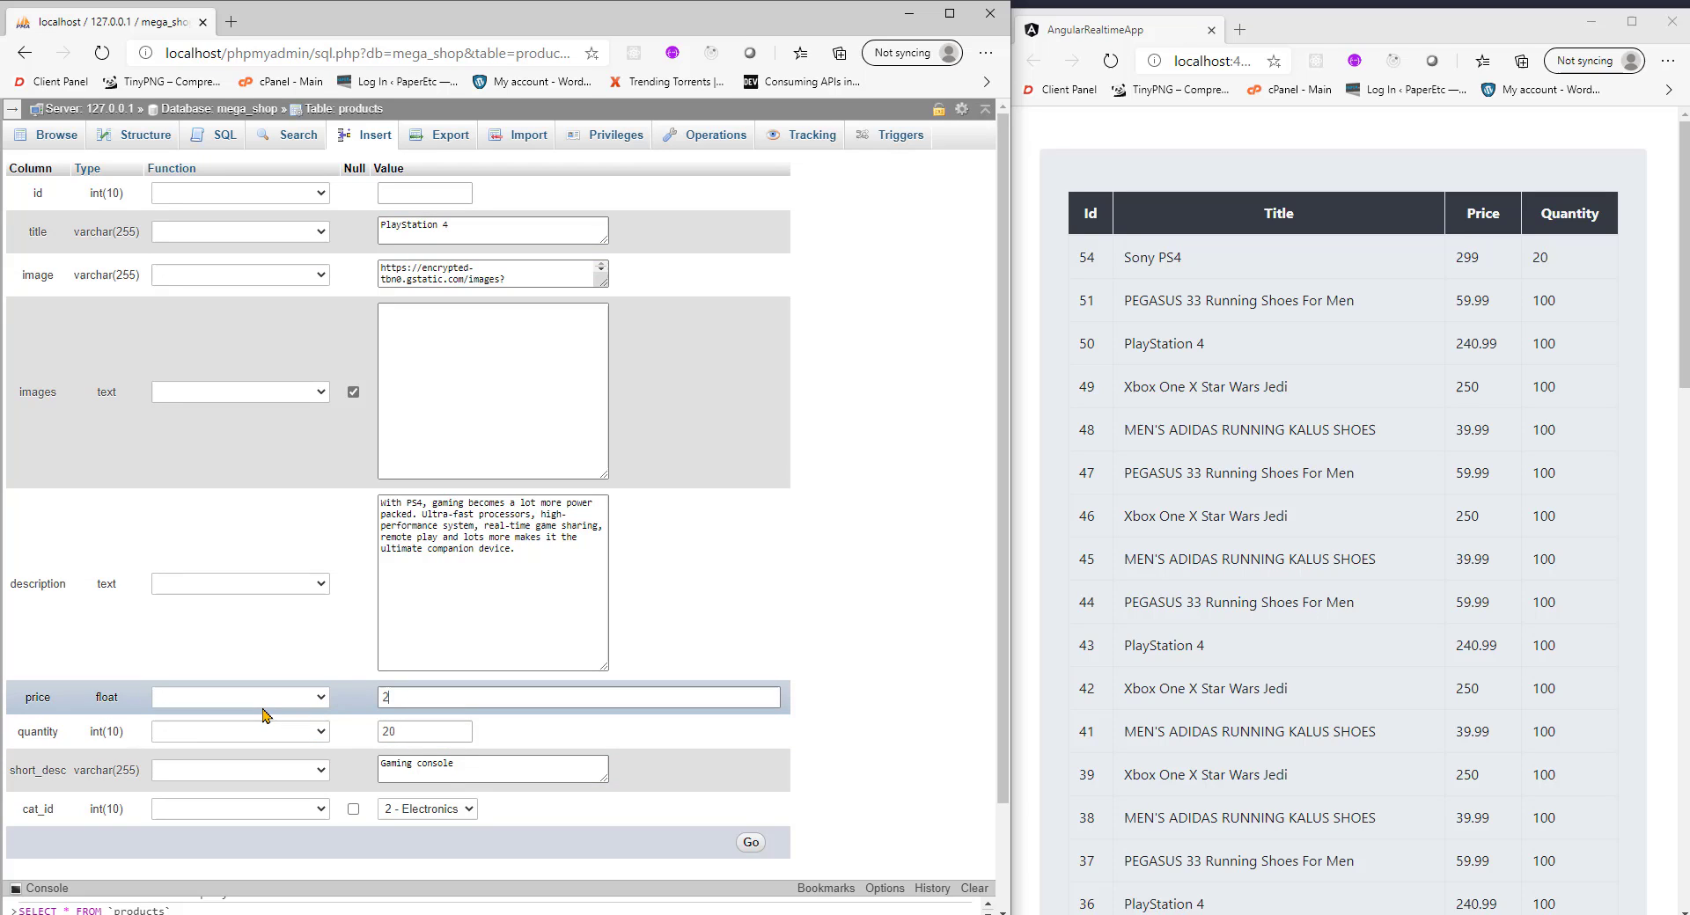
text(49.99)
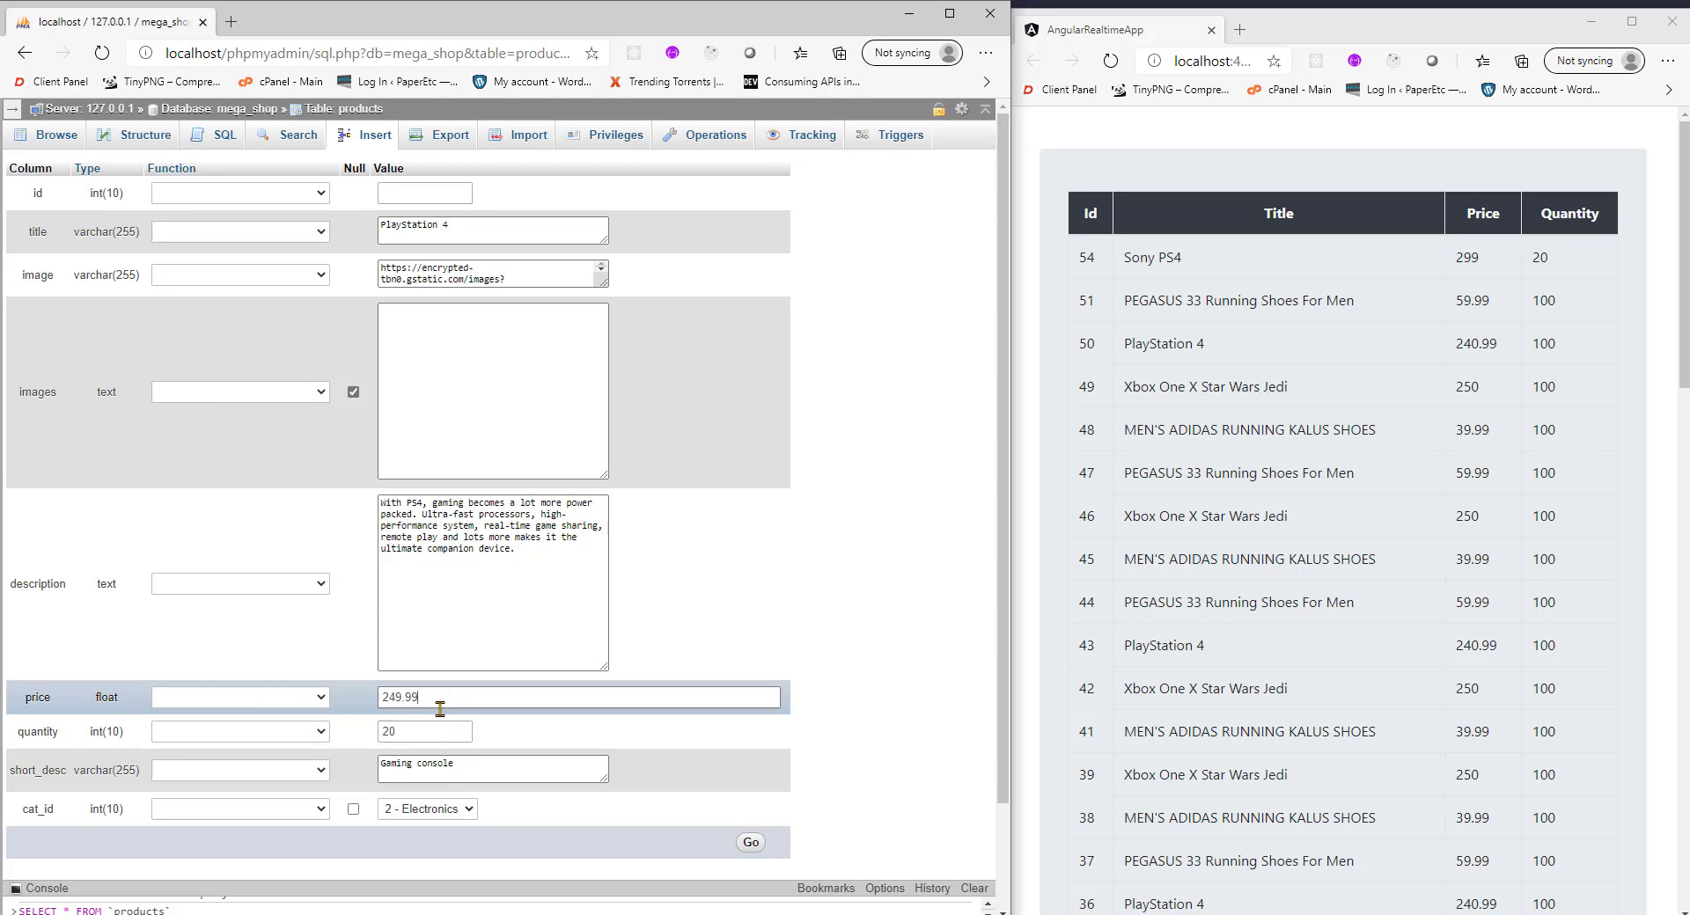
click(424, 731)
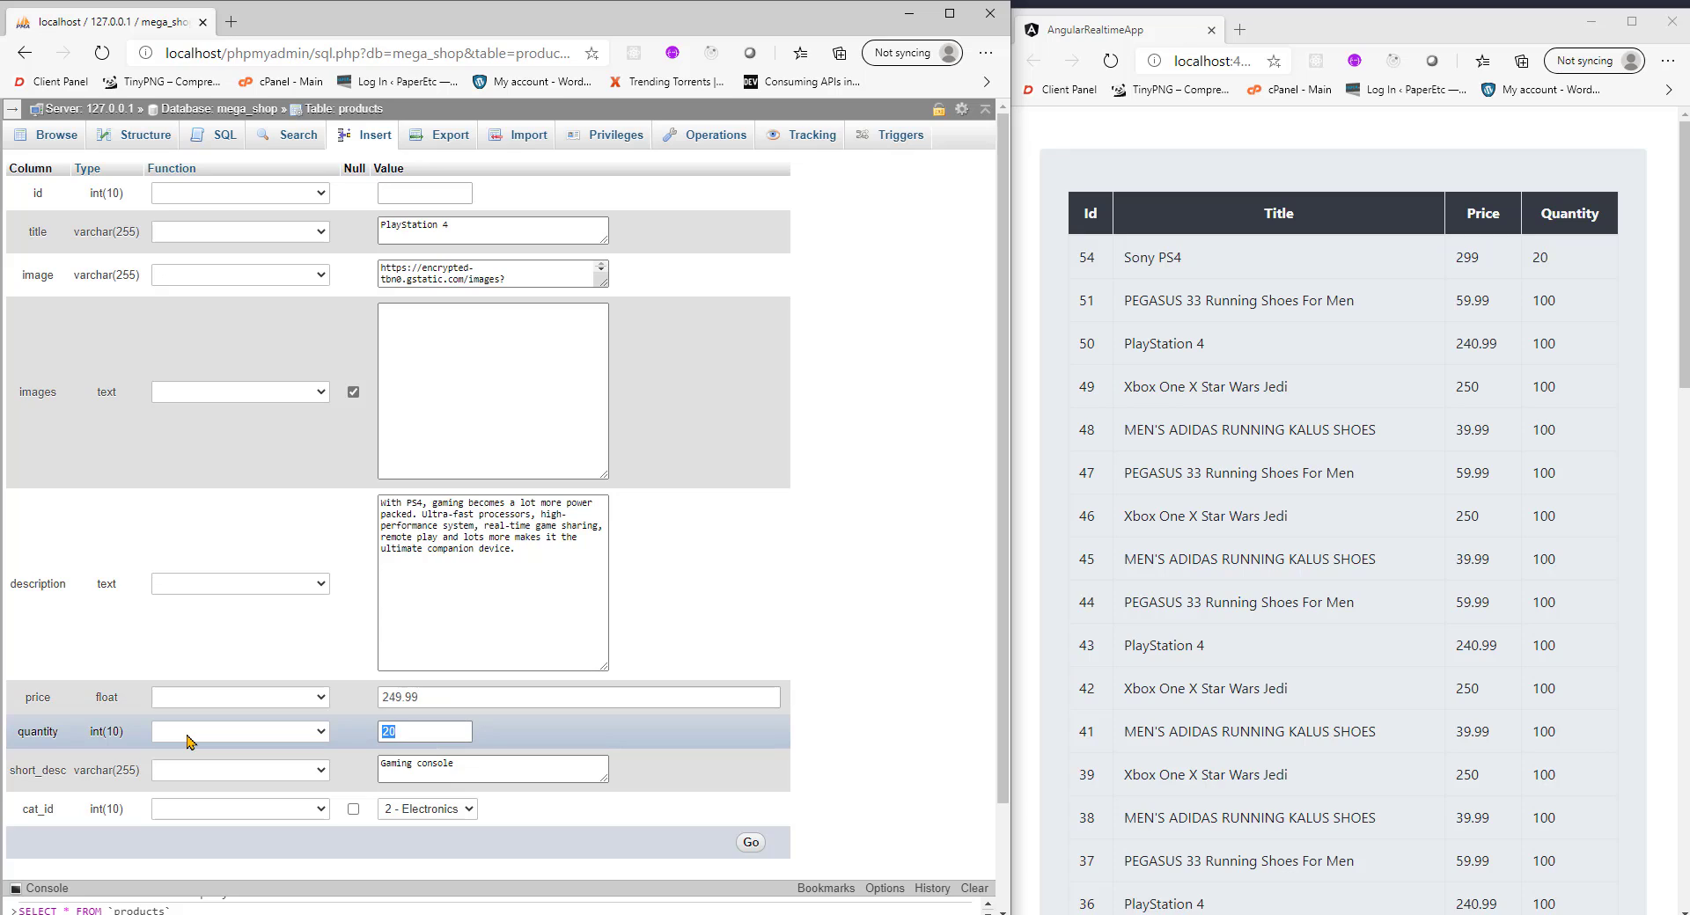
text(50)
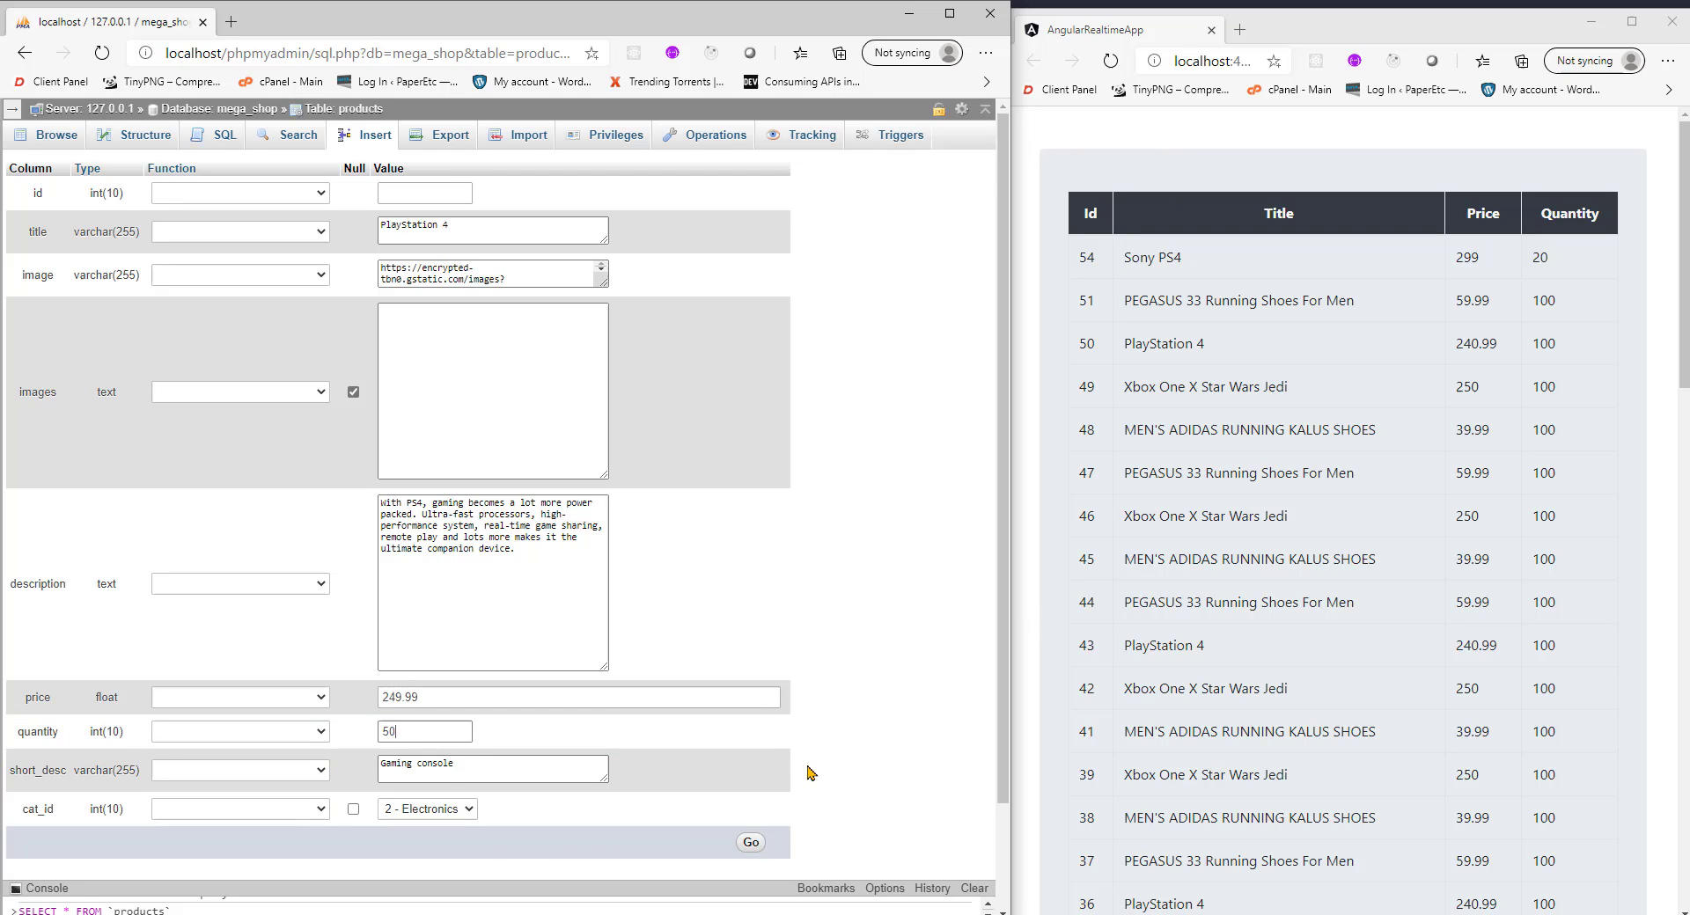
click(750, 842)
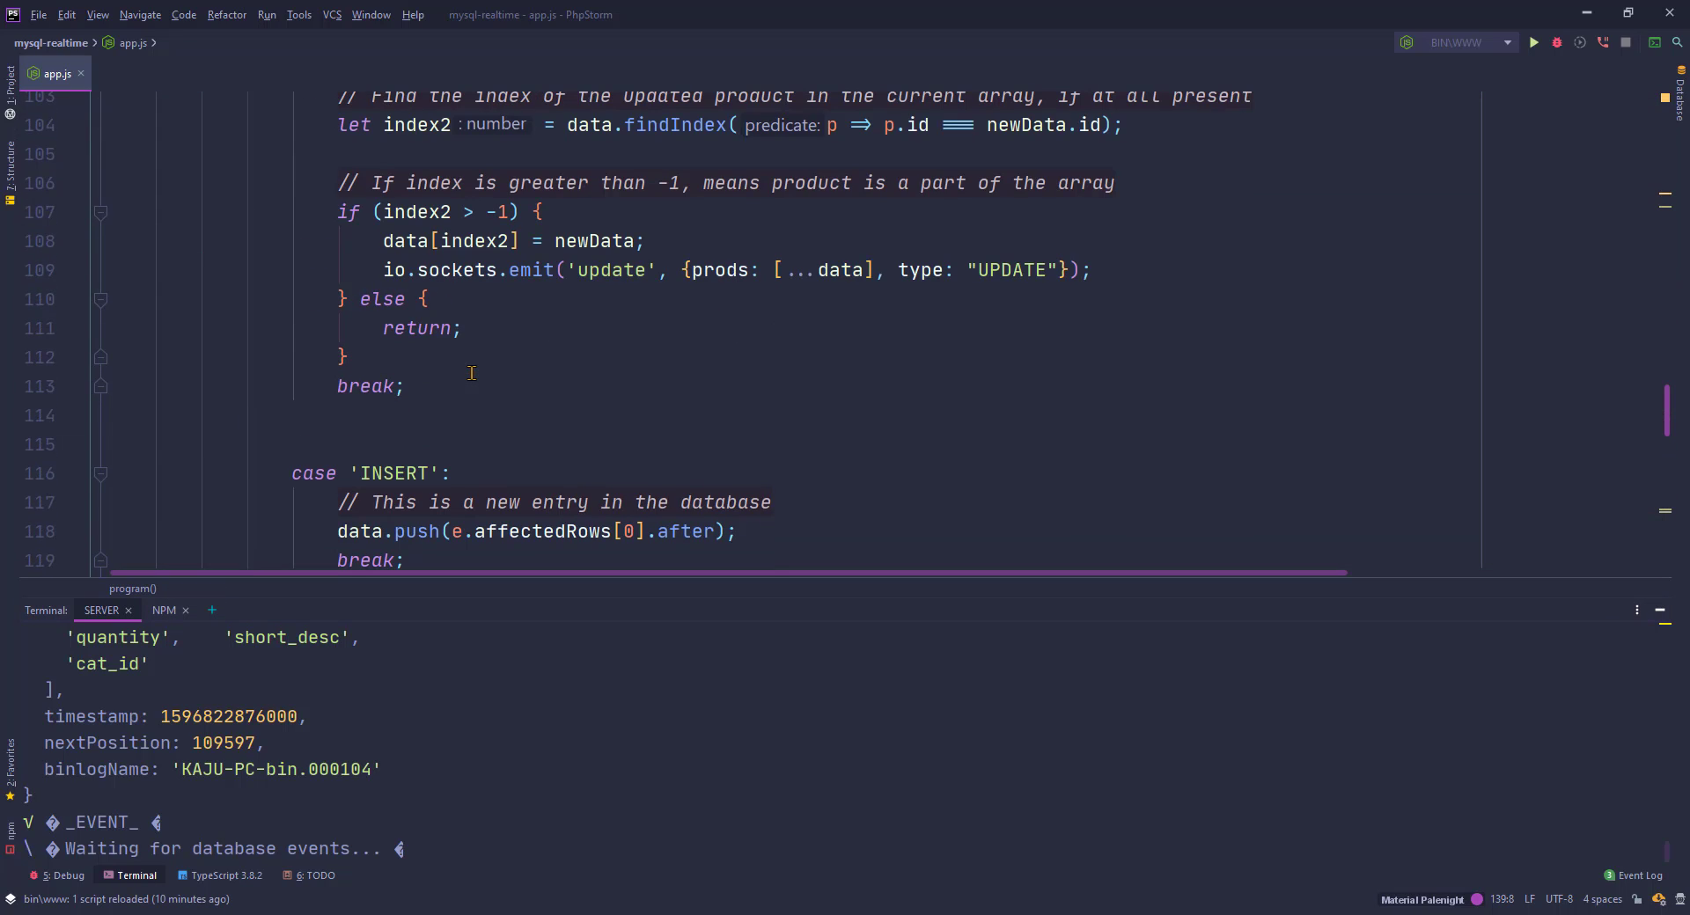
scroll(down, 3)
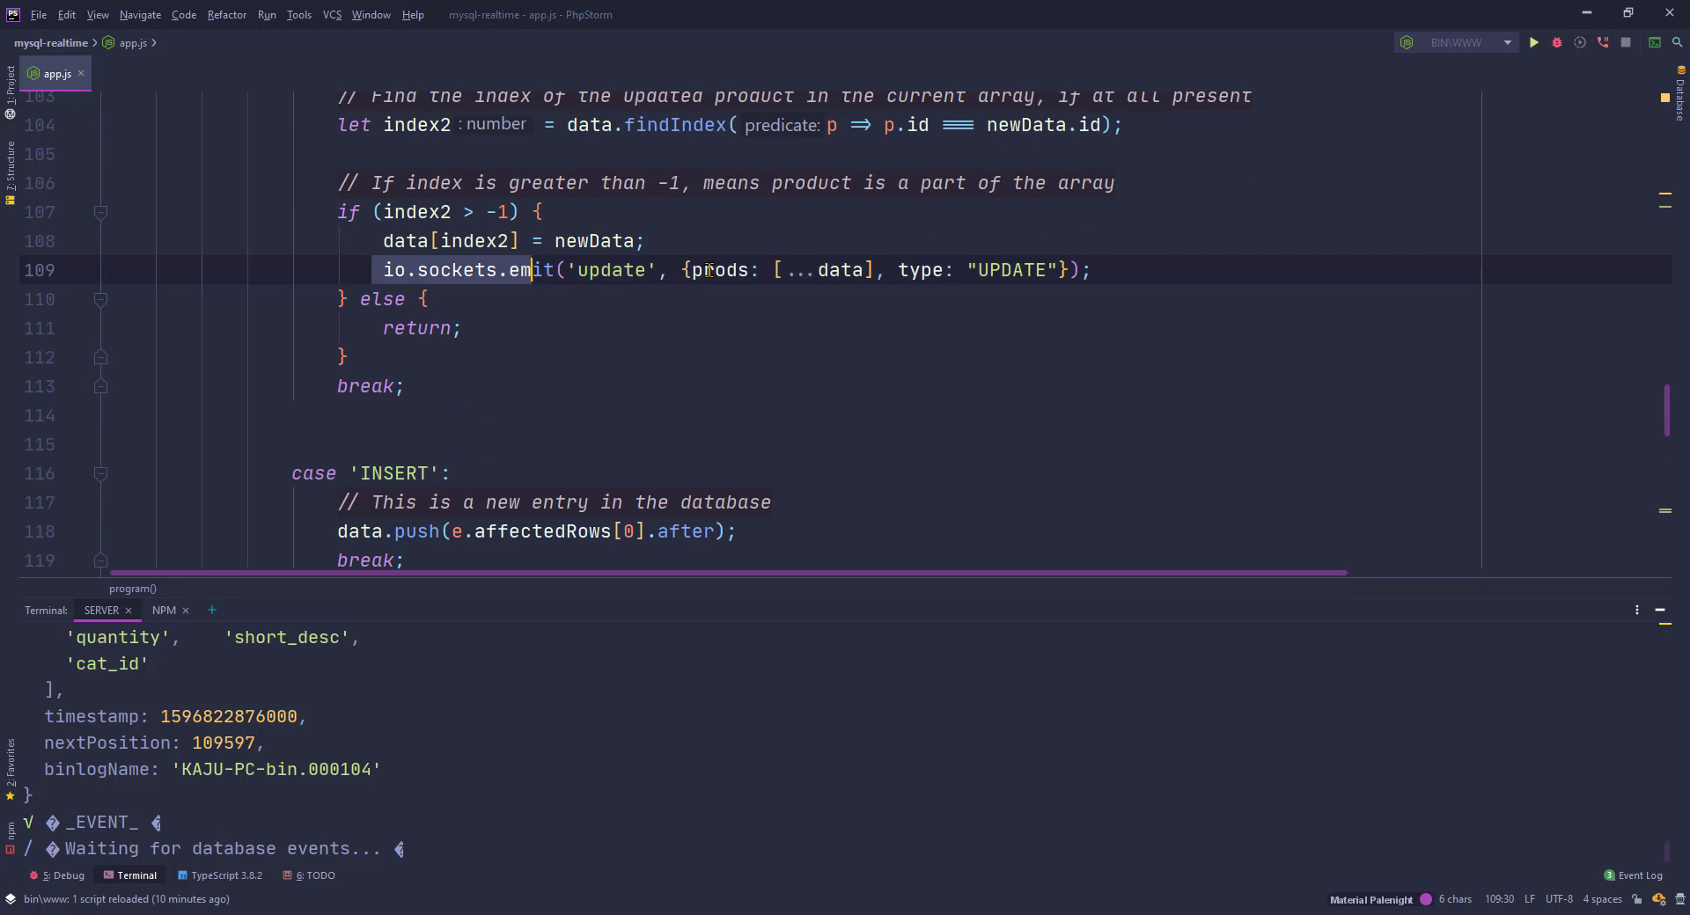
scroll(down, 3)
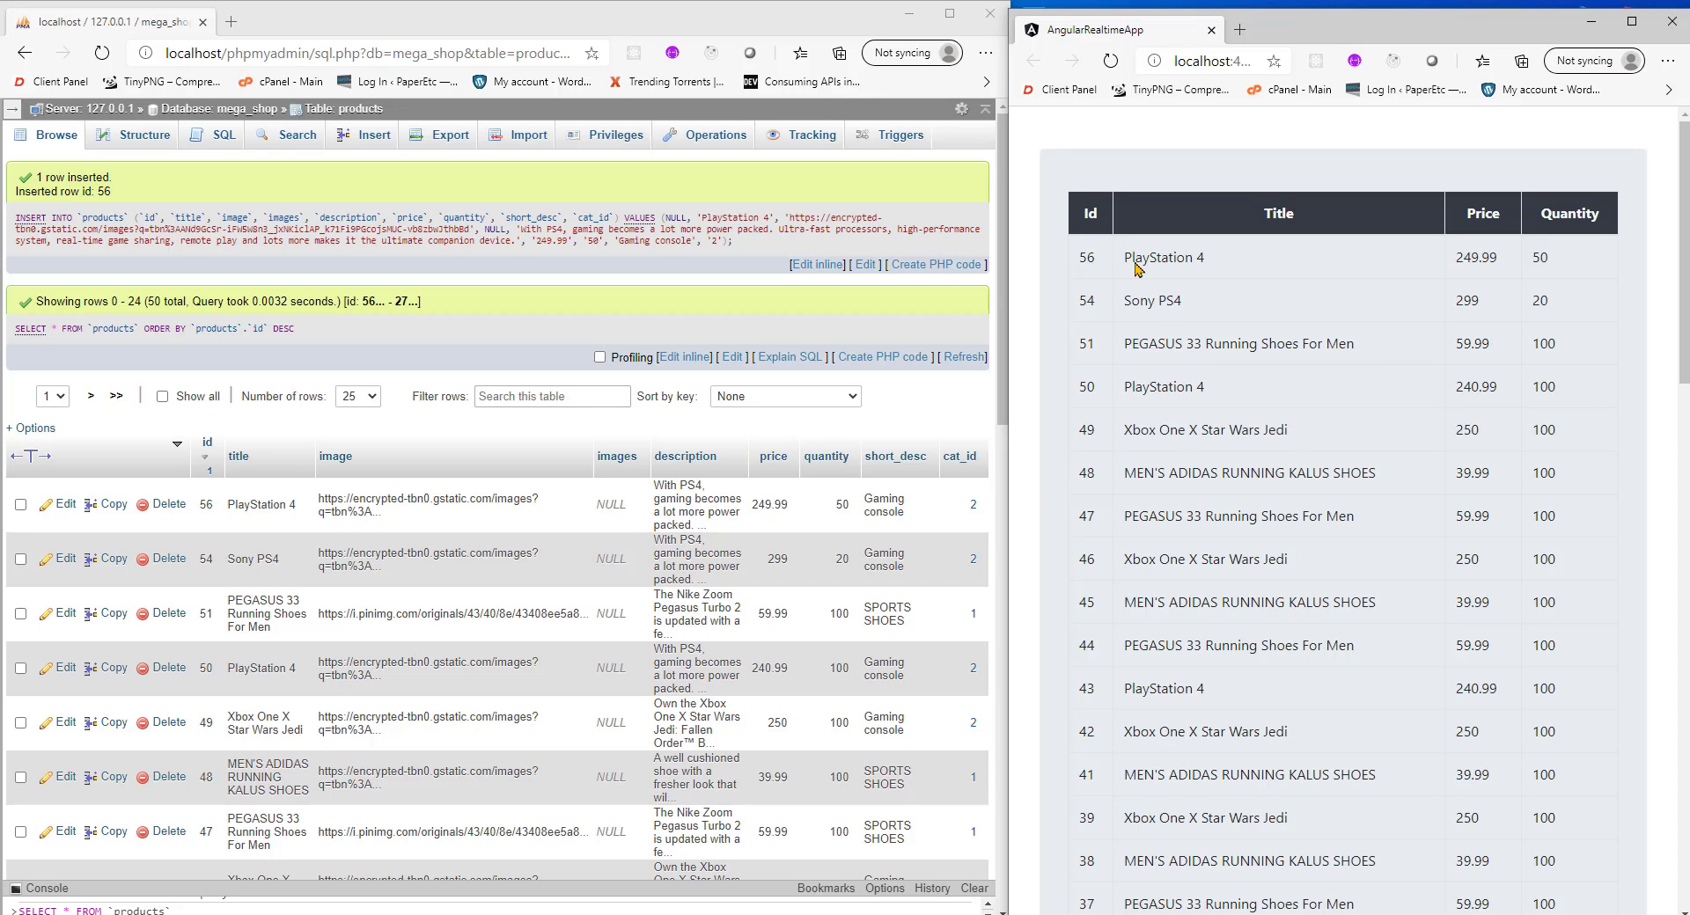
mouse_move(1207, 265)
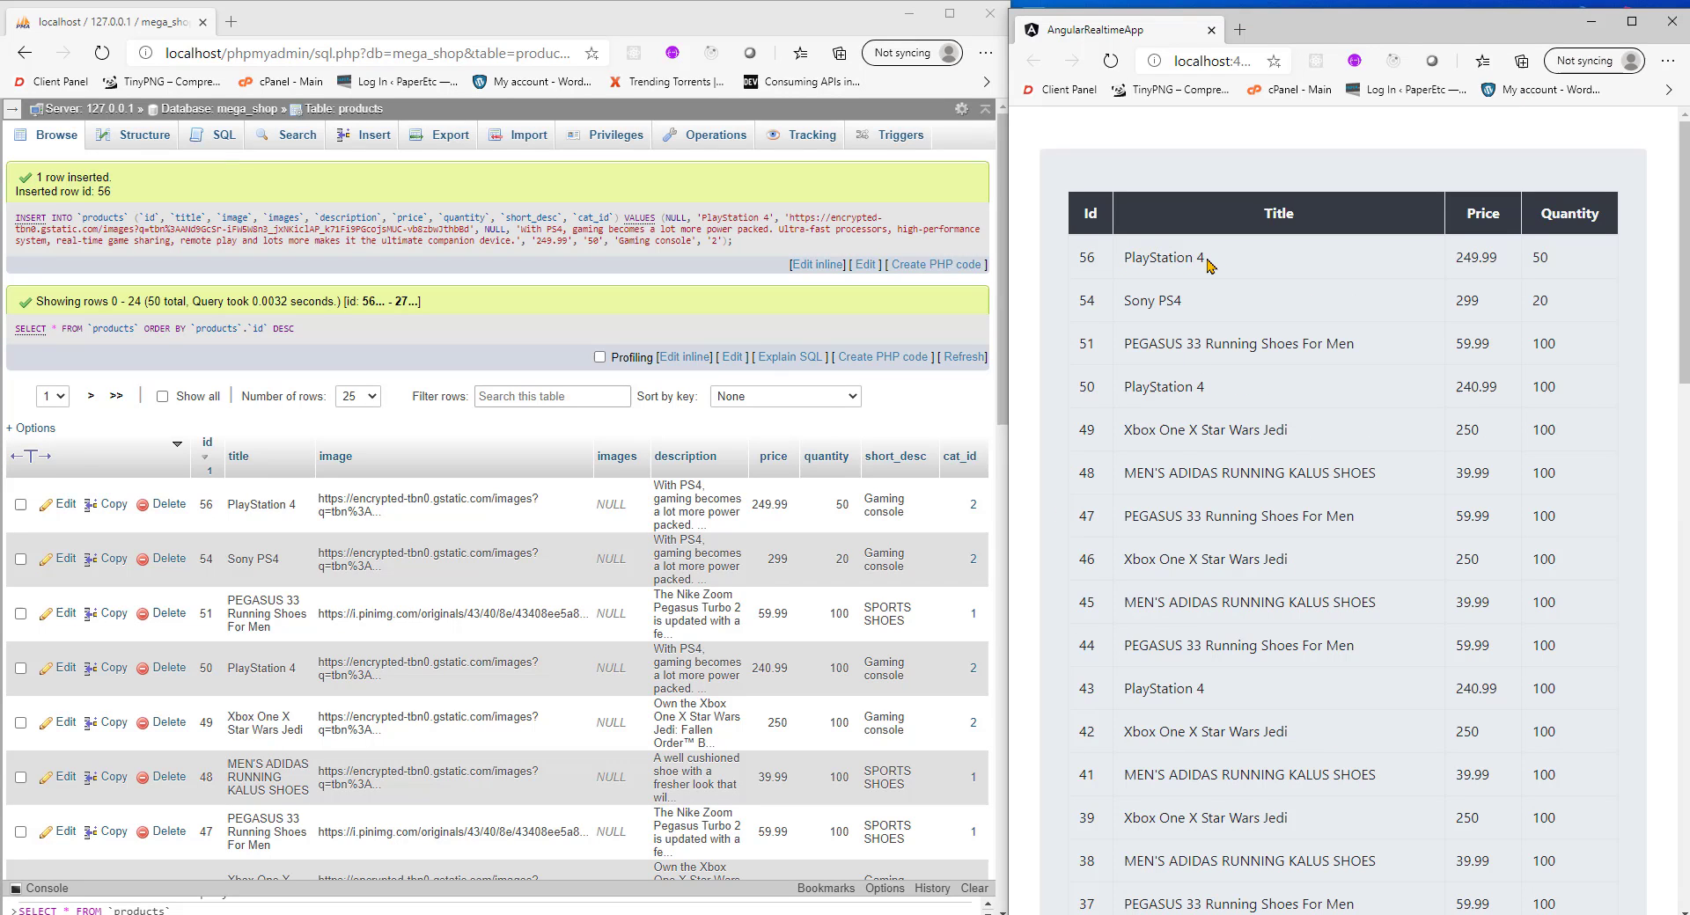
mouse_move(518, 500)
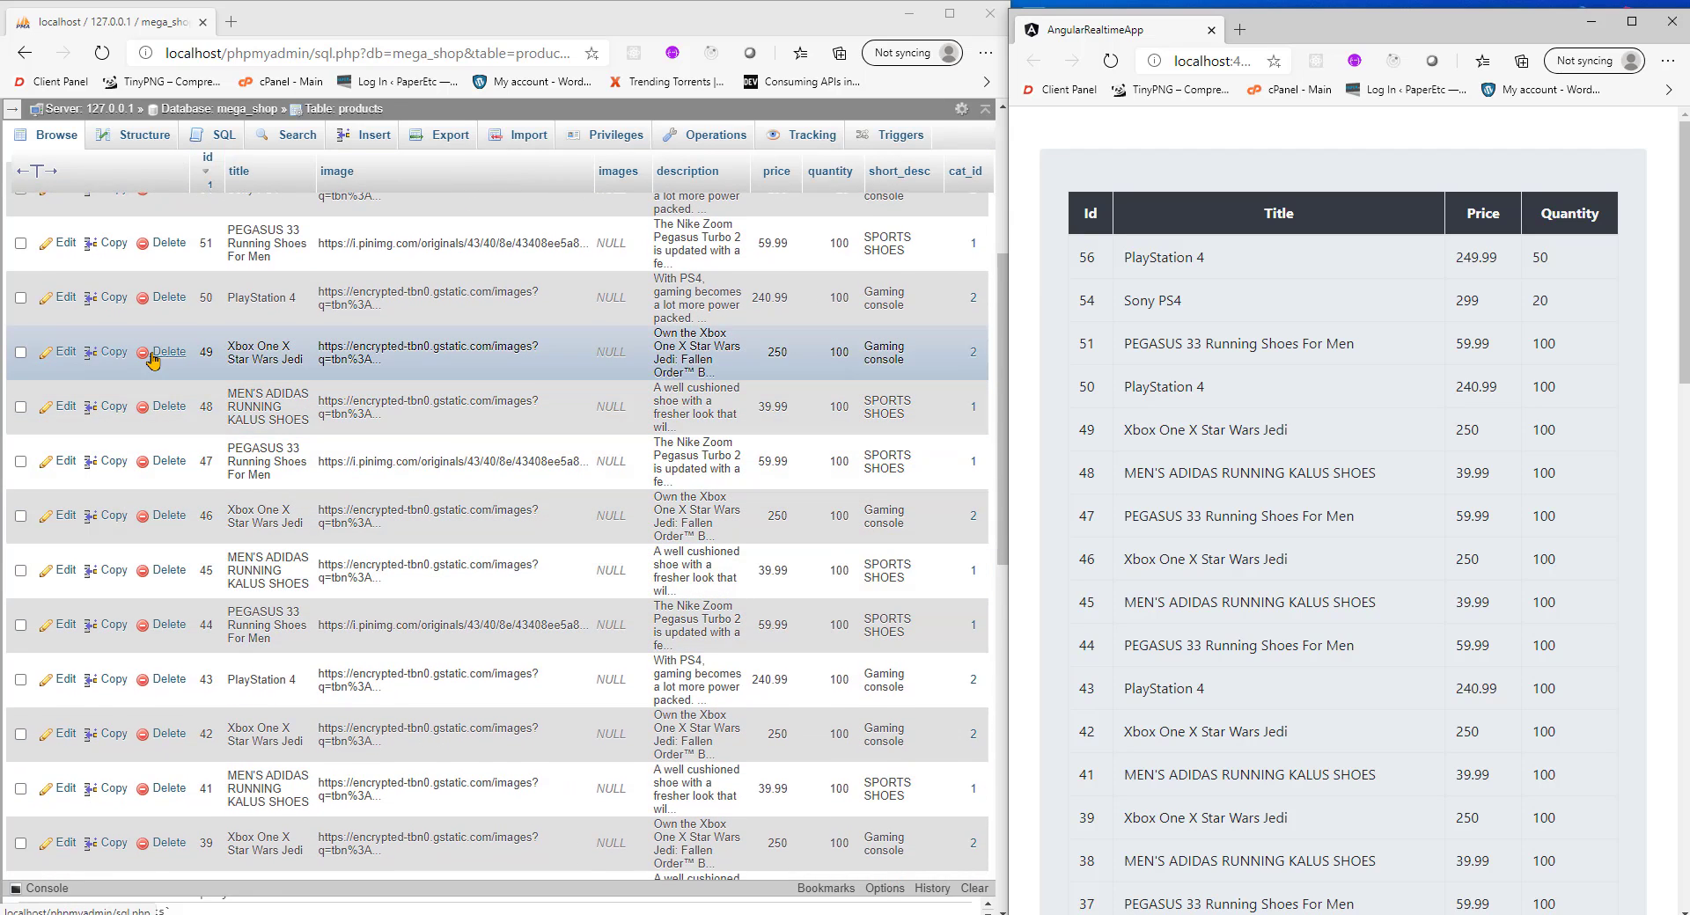
Copy row 49 into a new Xbox One Old Model entry priced 199, quantity 10, and submit it
click(65, 352)
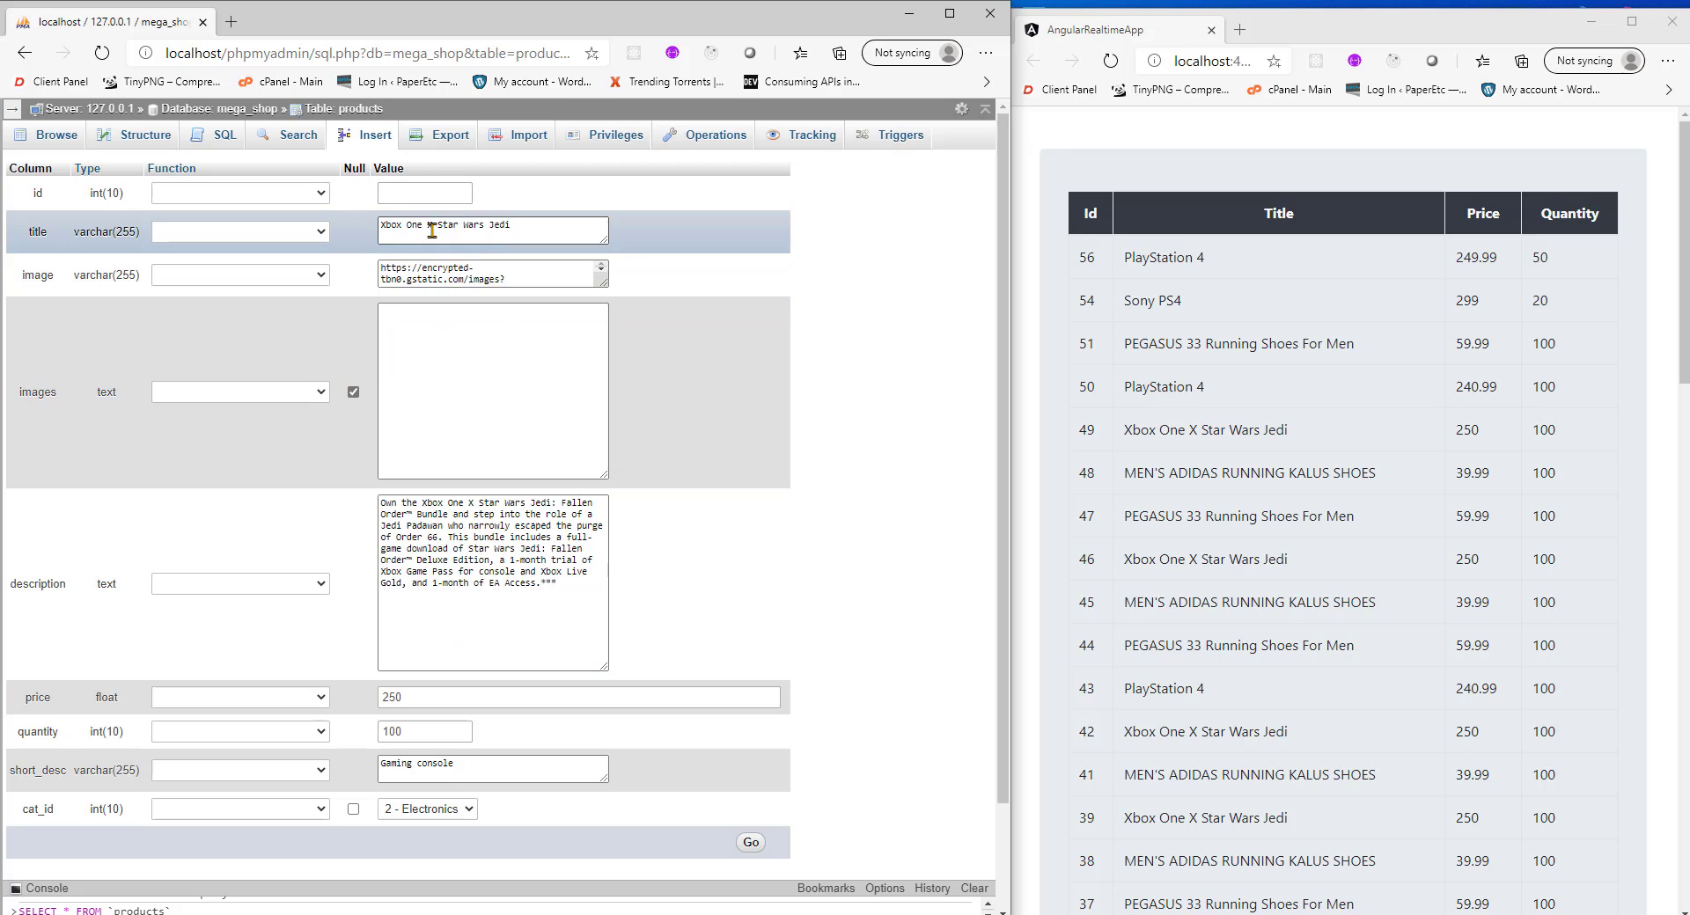
key(Backspace)
text(Xbox One Old Model)
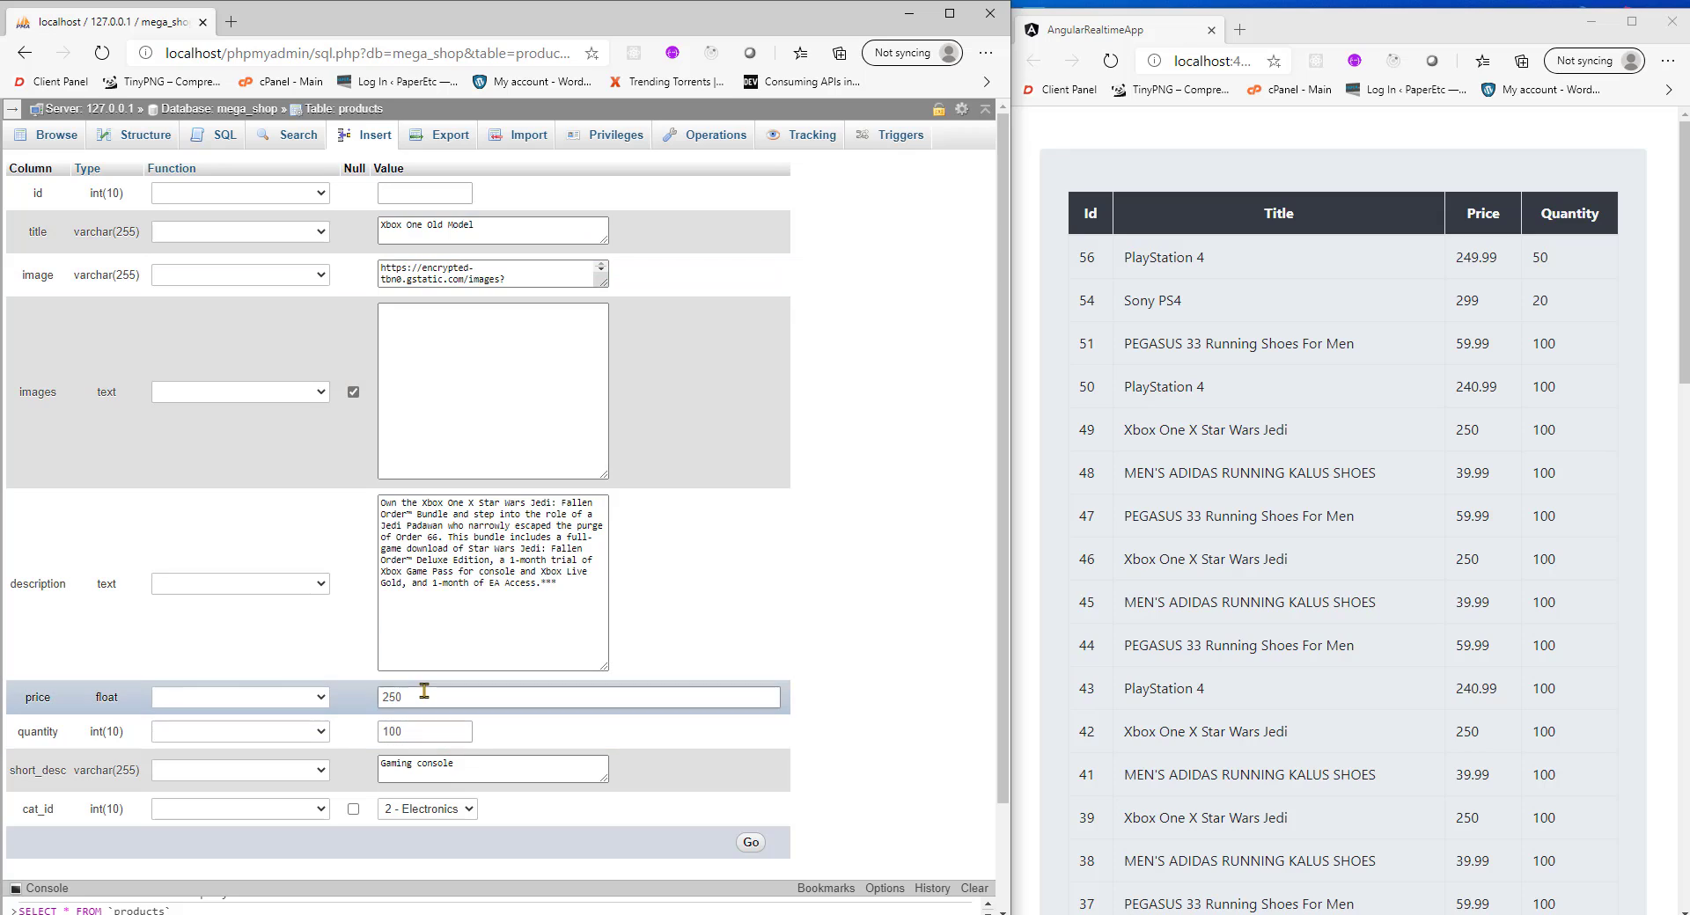
text(199)
click(424, 730)
text(10)
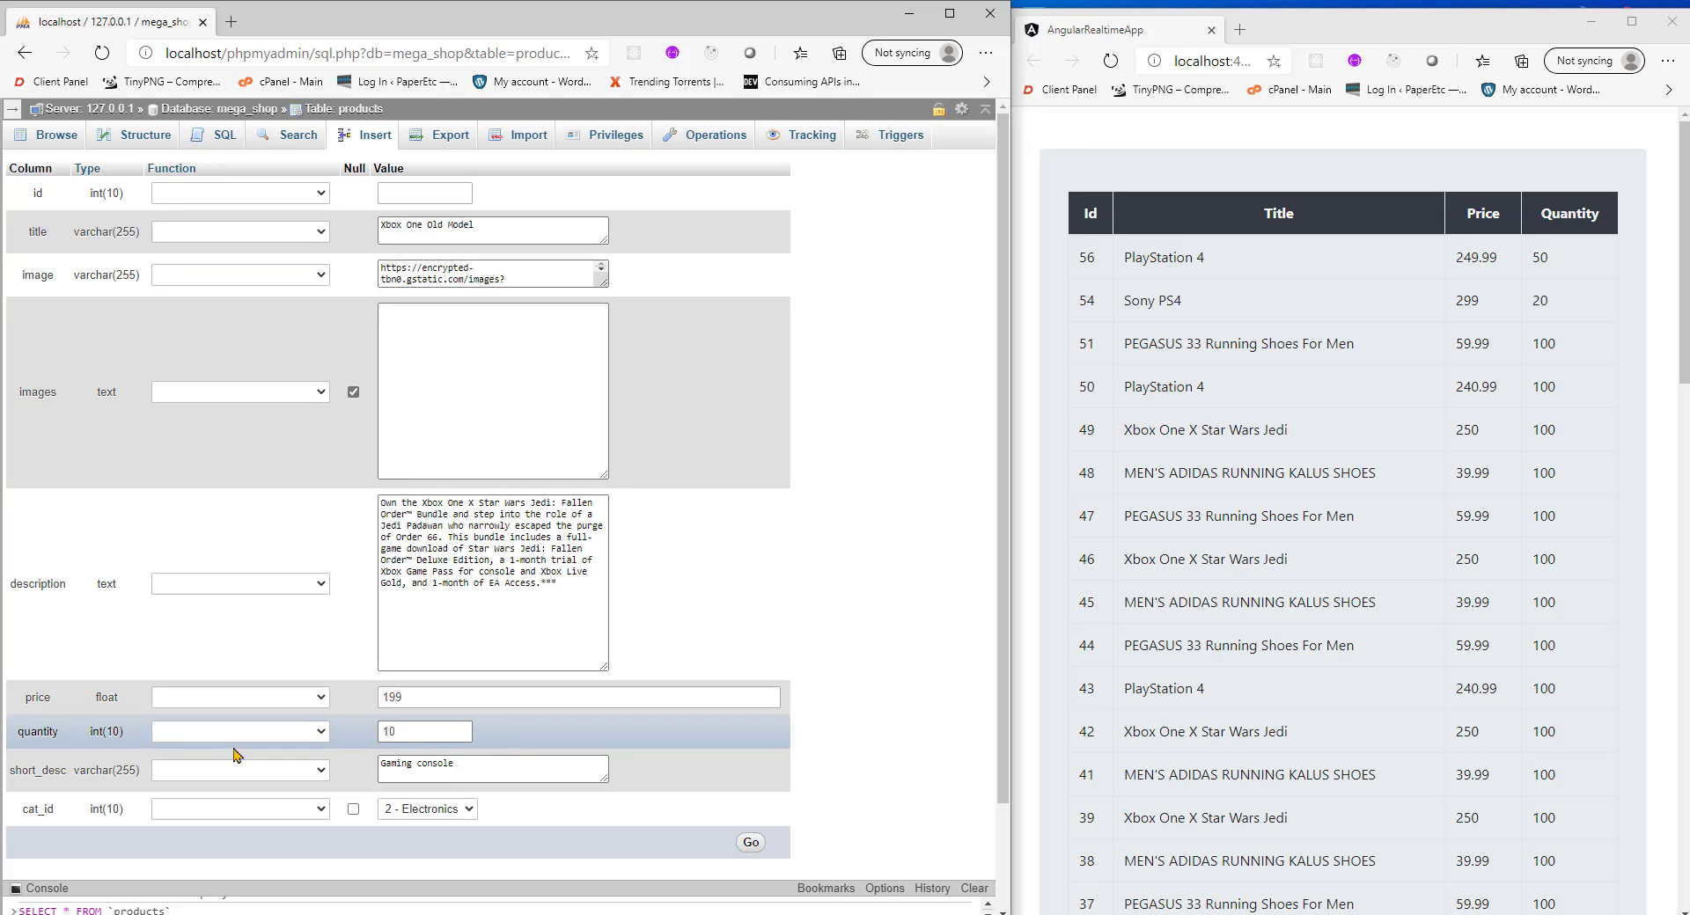
click(750, 841)
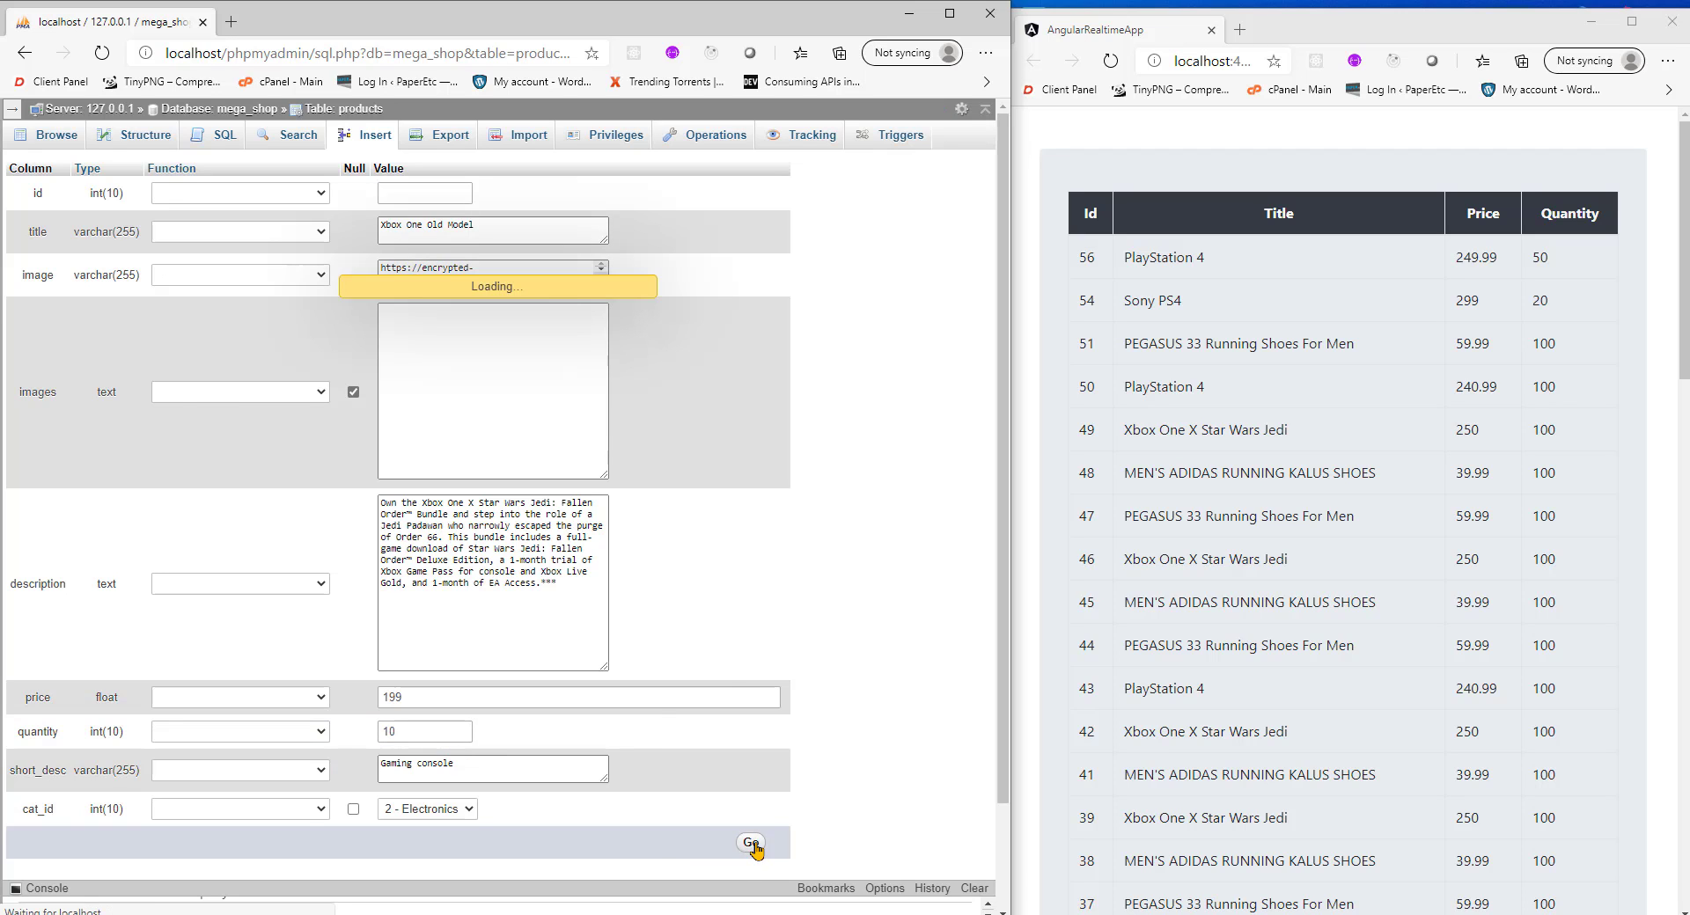
click(752, 841)
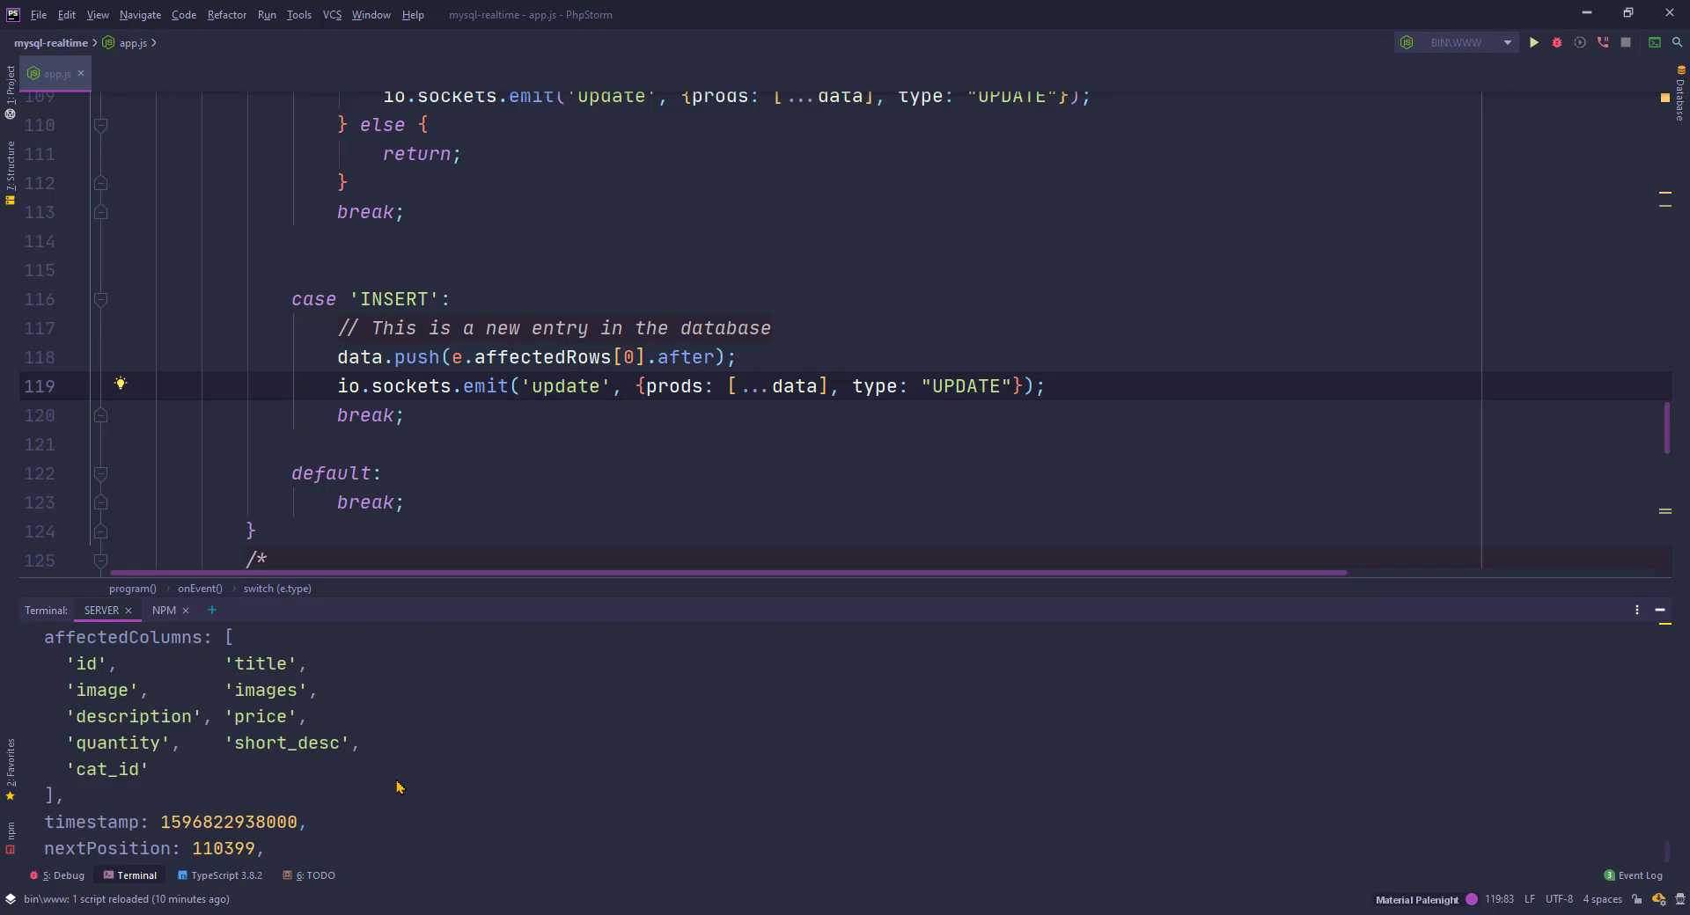
click(741, 358)
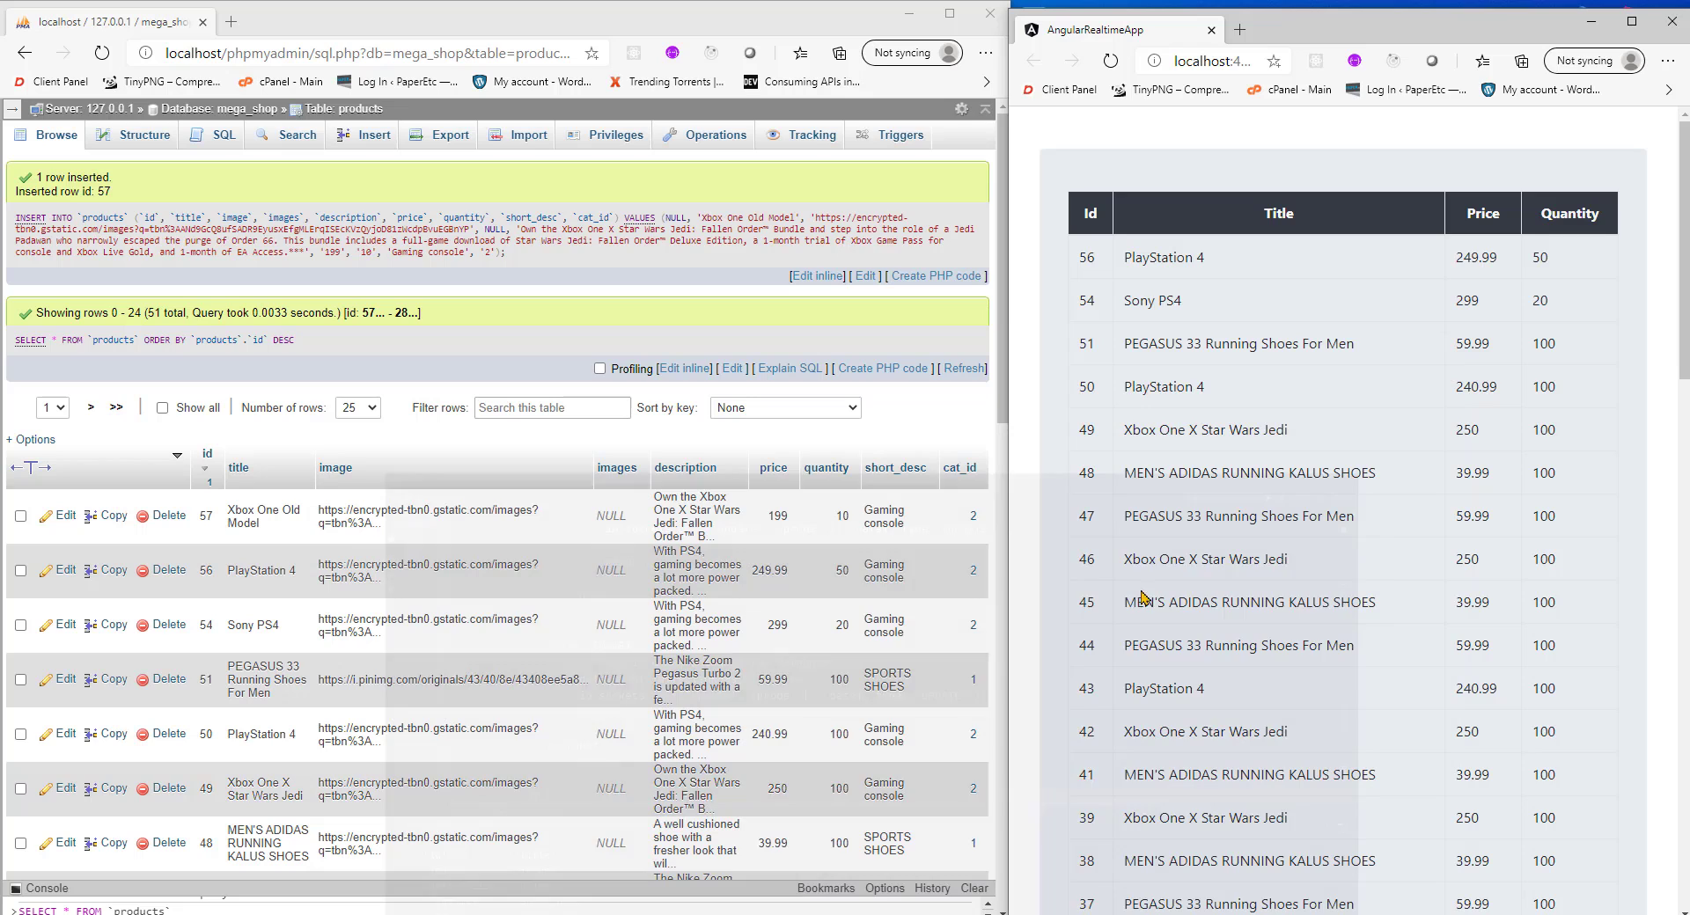
scroll(down, 3)
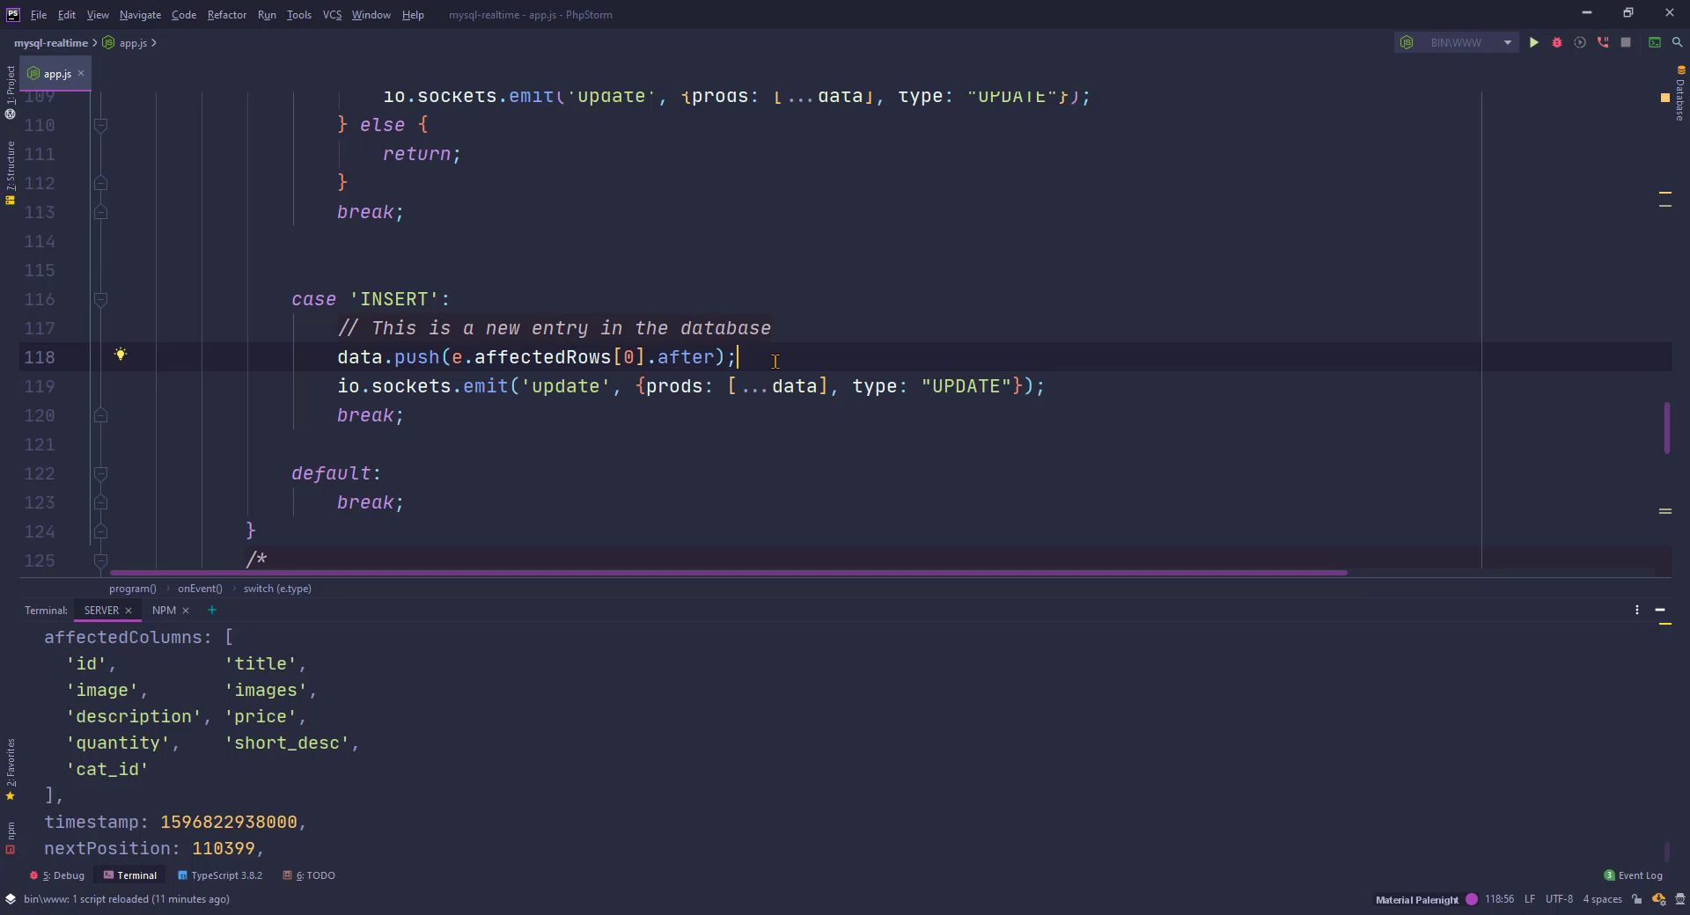
mouse_move(612, 433)
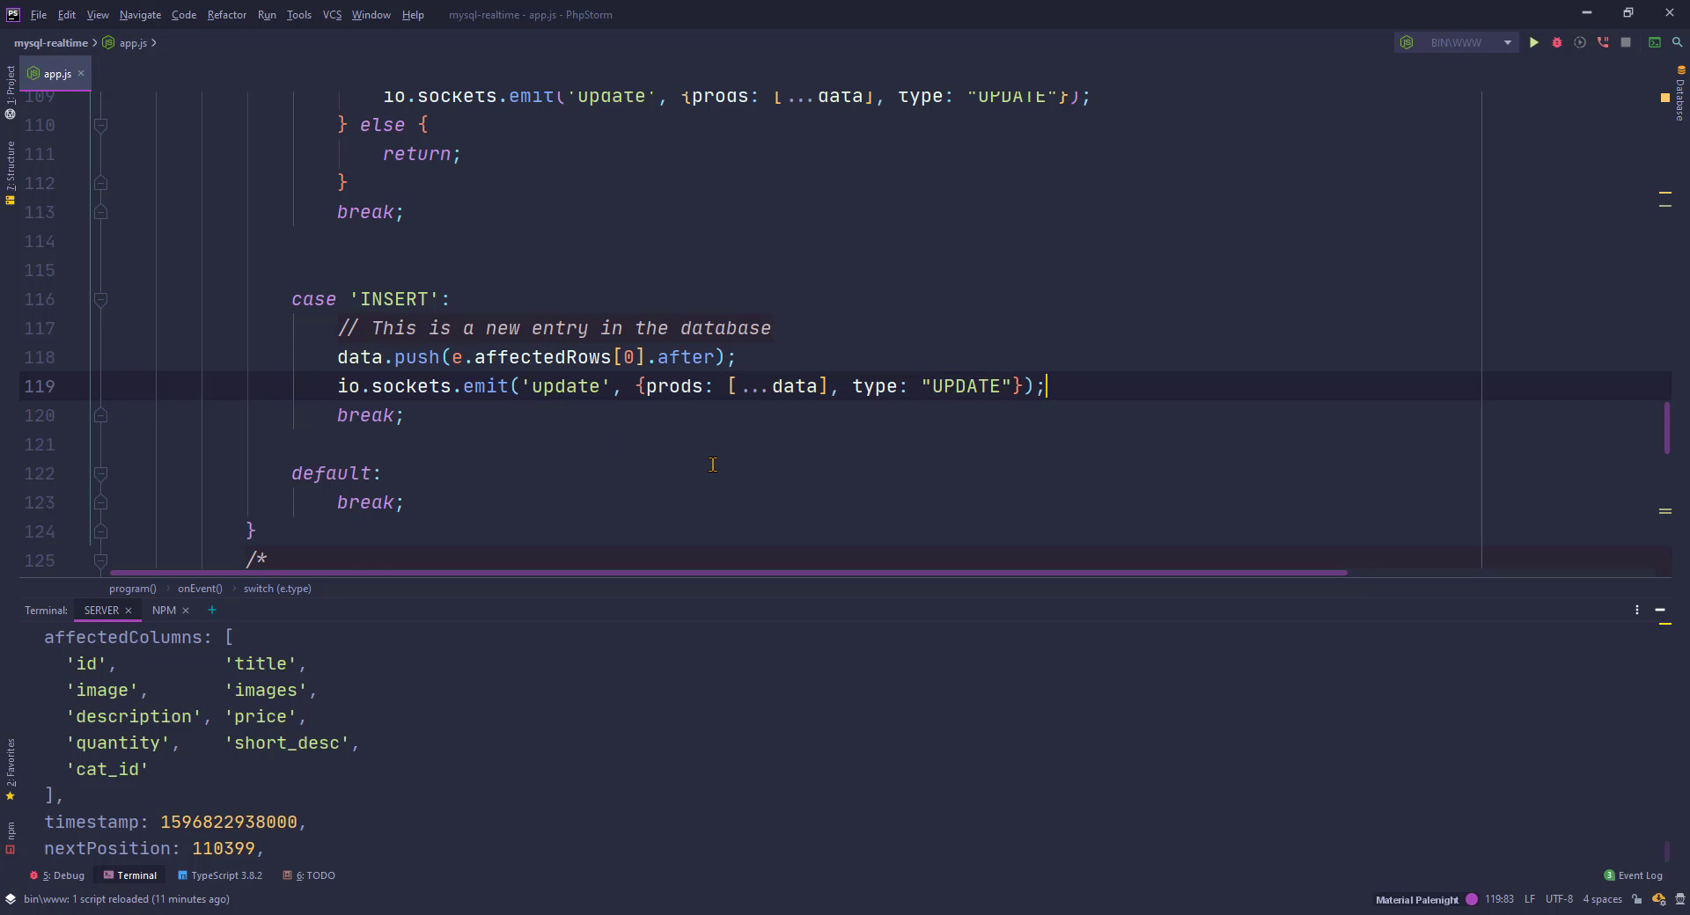
scroll(up, 3)
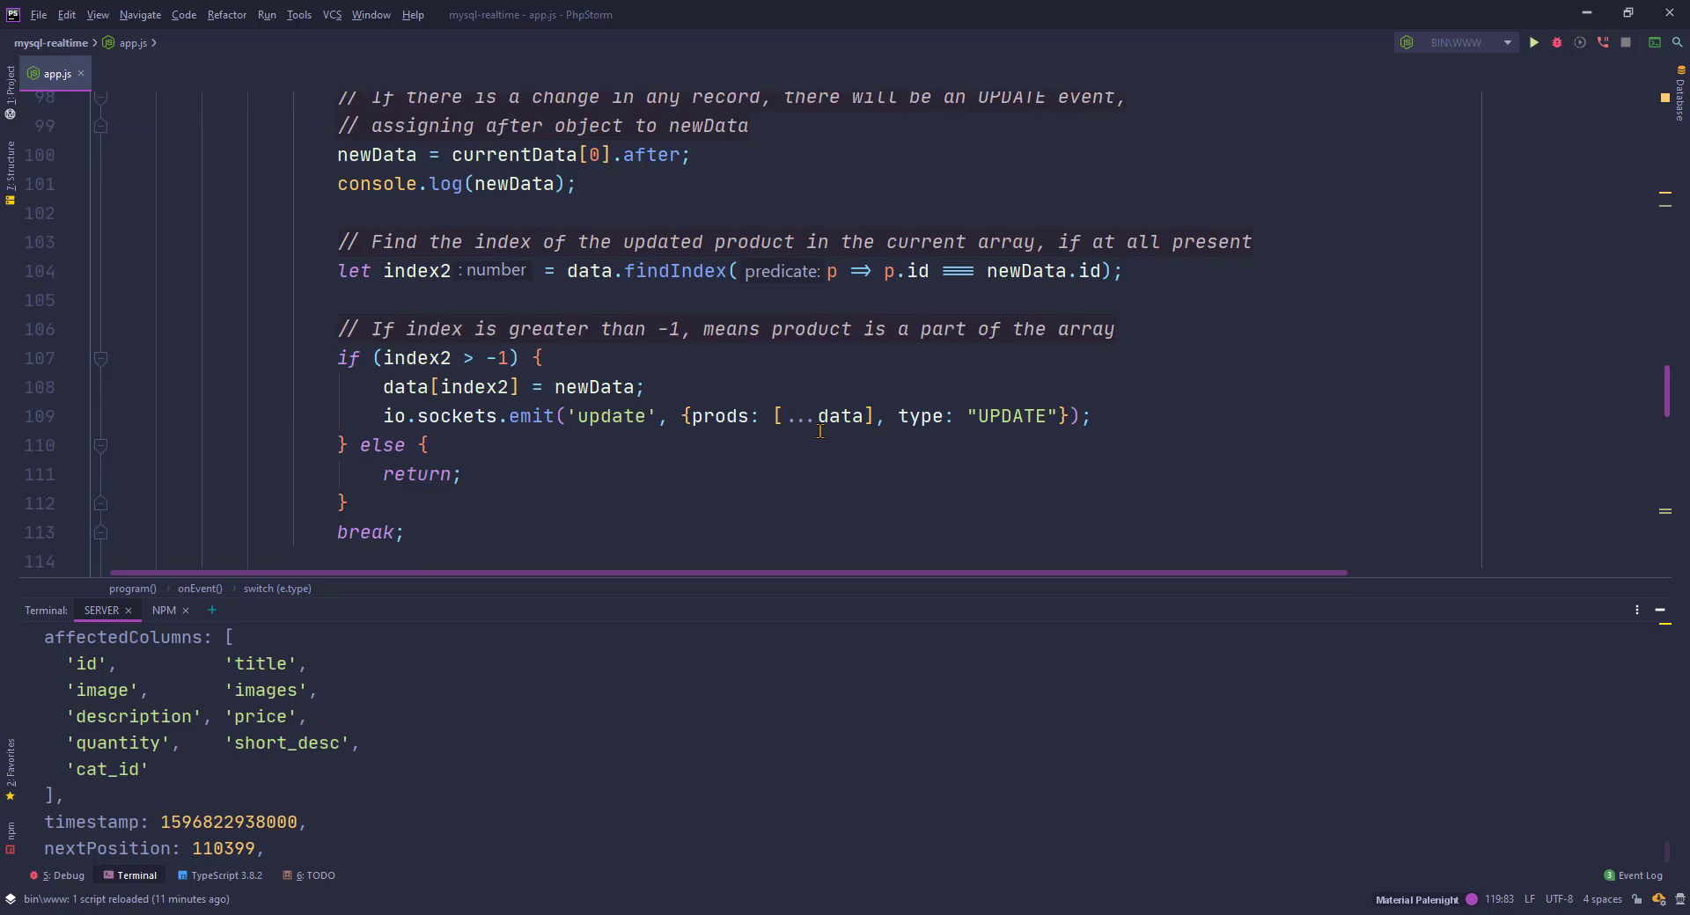
scroll(down, 3)
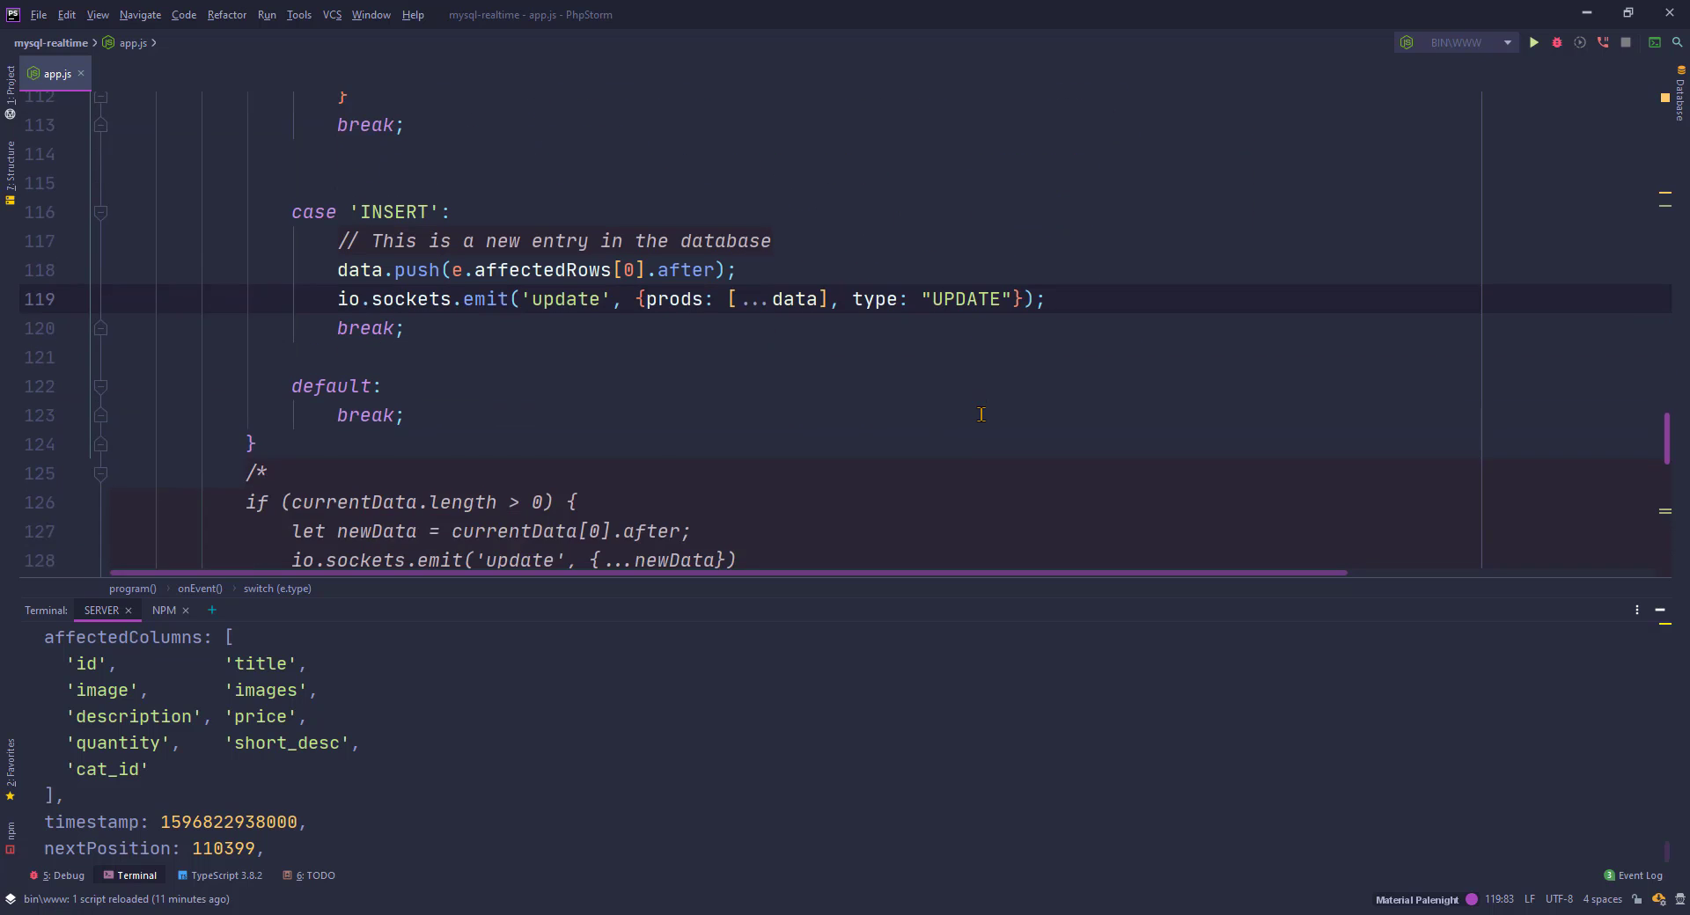
scroll(down, 3)
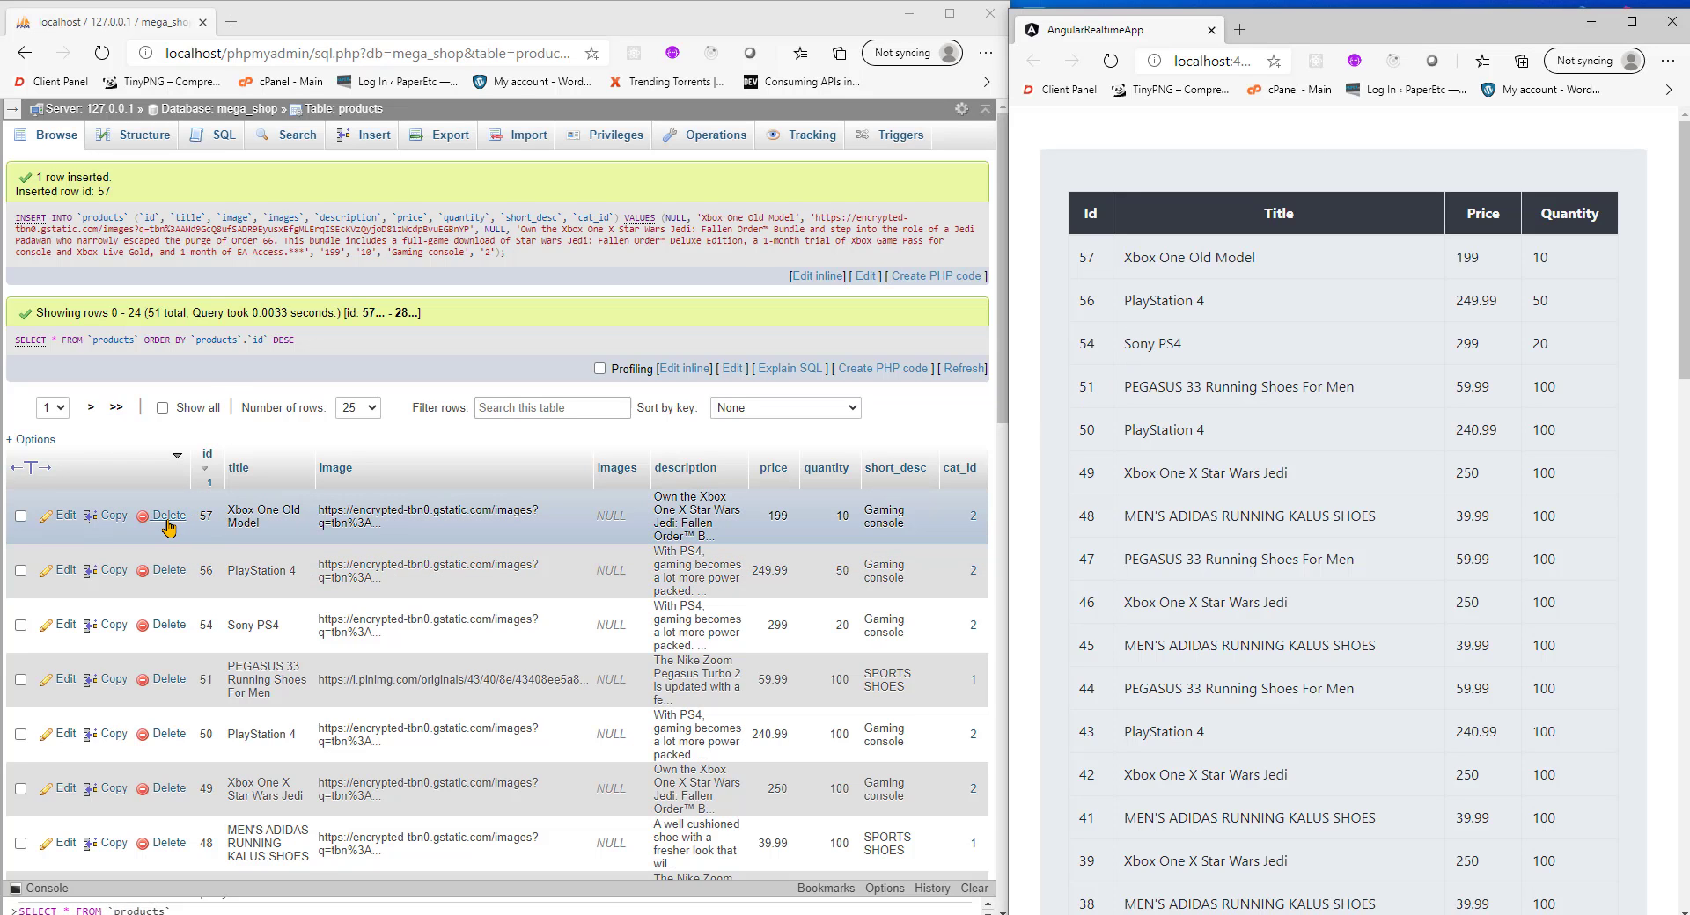
Delete rows 57 (Xbox One Old Model) and 56 (PlayStation 4), confirming each dialog
click(169, 516)
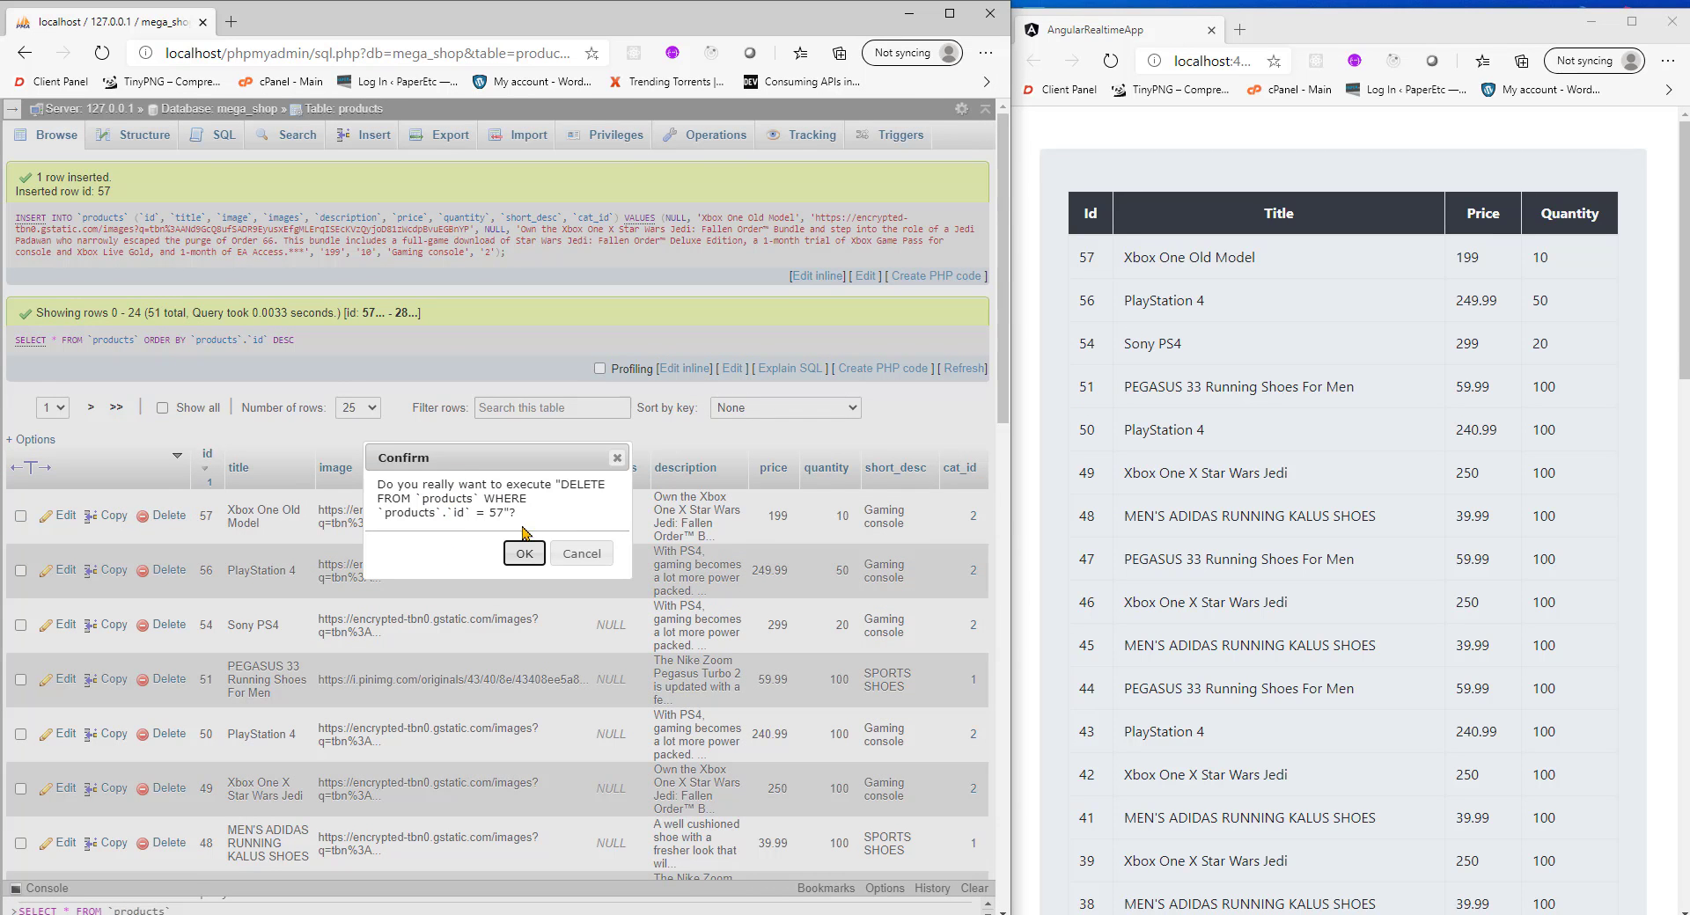
click(524, 553)
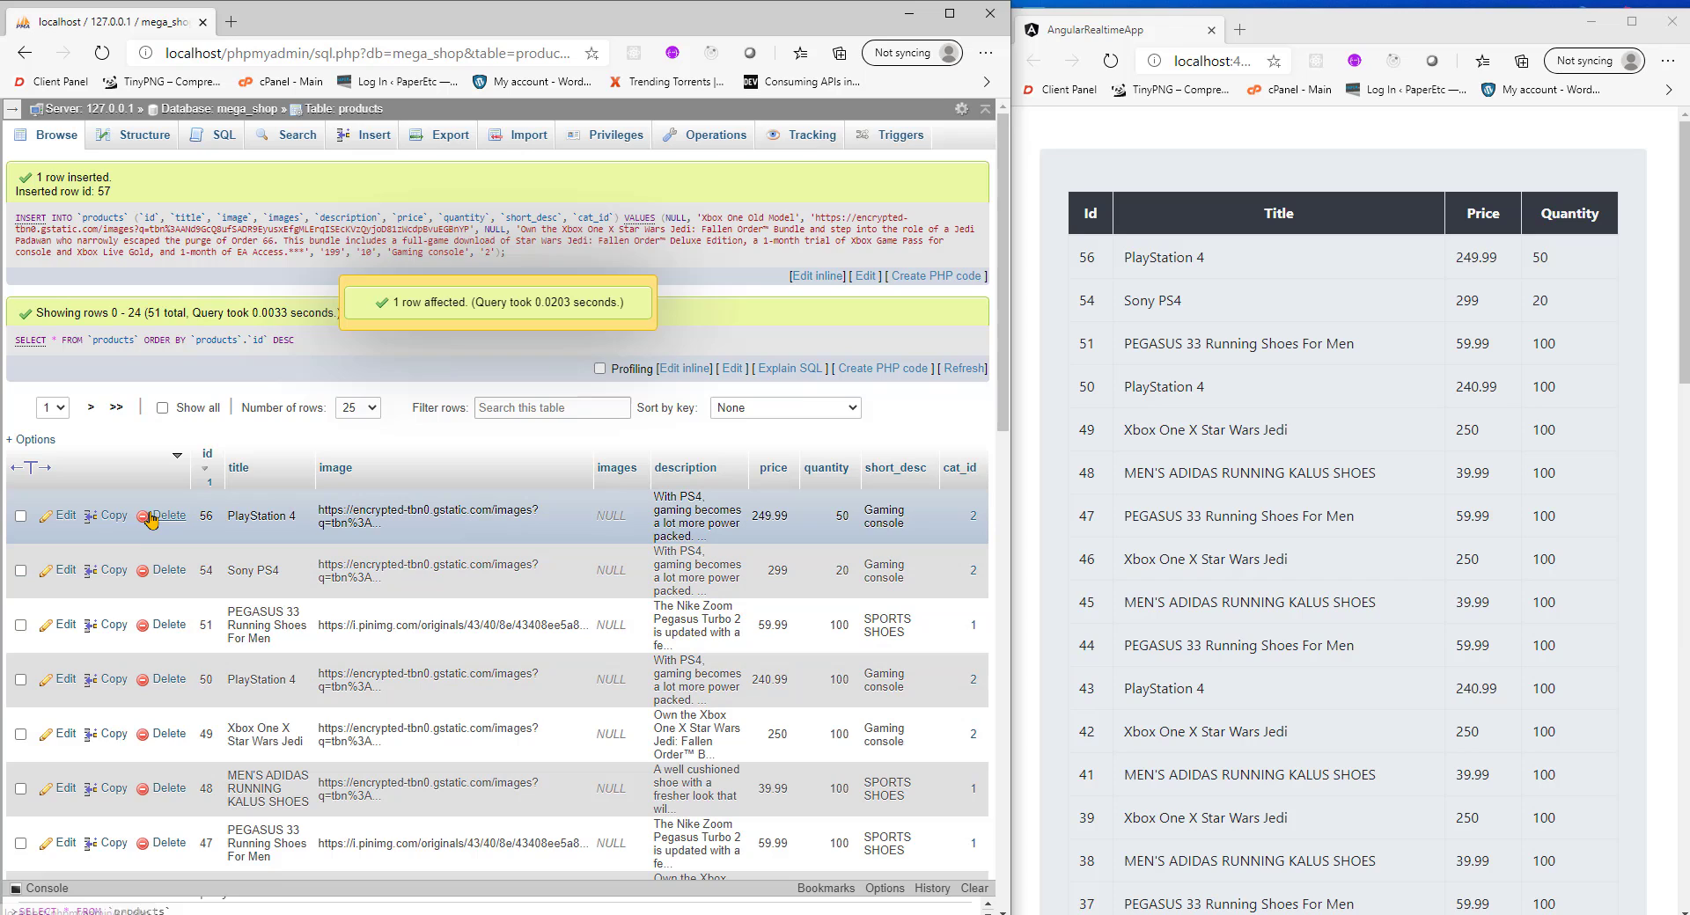
click(169, 516)
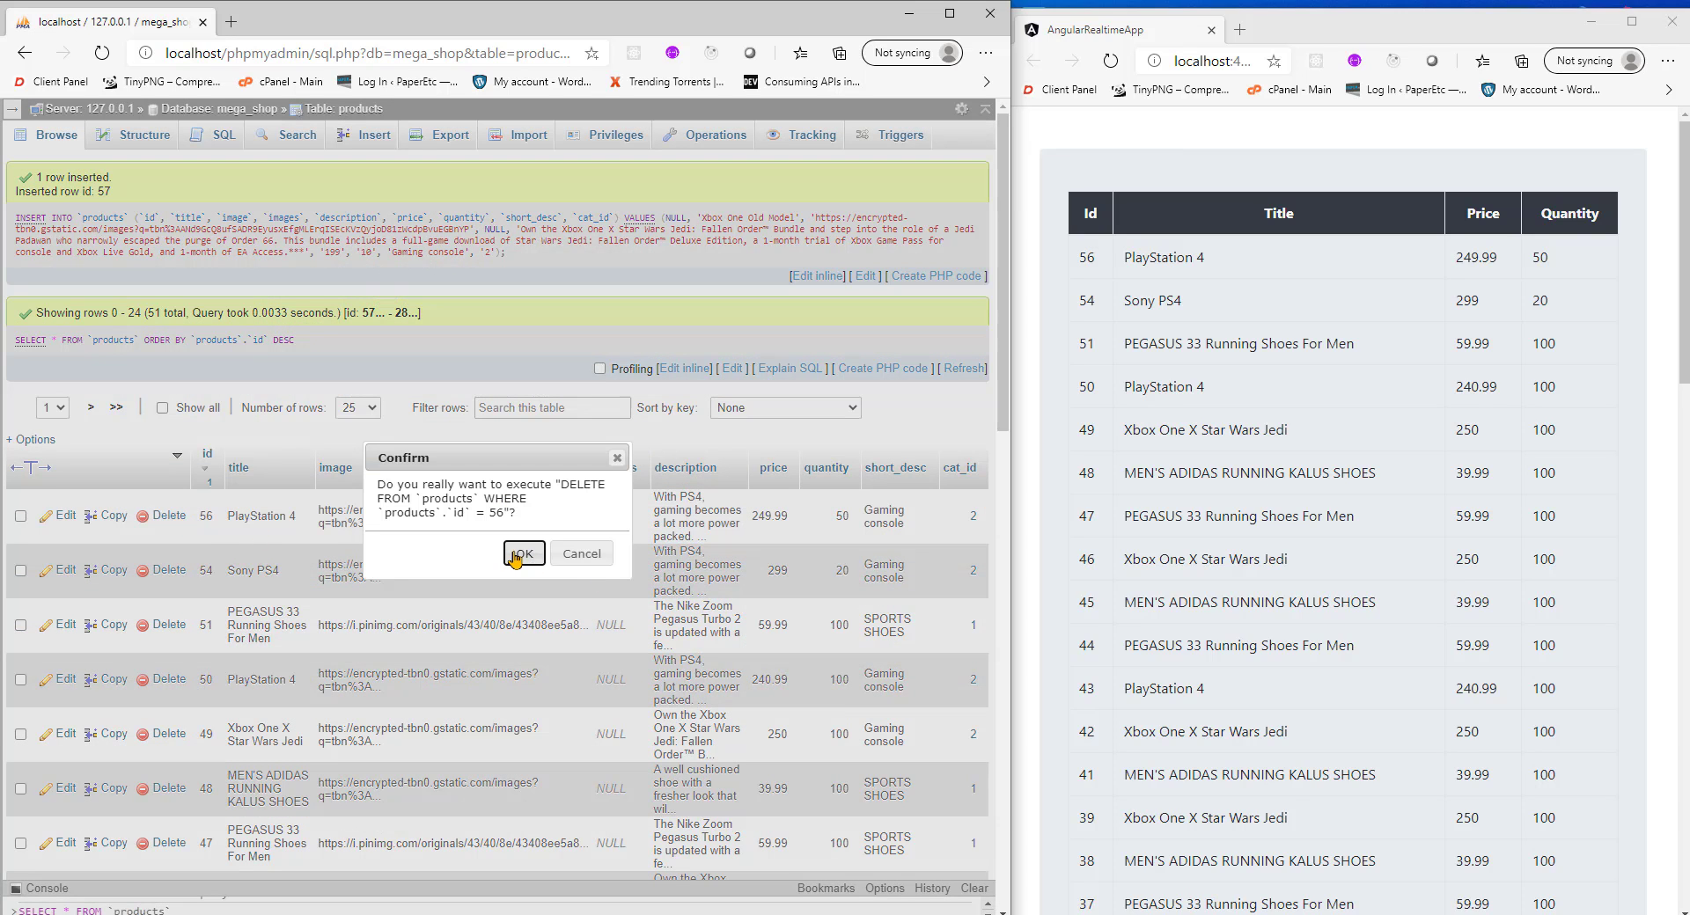
click(522, 553)
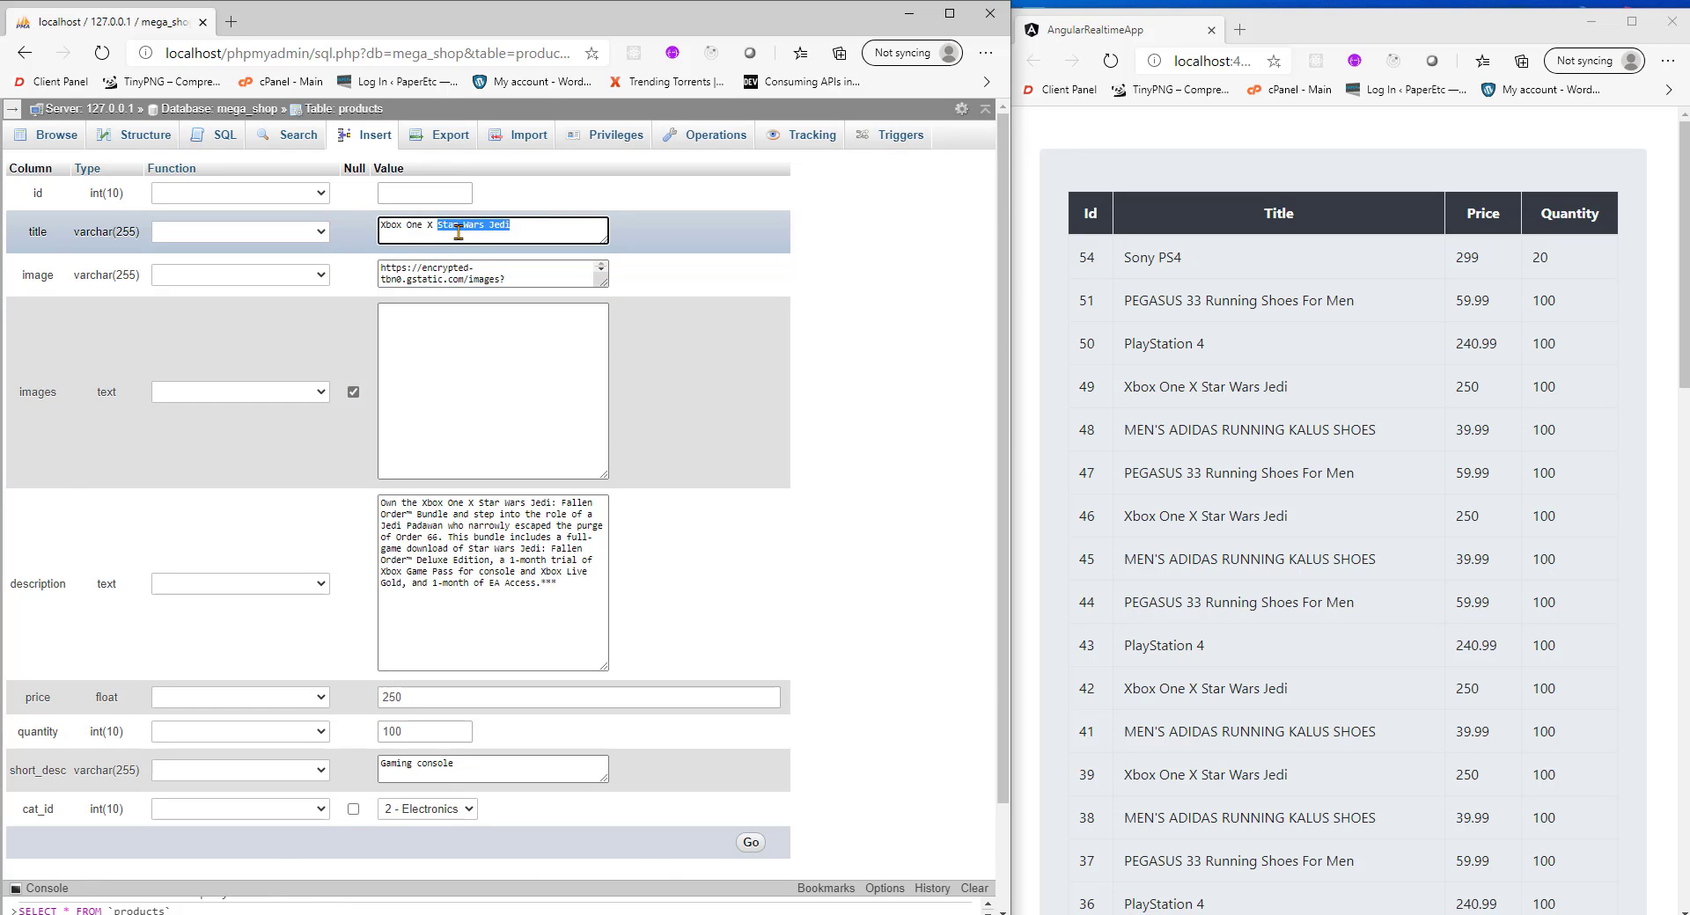
Trim the title to Xbox One X and insert the row priced 250 with quantity 100
key(Delete)
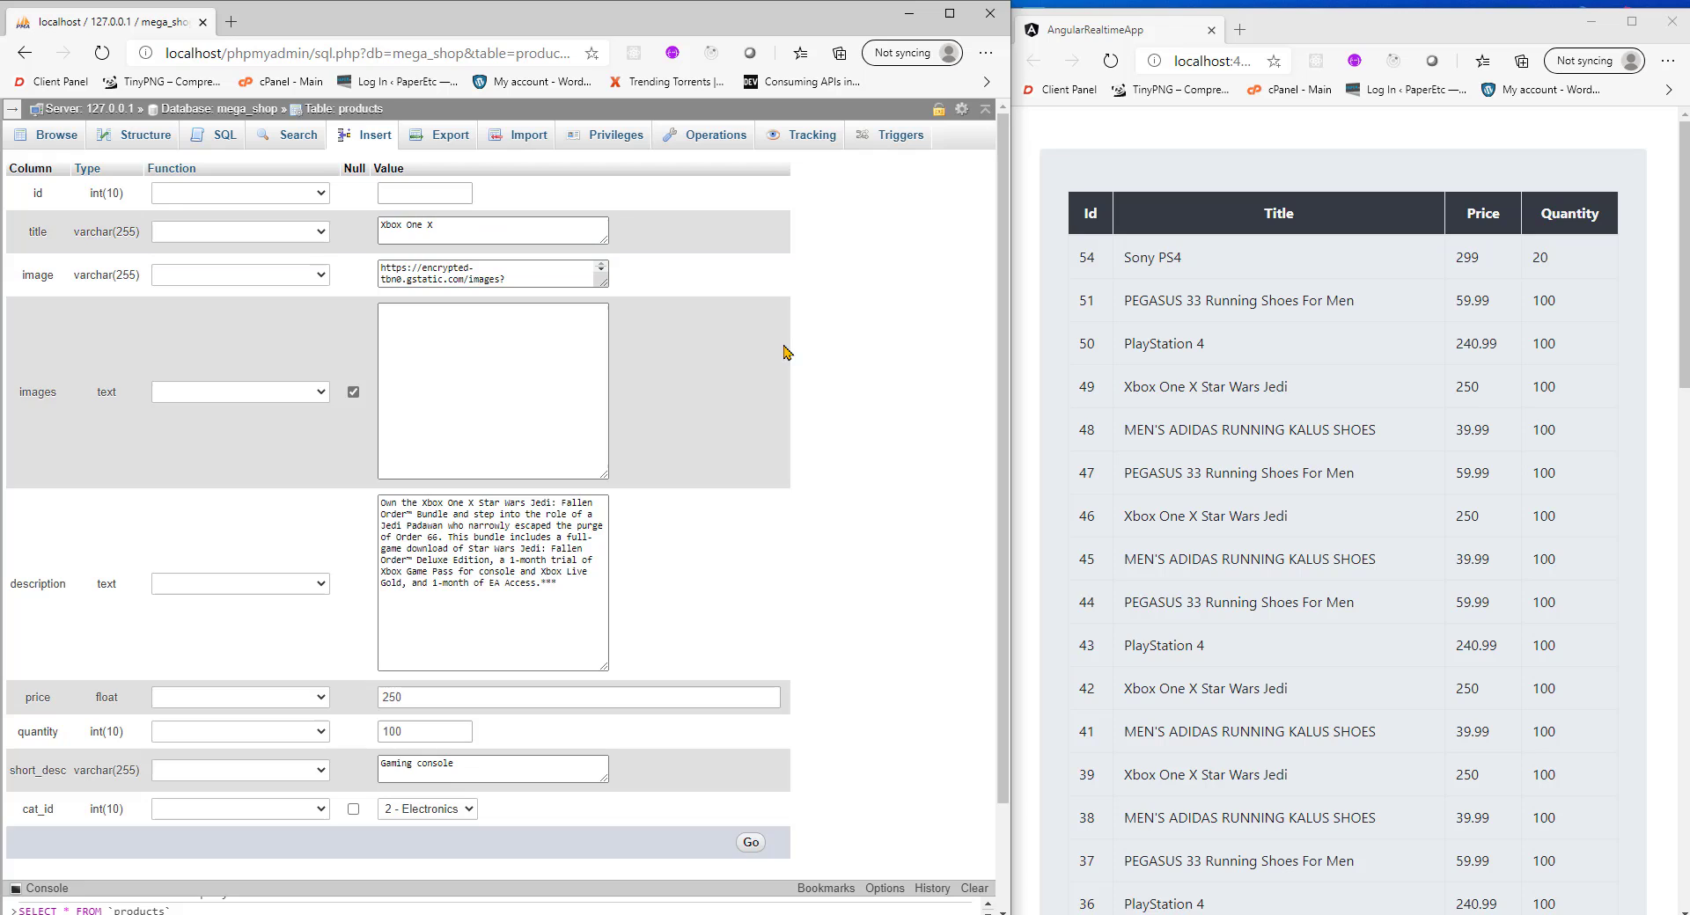
scroll(down, 3)
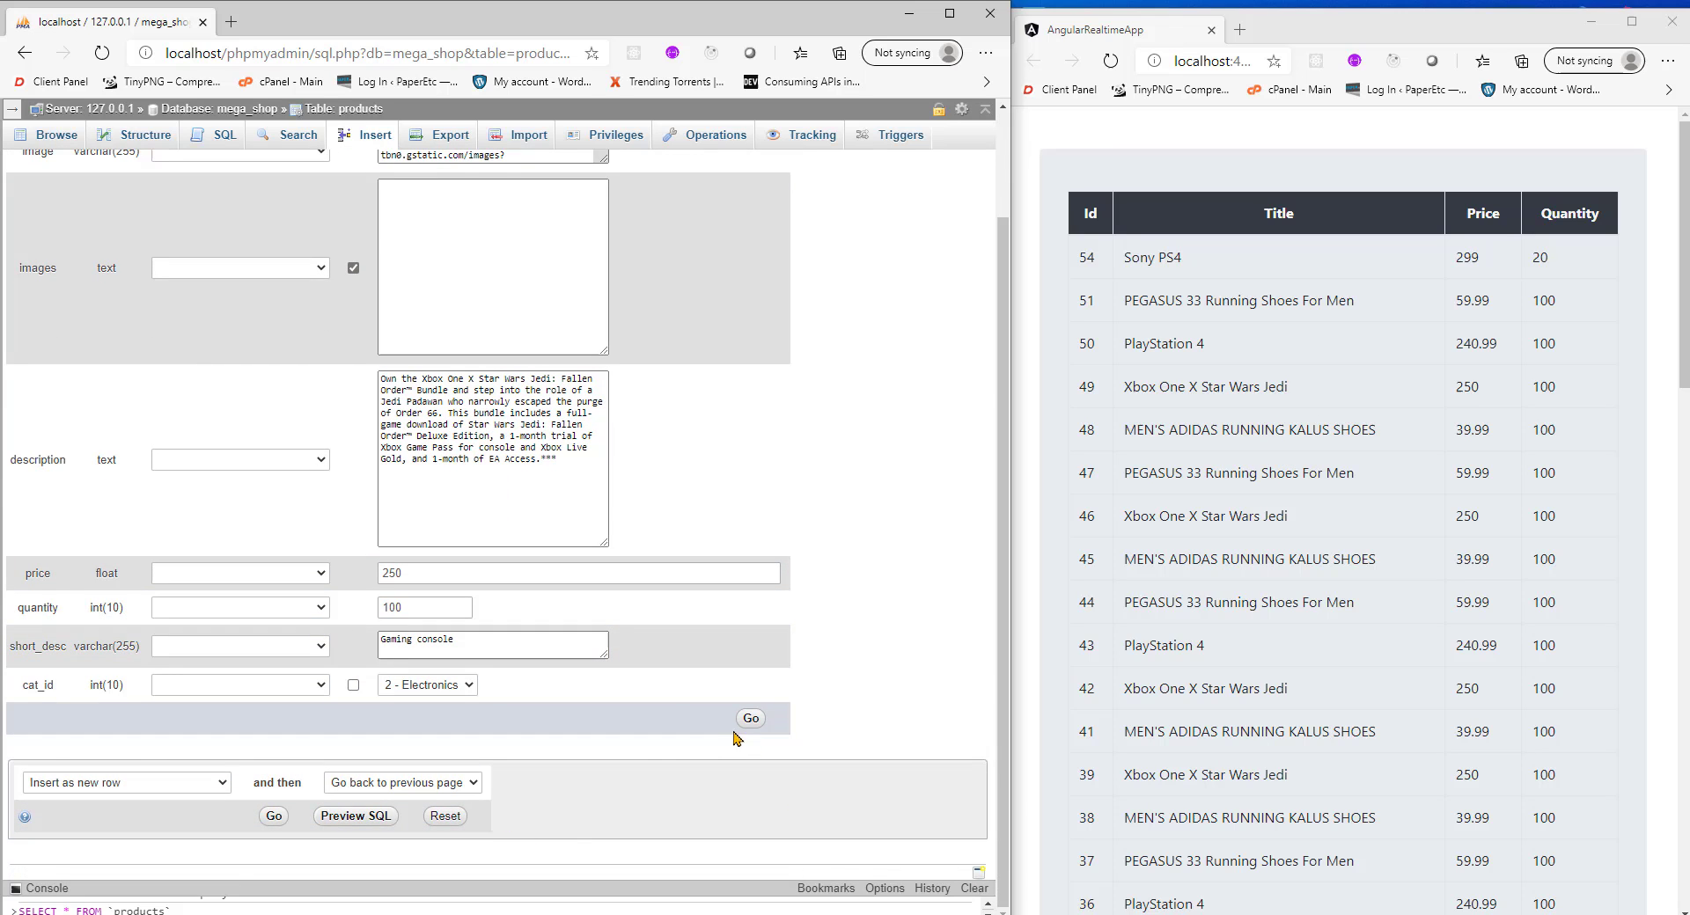
click(750, 719)
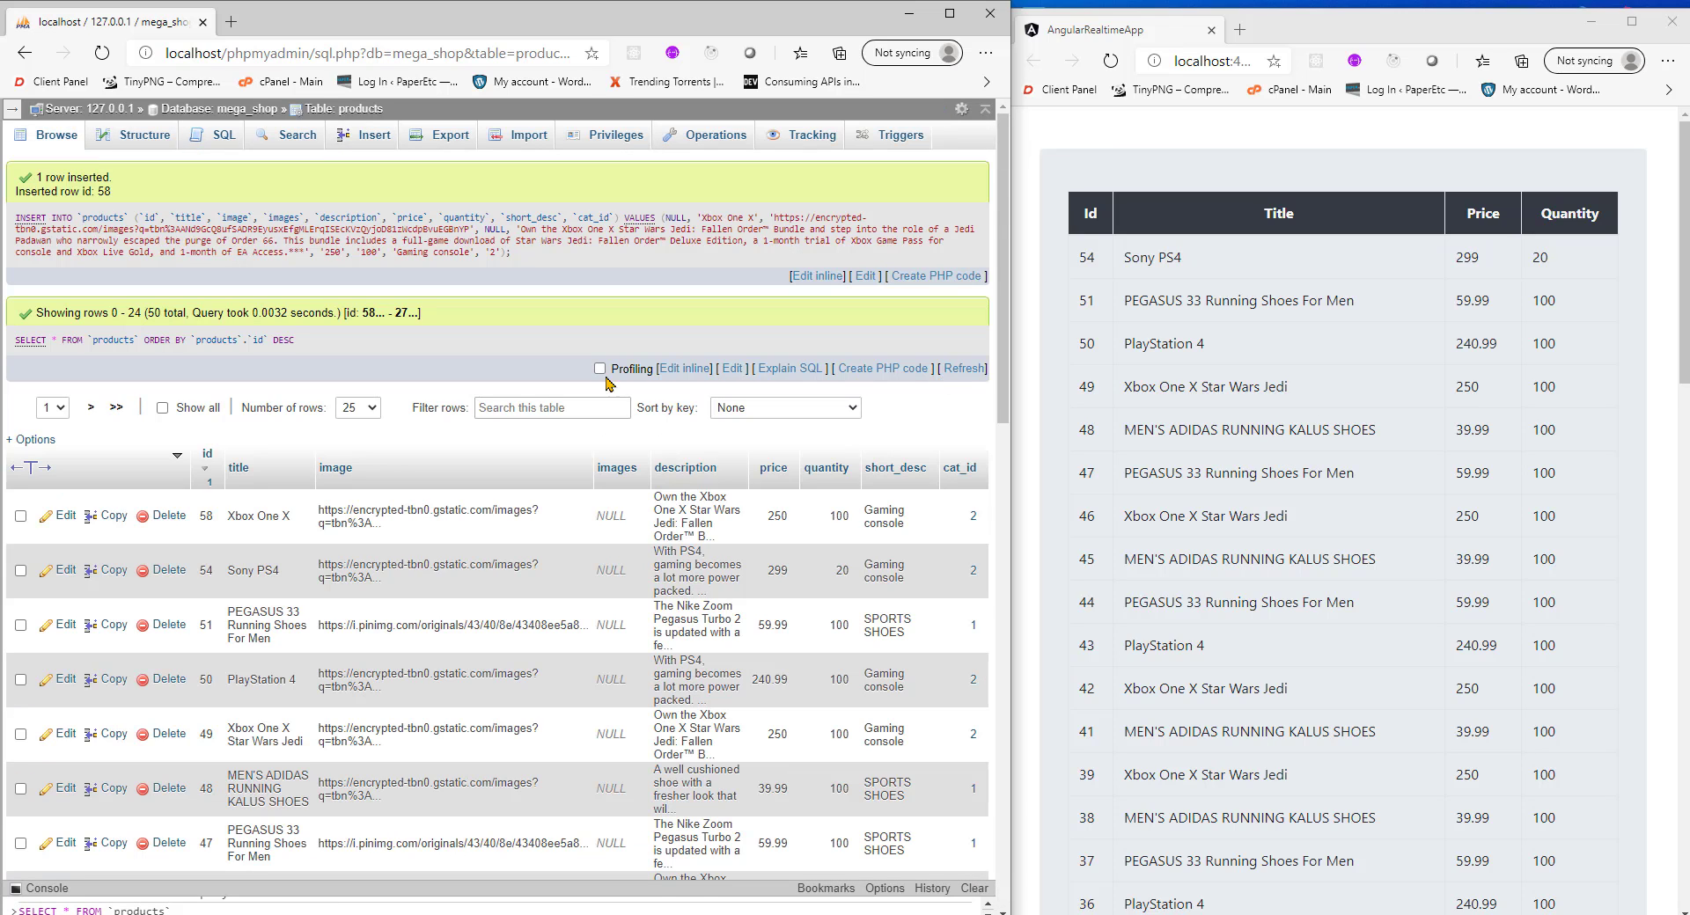
scroll(down, 3)
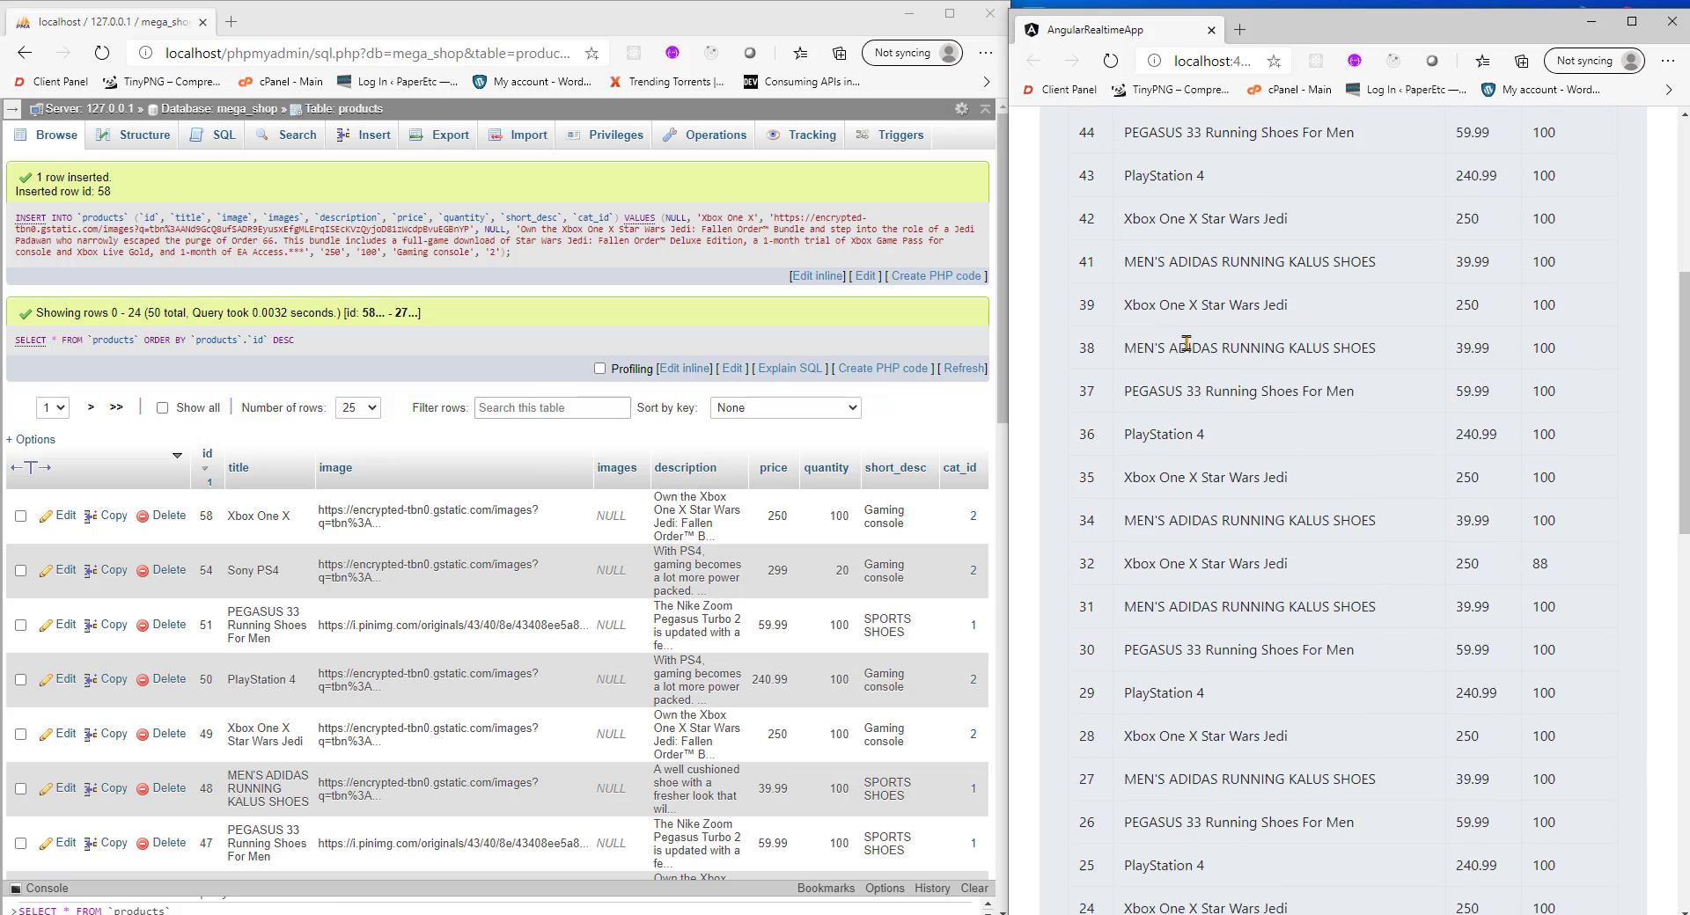
scroll(down, 3)
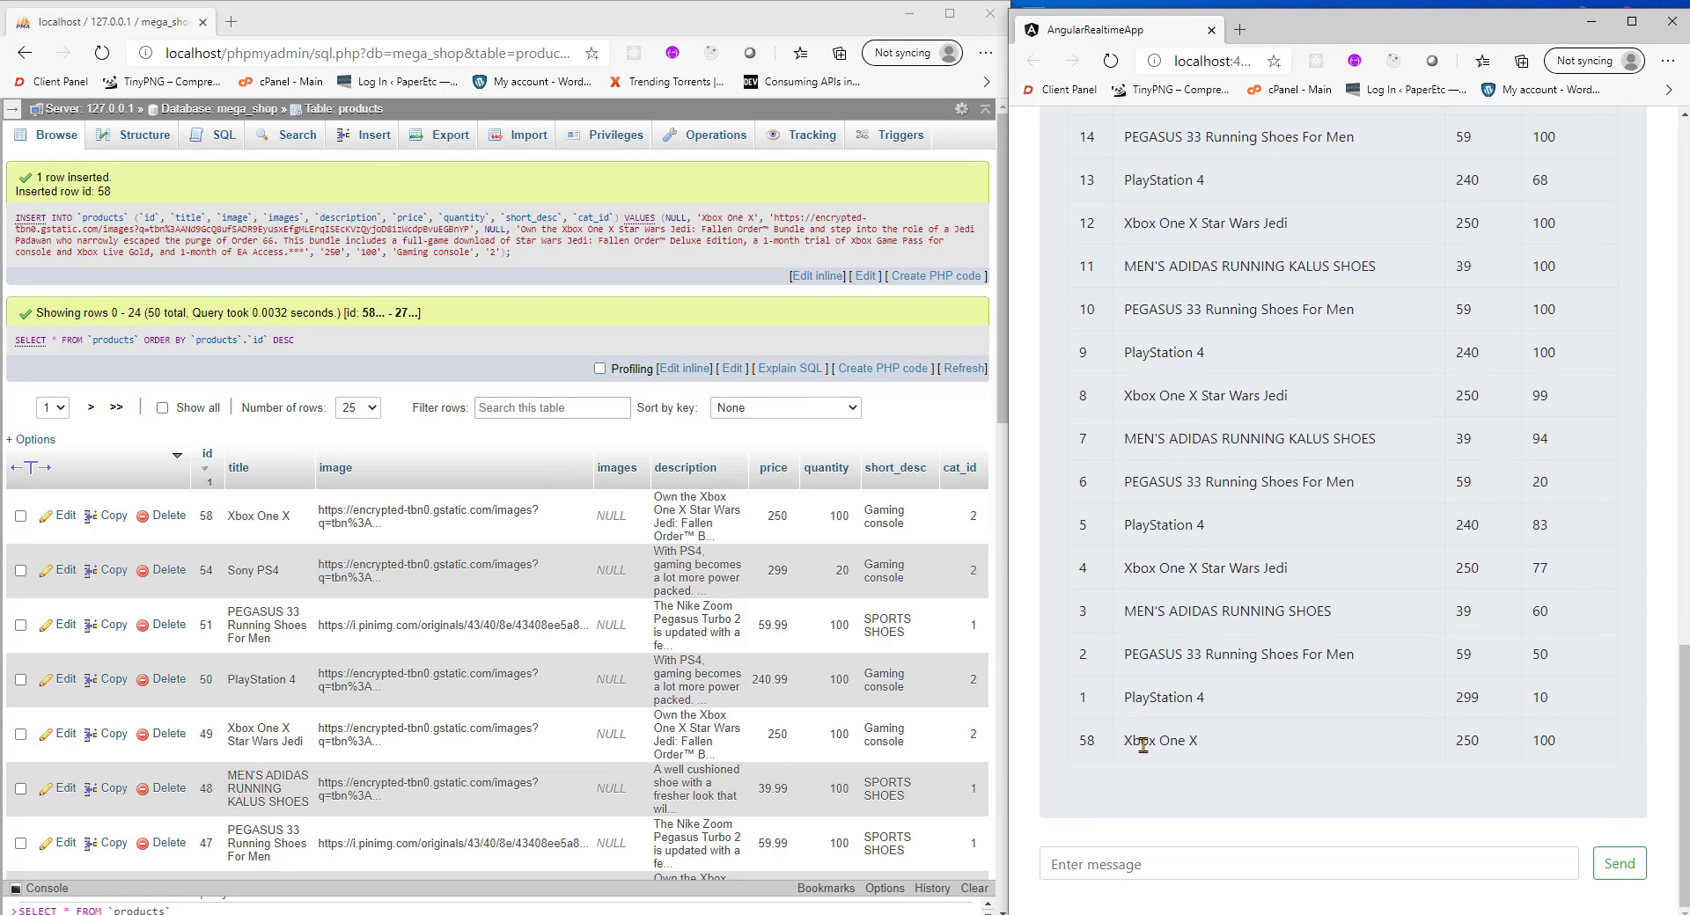
double_click(1161, 741)
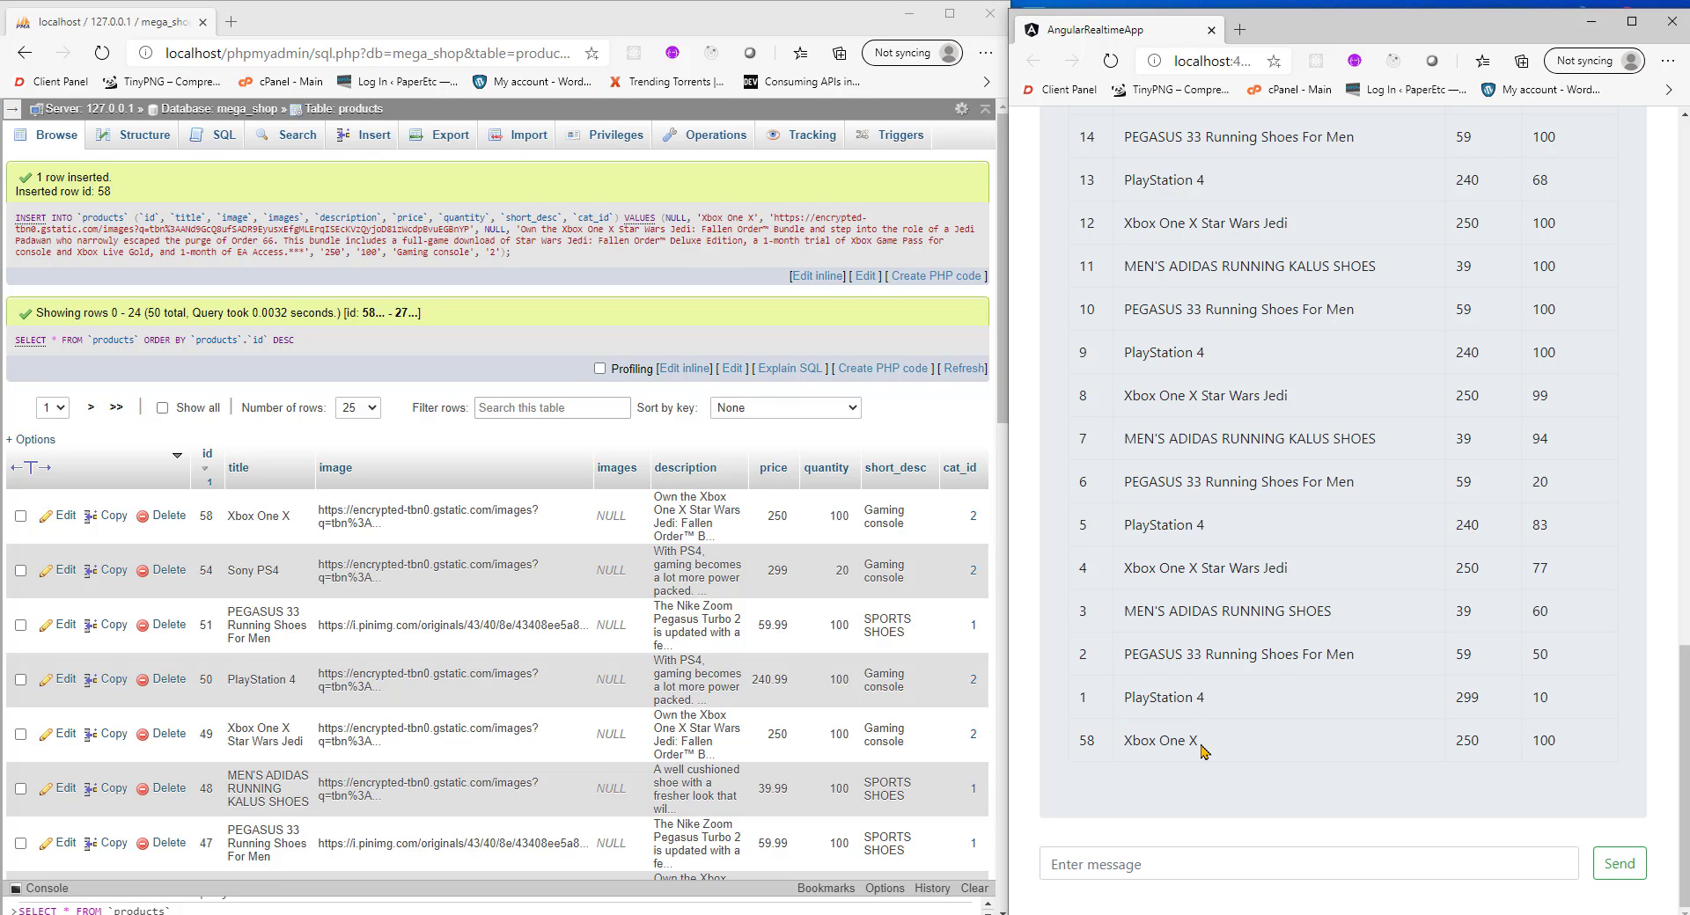
mouse_move(1174, 759)
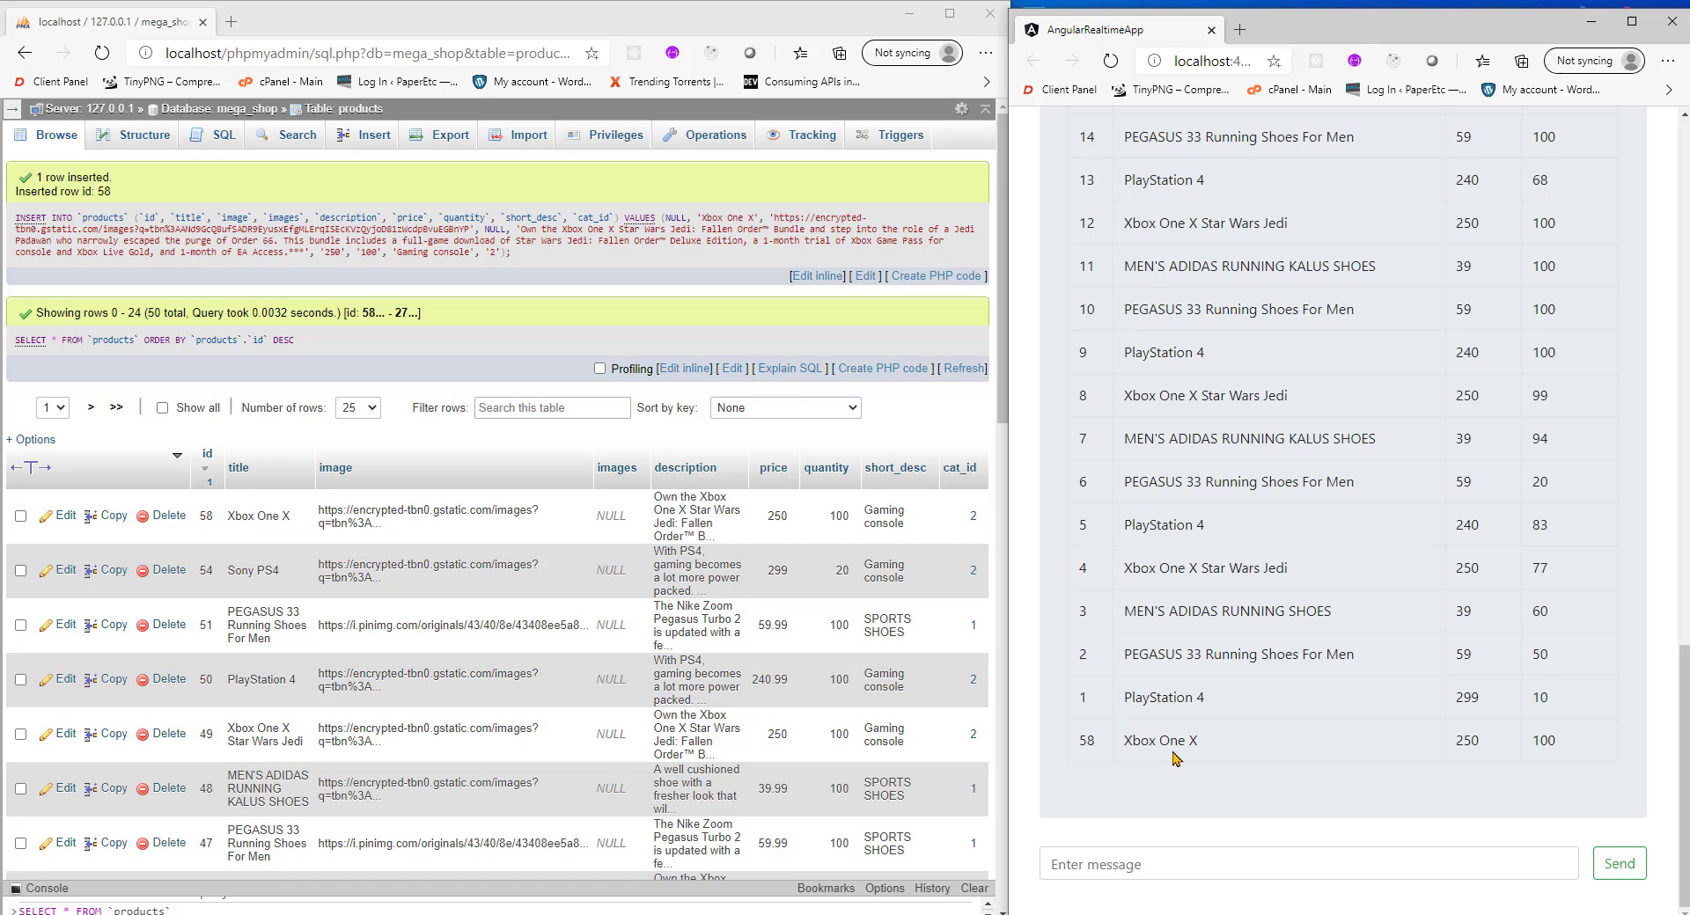
mouse_move(1203, 746)
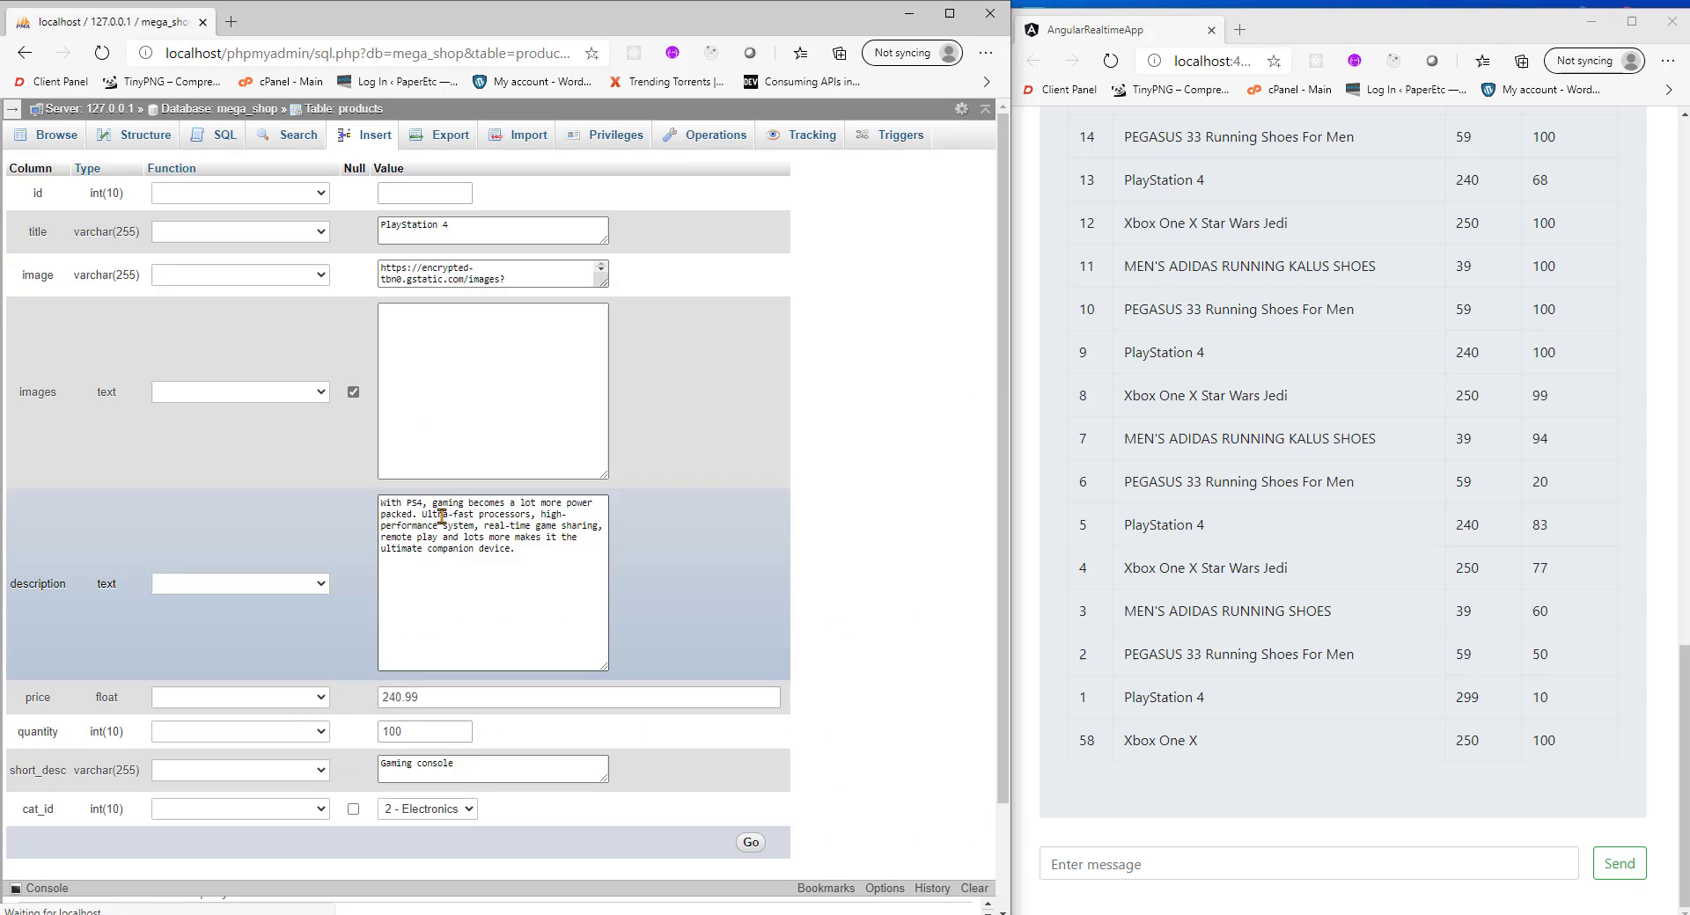
Set the PlayStation 4 row's price to 199.99, quantity 10, and submit the insert
click(492, 229)
text(199.99)
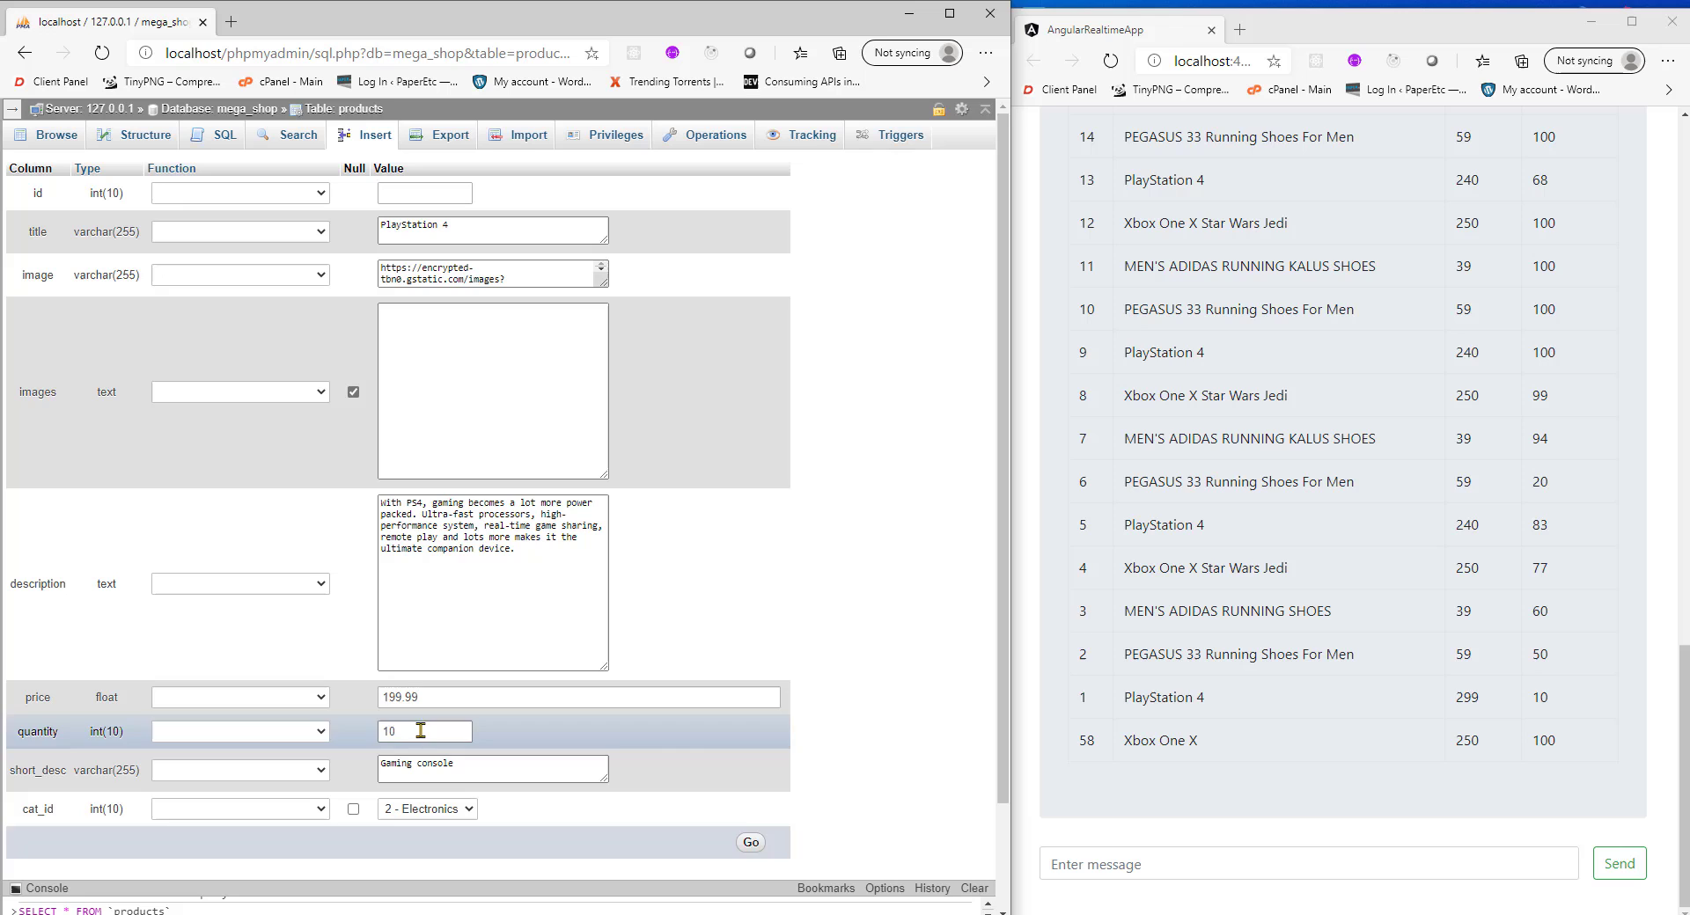
click(750, 841)
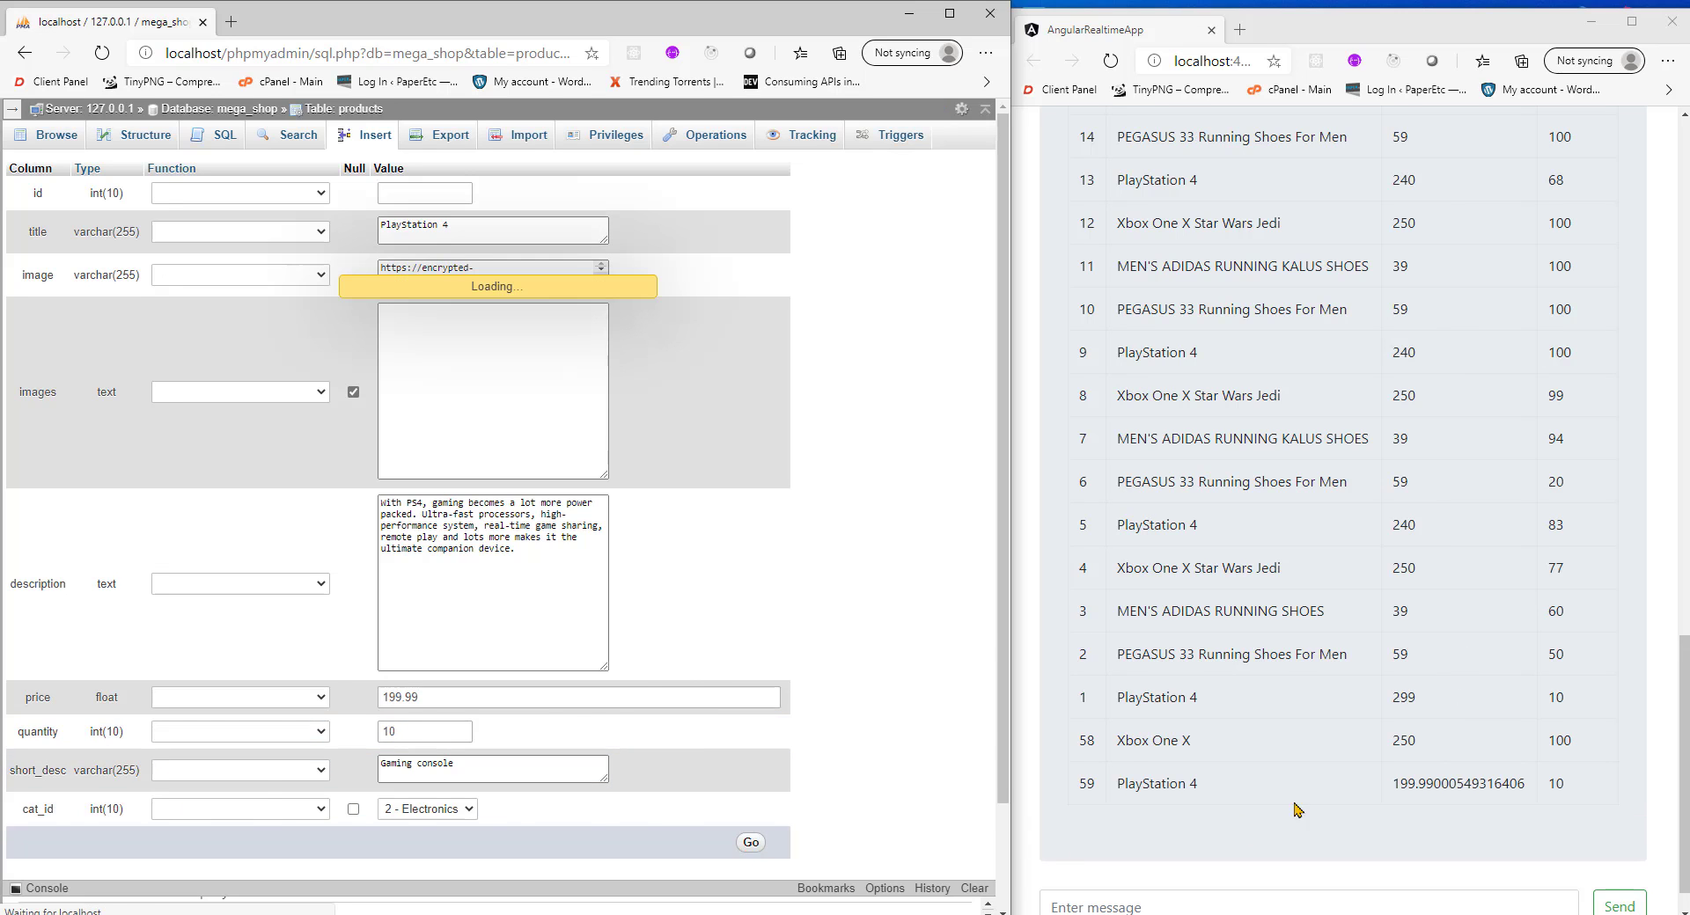
click(750, 841)
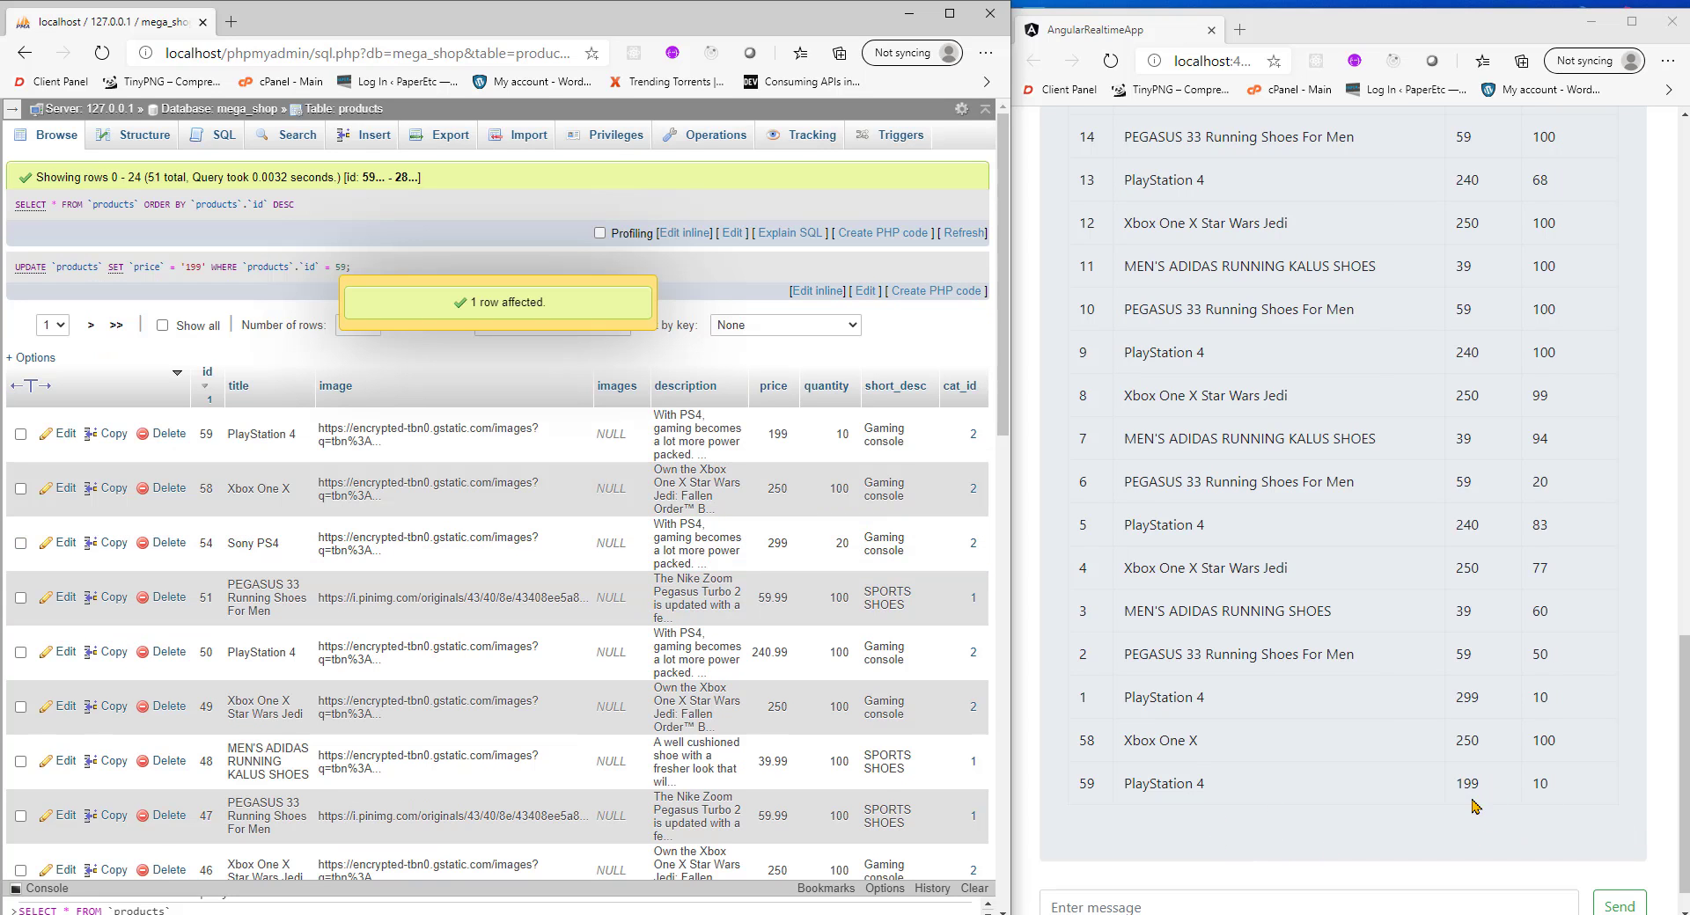
mouse_move(1190, 355)
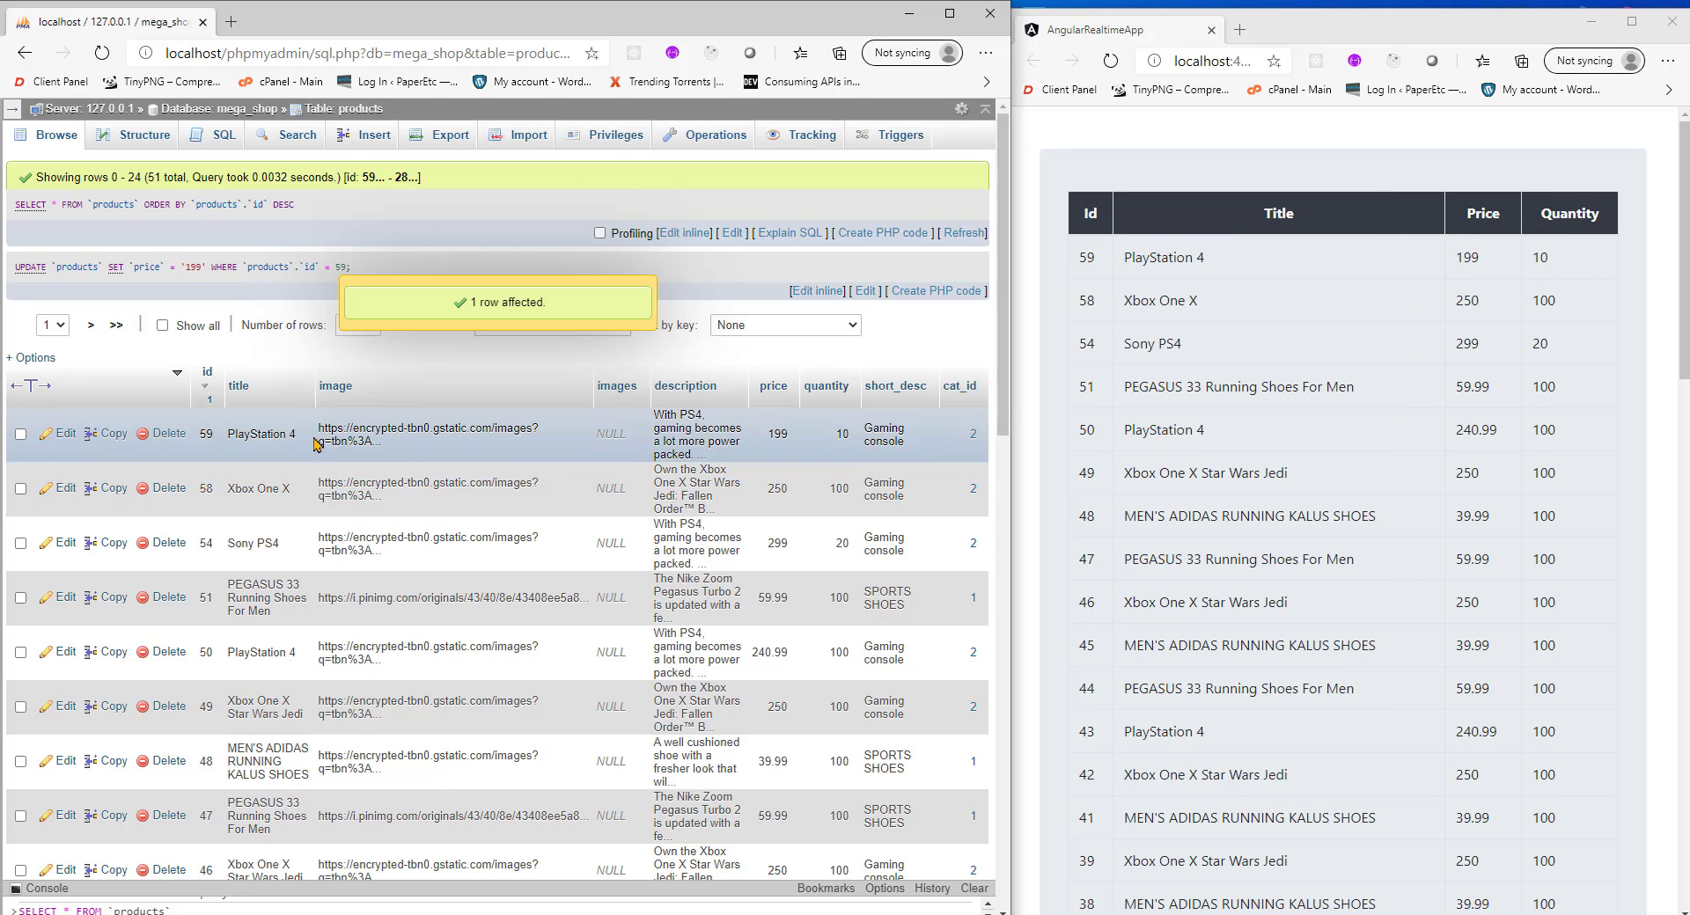
Inline-edit row 59's title to Sony Uk PlayStation 4
double_click(260, 433)
text(Sony Uk )
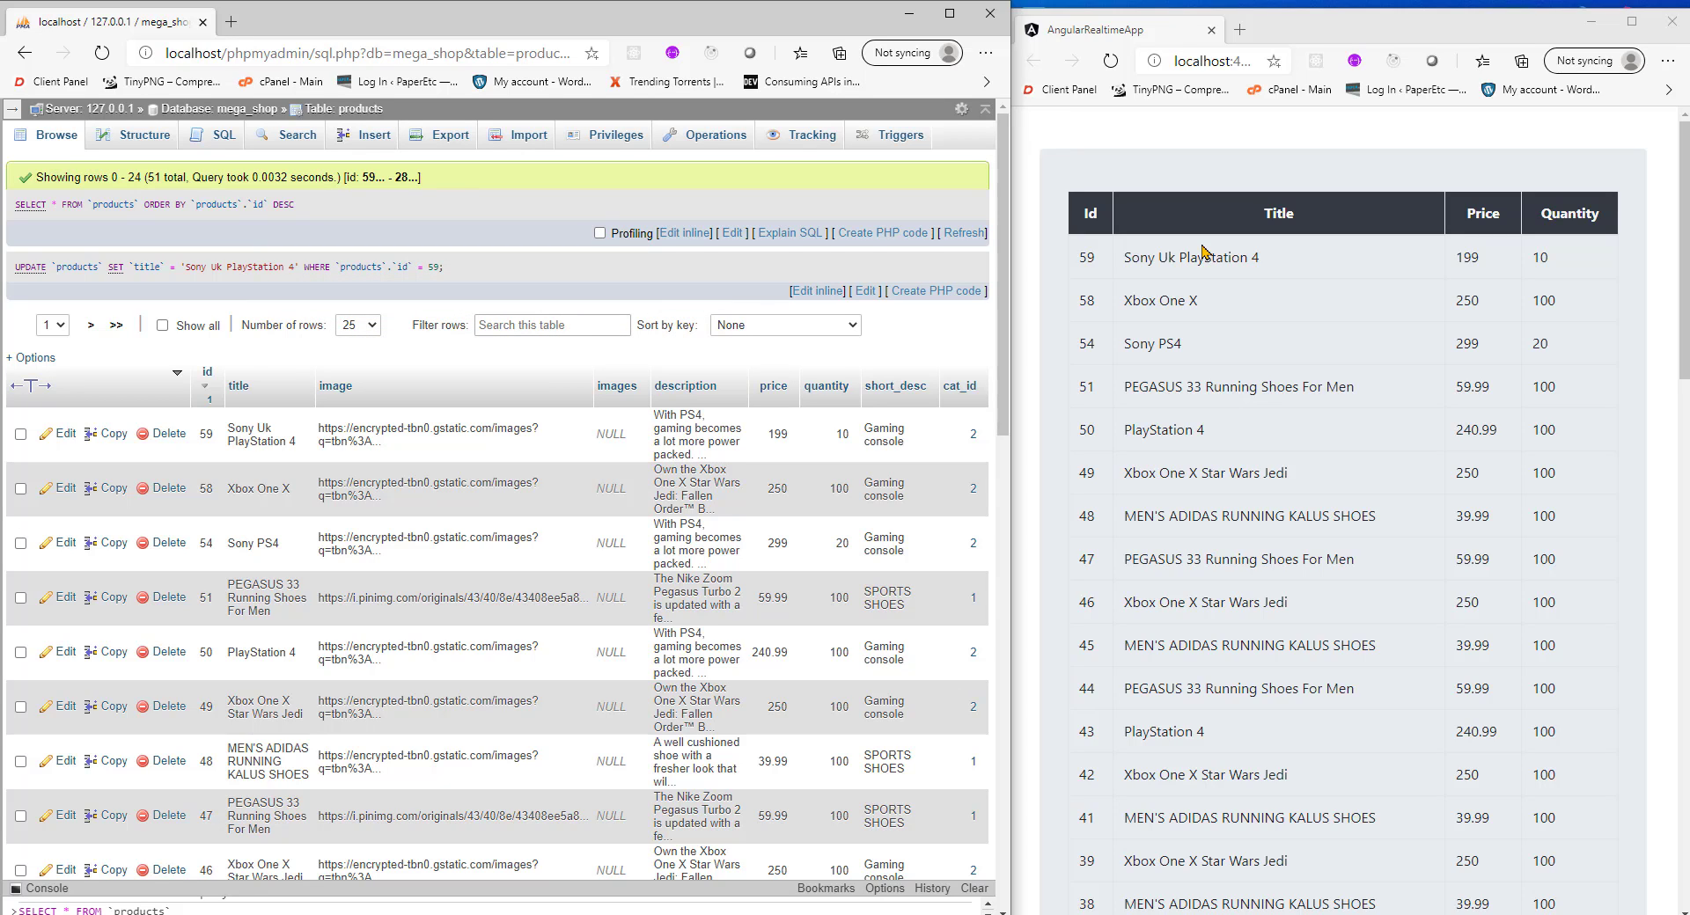
mouse_move(1281, 271)
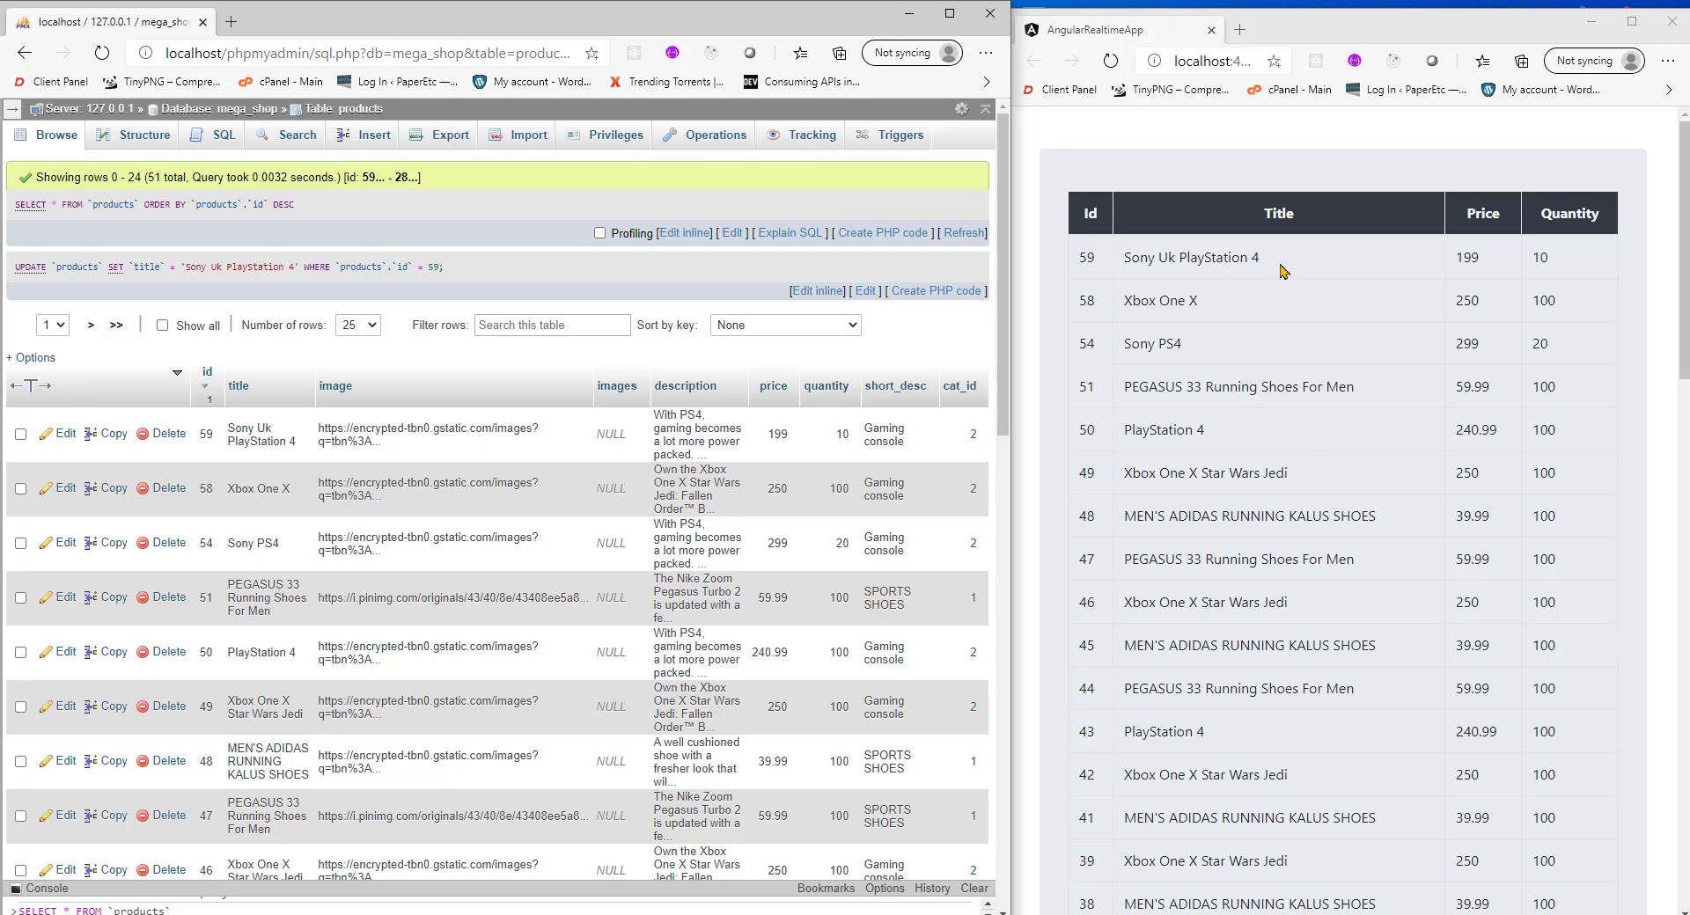
mouse_move(1229, 308)
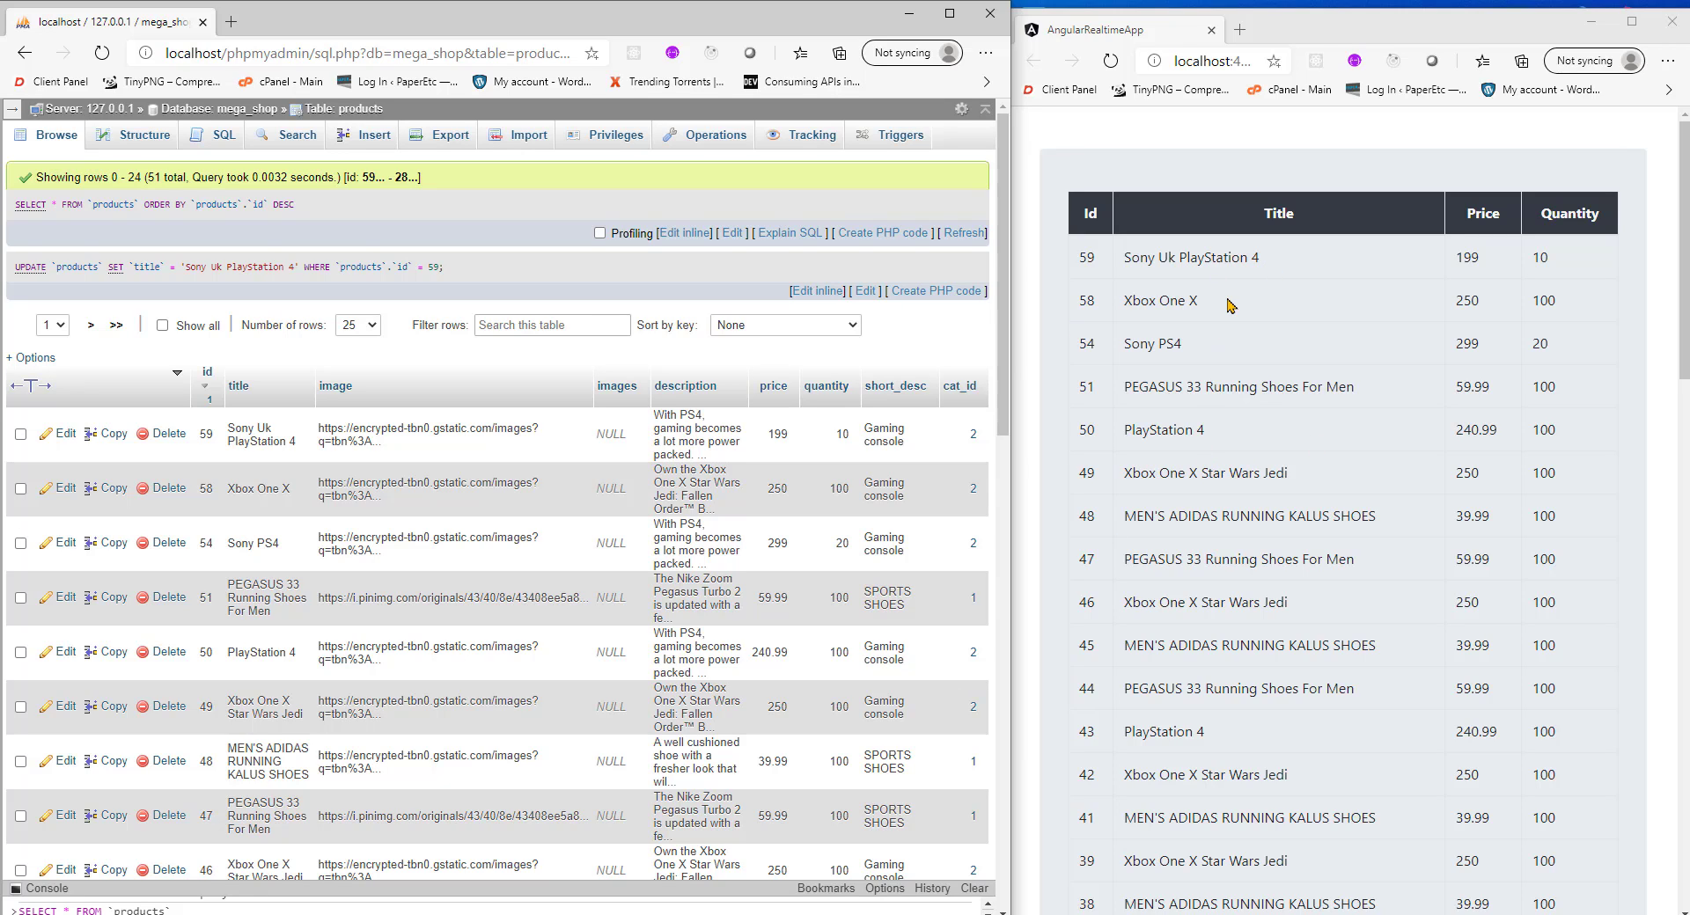